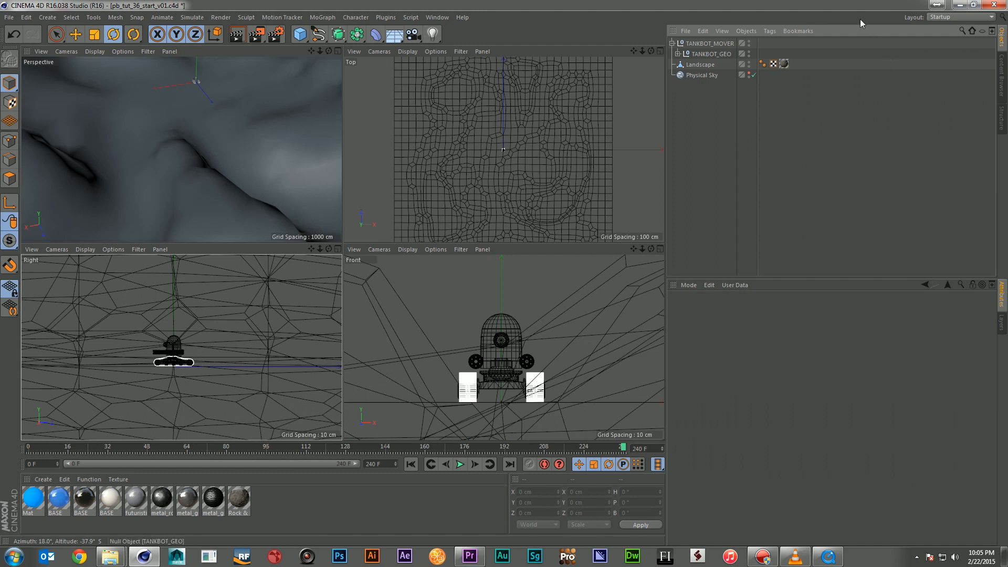
Bring up the rendered pb_tut_36_tankbot_scene_v01 movie over the tankbot project for reference
click(702, 75)
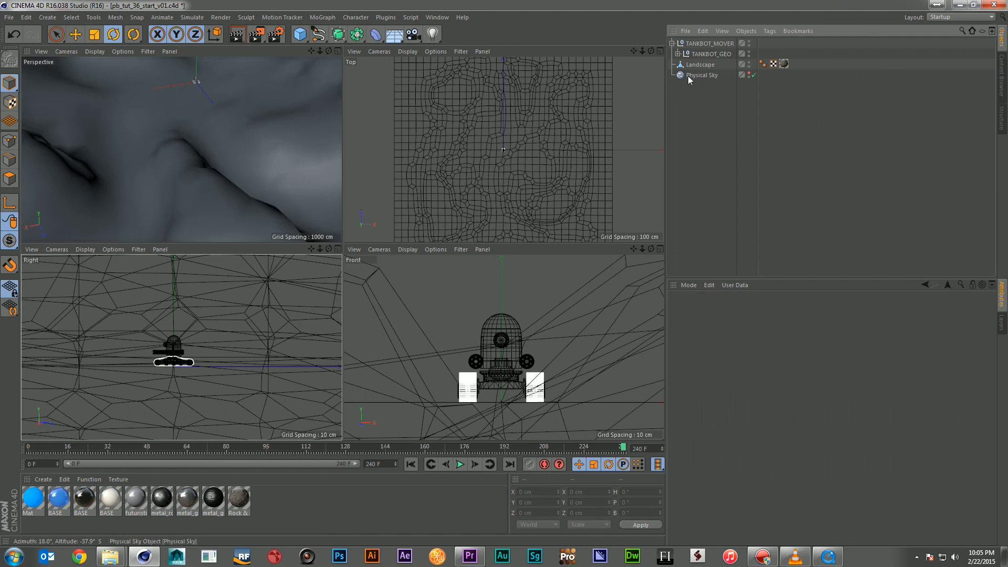
mouse_move(702, 76)
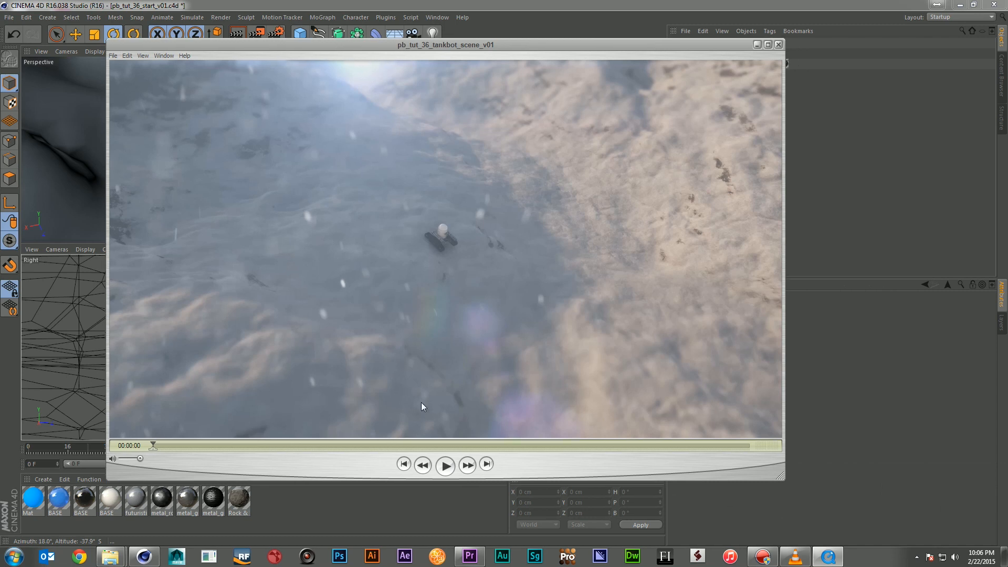
Play the finished tank bot render partway, pause it, and close the QuickTime window
click(446, 464)
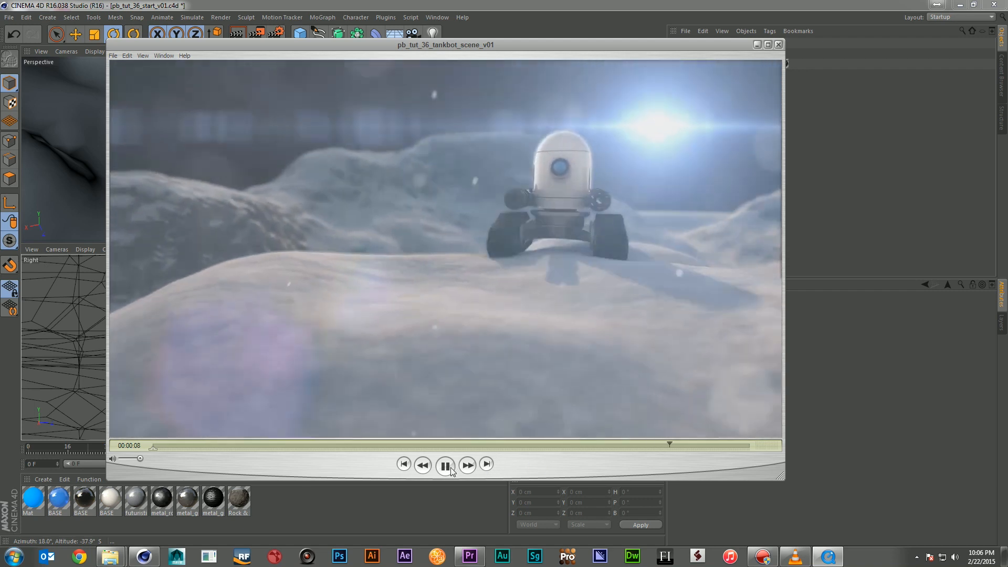
click(445, 464)
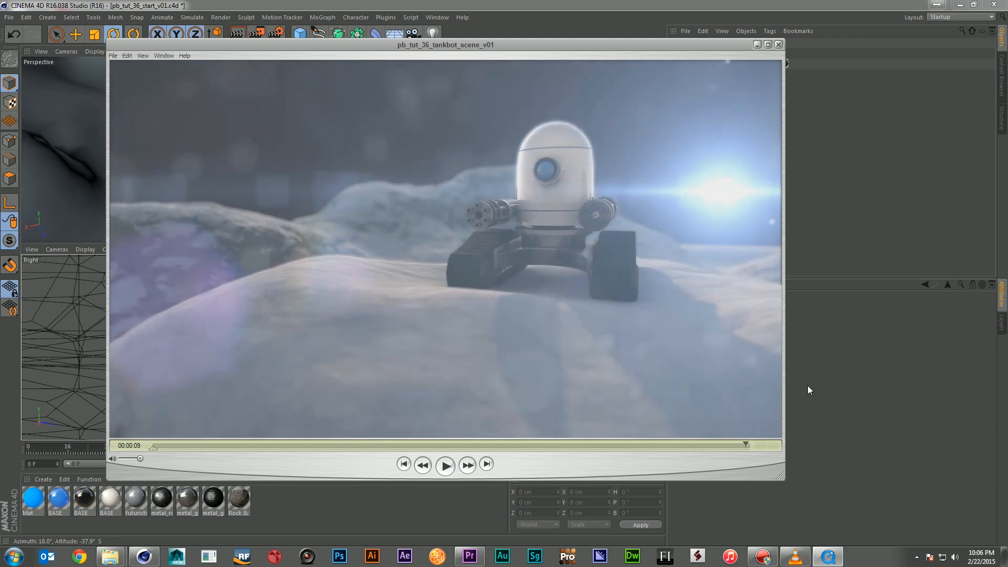
mouse_move(778, 49)
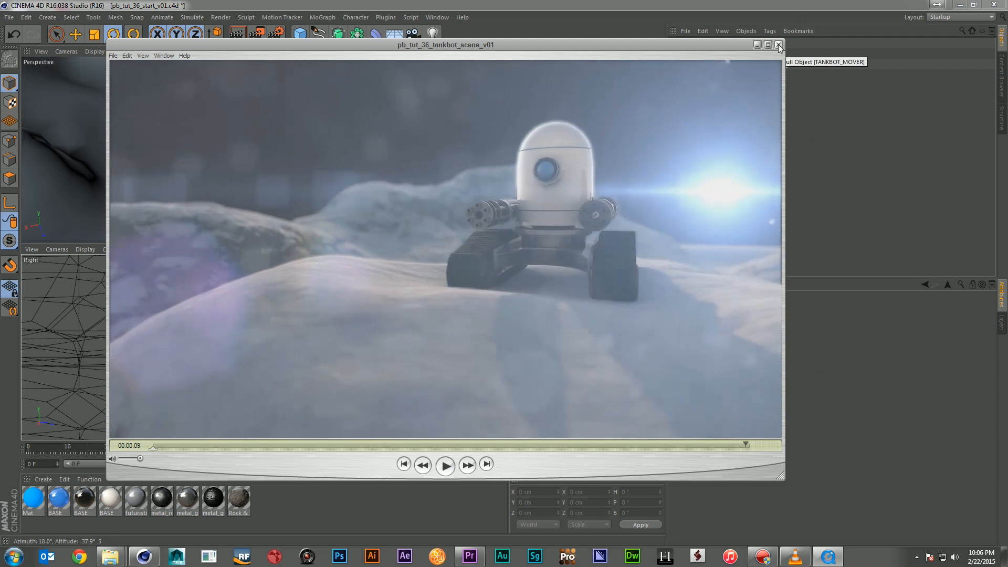
click(778, 46)
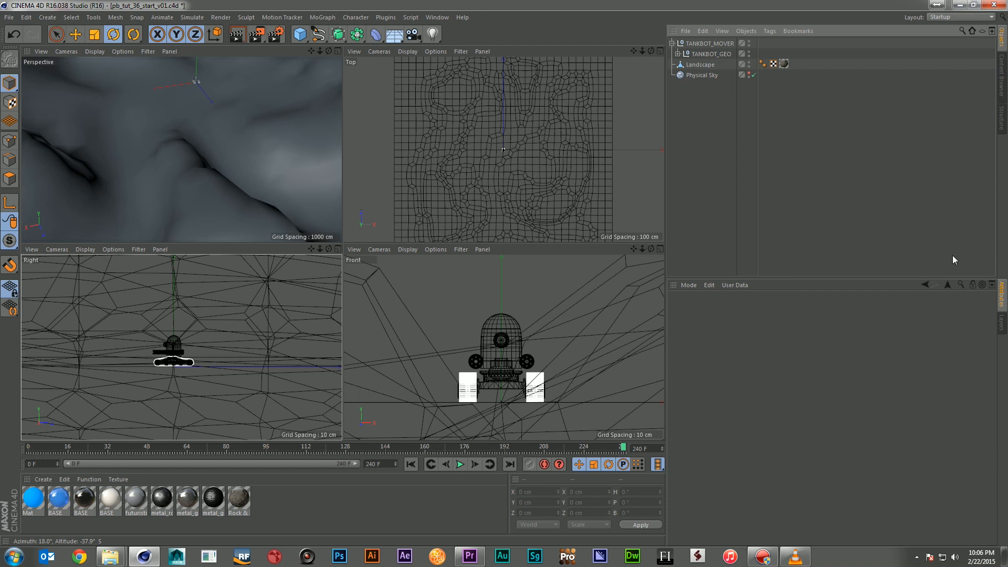
mouse_move(825, 182)
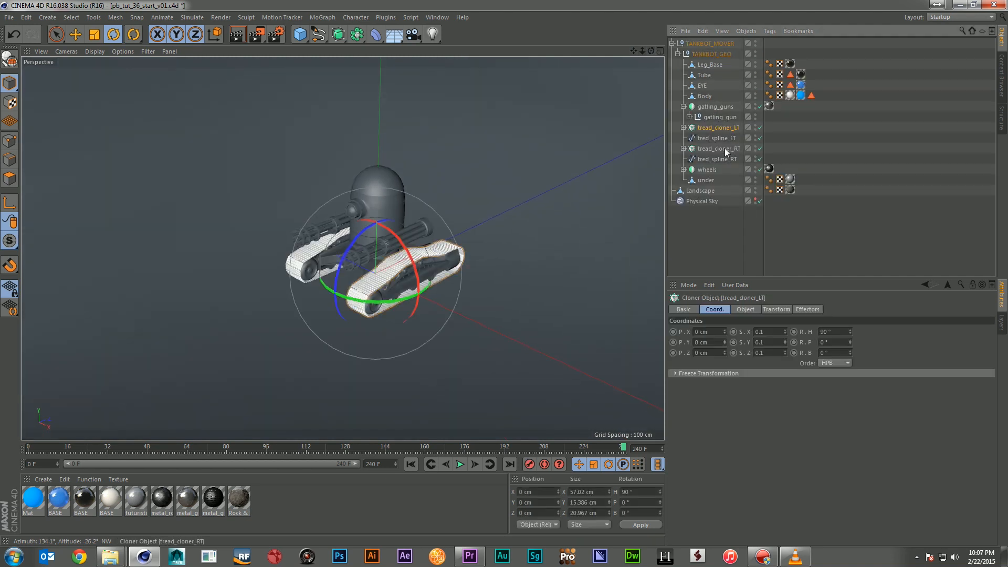
Select tread_cloner_RT inside TANKBOT_GEO and test sliding its links along tread_spline_RT
click(718, 148)
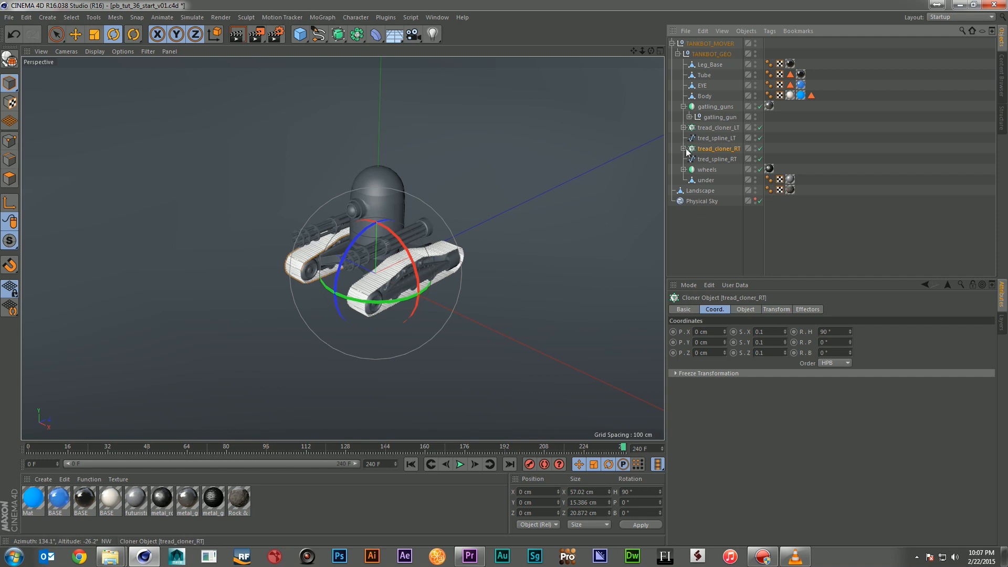
click(672, 148)
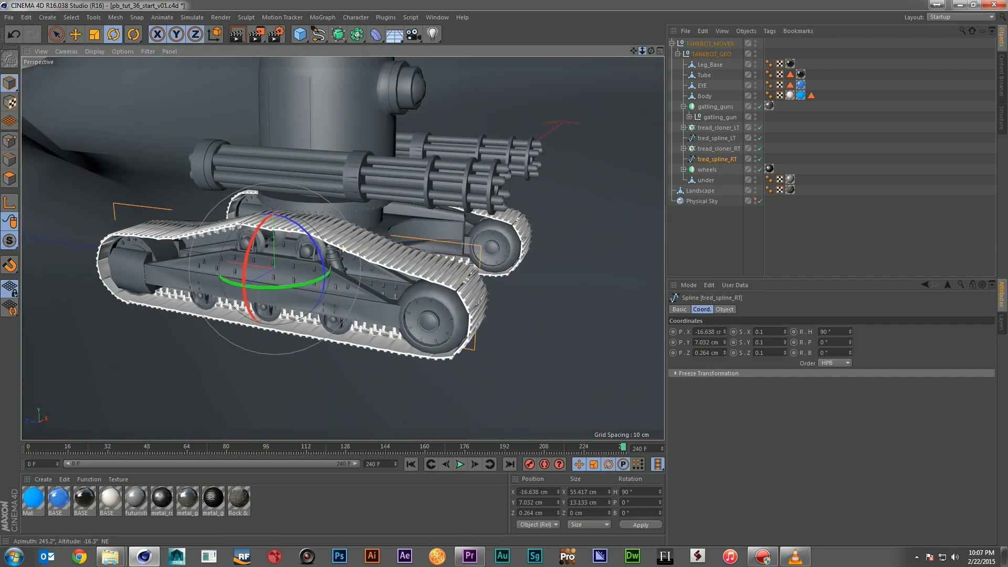
click(719, 148)
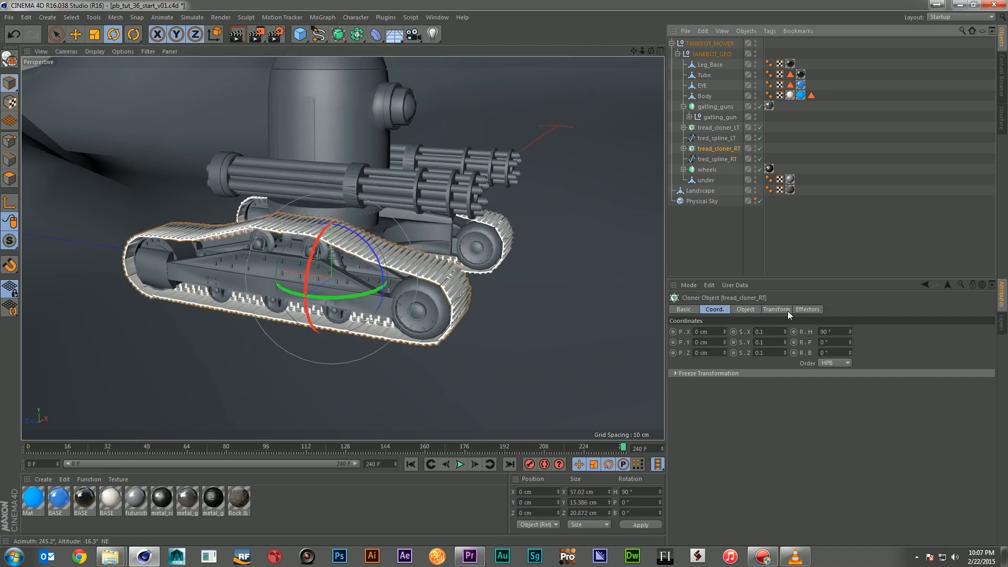
click(745, 309)
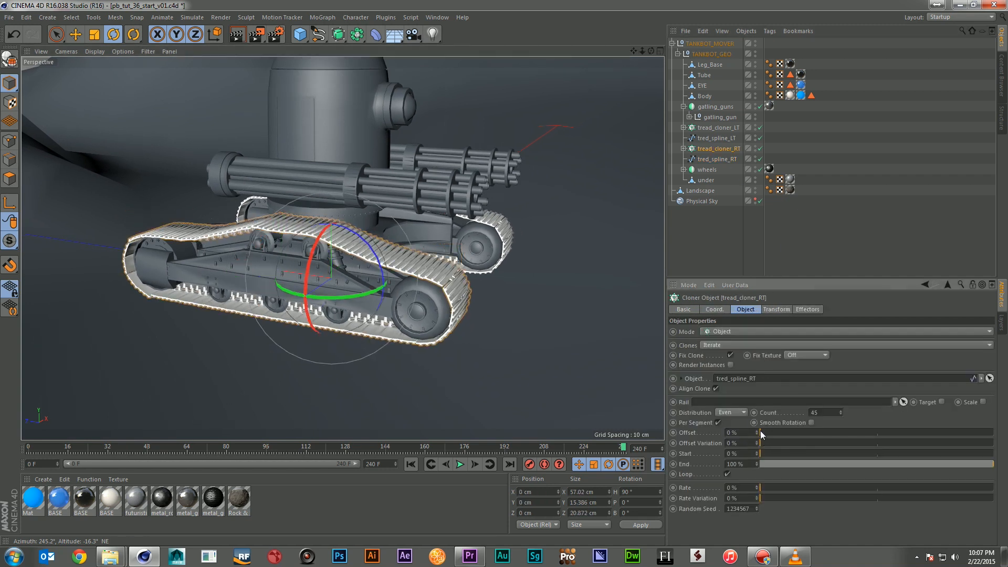
drag(759, 432, 772, 432)
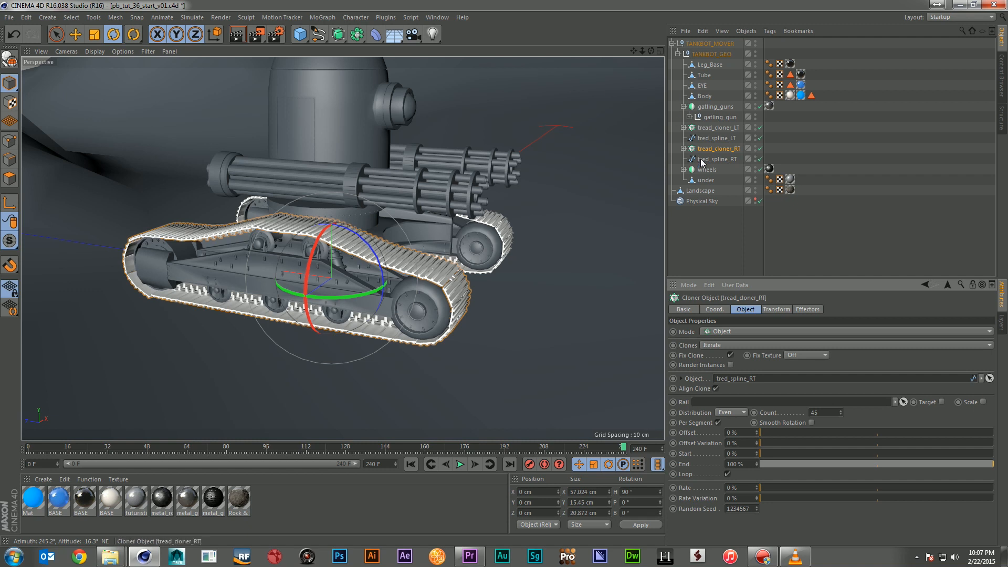
click(674, 54)
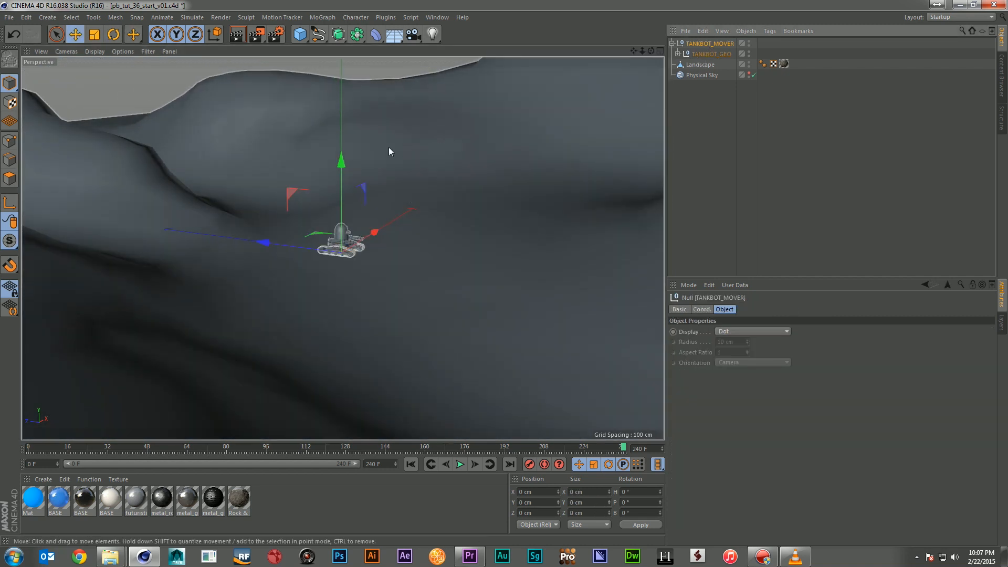
Drag TANKBOT_MOVER across and forward over the landscape to test terrain travel
drag(341, 161, 340, 231)
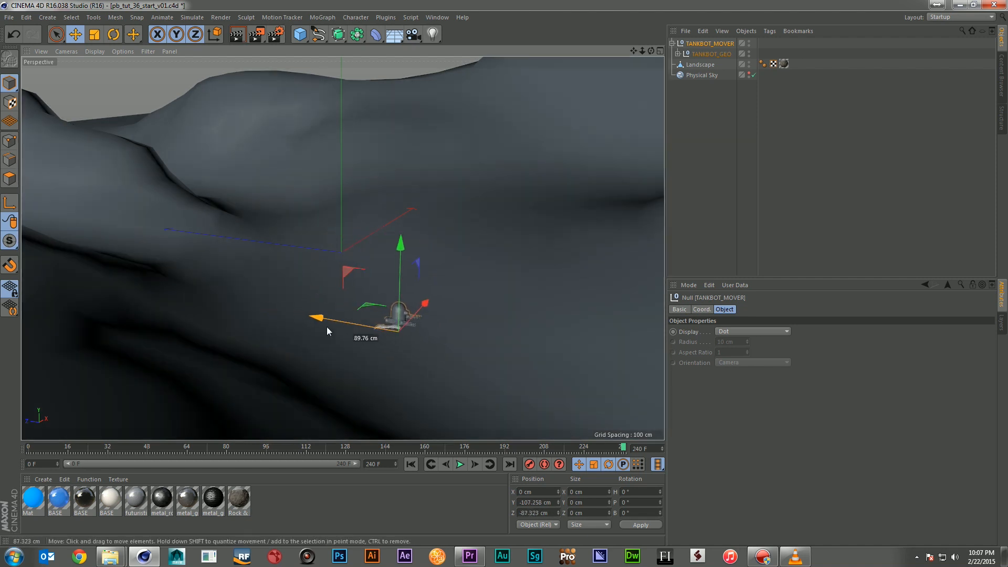
drag(312, 319, 347, 309)
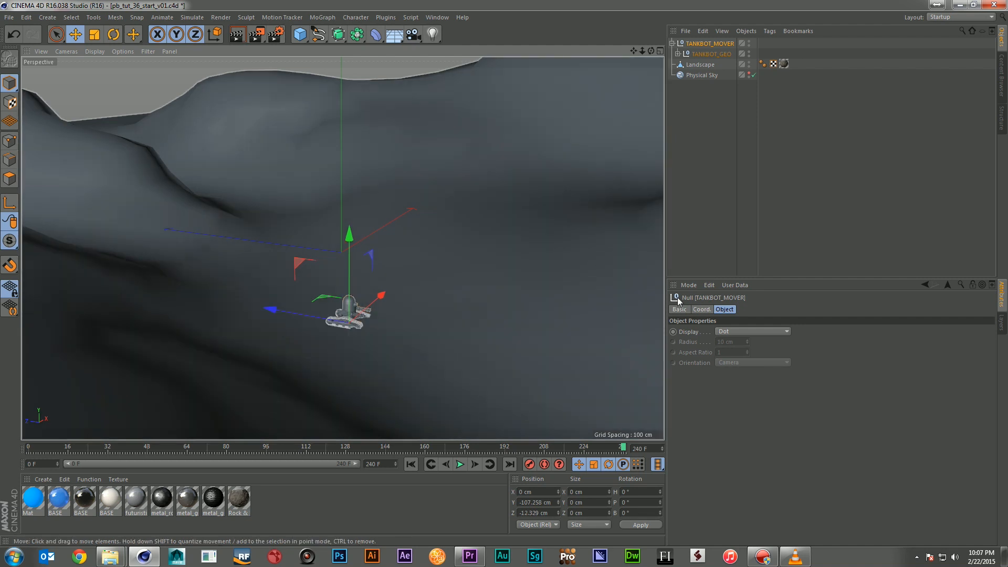
click(701, 309)
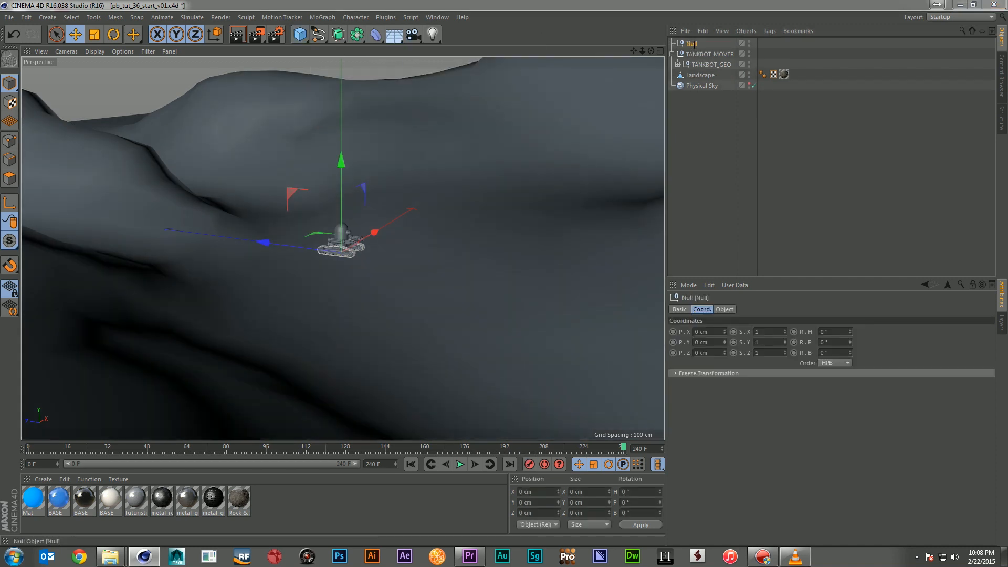
Rename the new null XPRESSO and add an XPresso expression tag to it
double_click(691, 43)
text(XPRESSO)
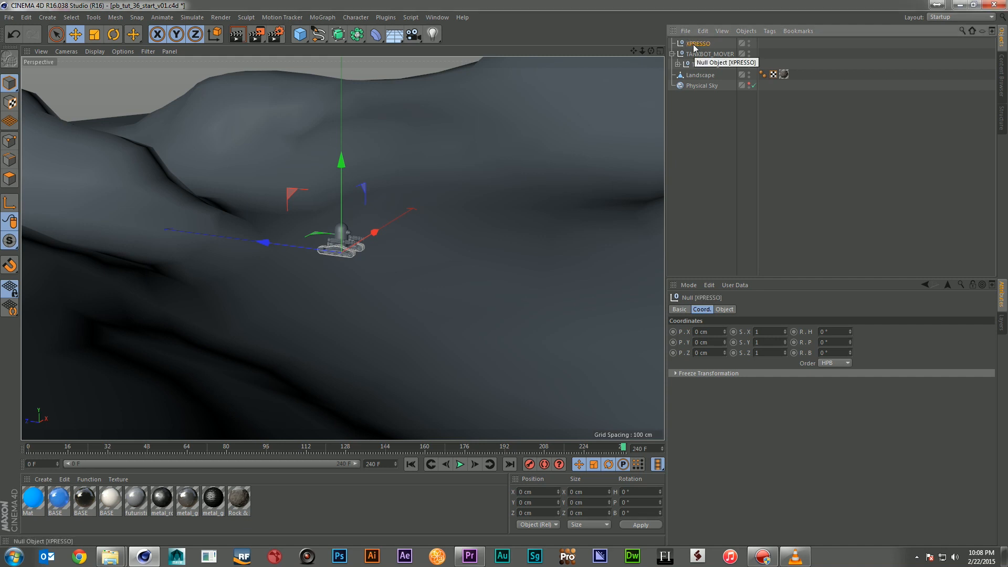
right_click(697, 43)
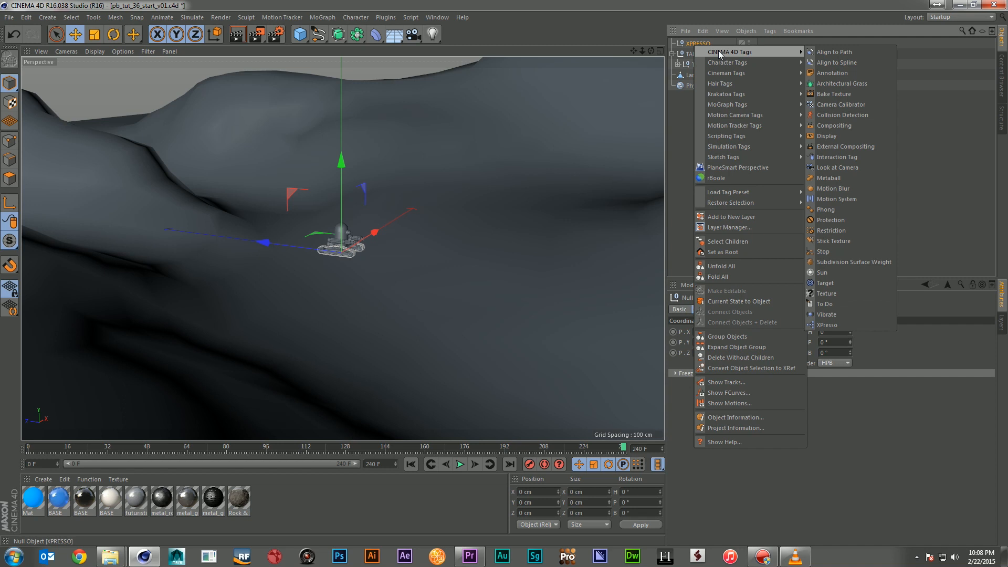
mouse_move(836, 52)
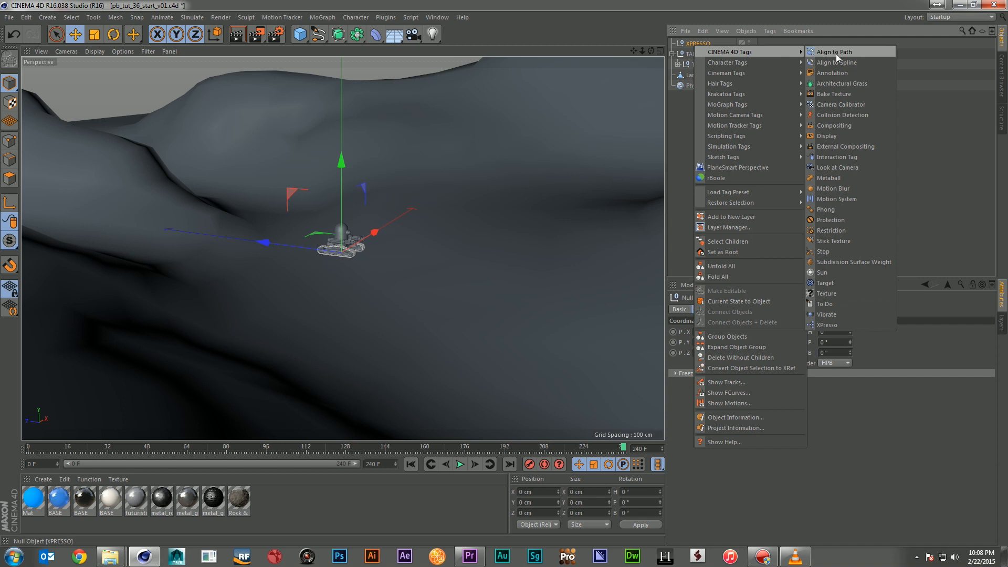
click(827, 324)
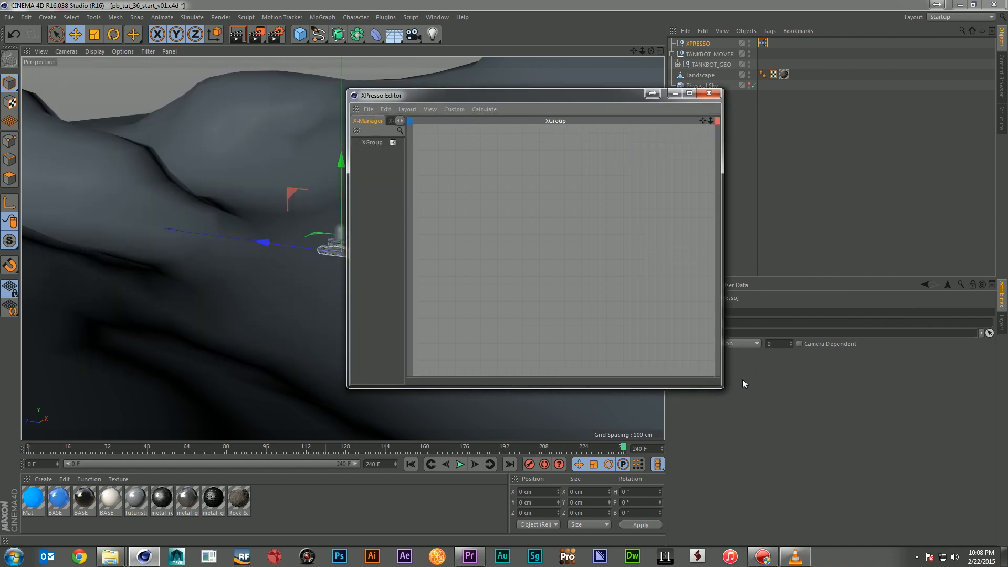
Enlarge and reposition the XPresso Editor window for more node workspace
drag(718, 387, 895, 478)
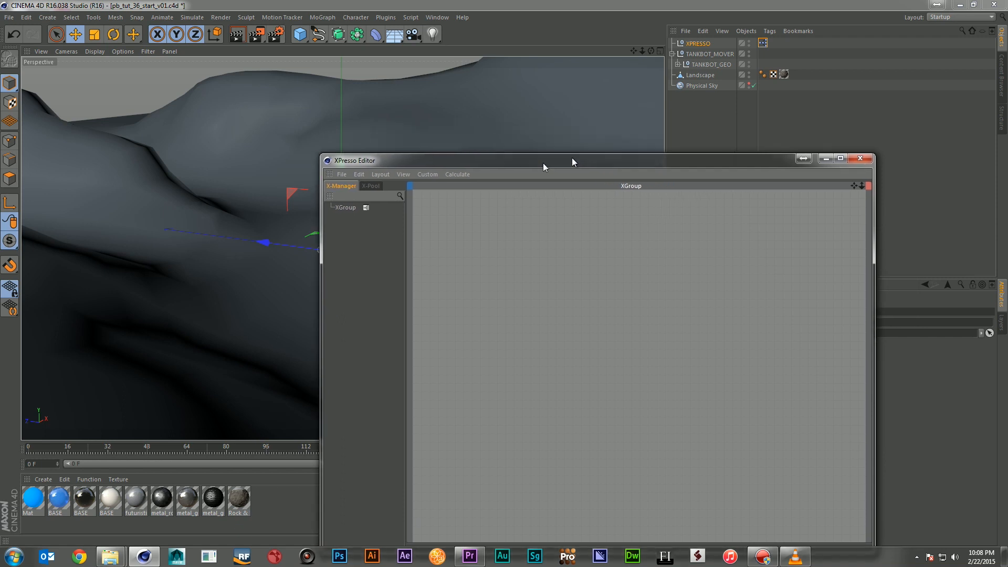
drag(572, 160, 329, 97)
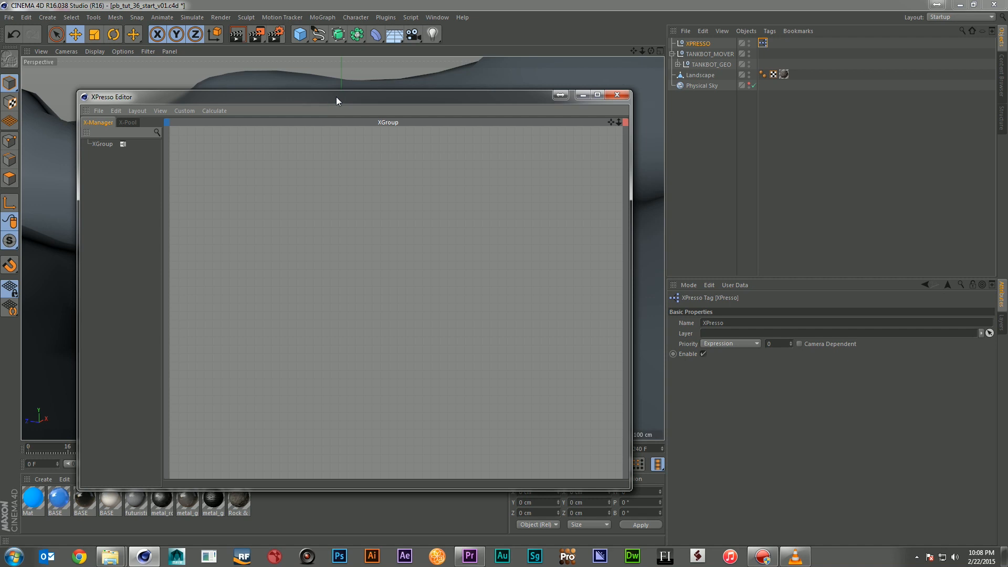
mouse_move(340, 103)
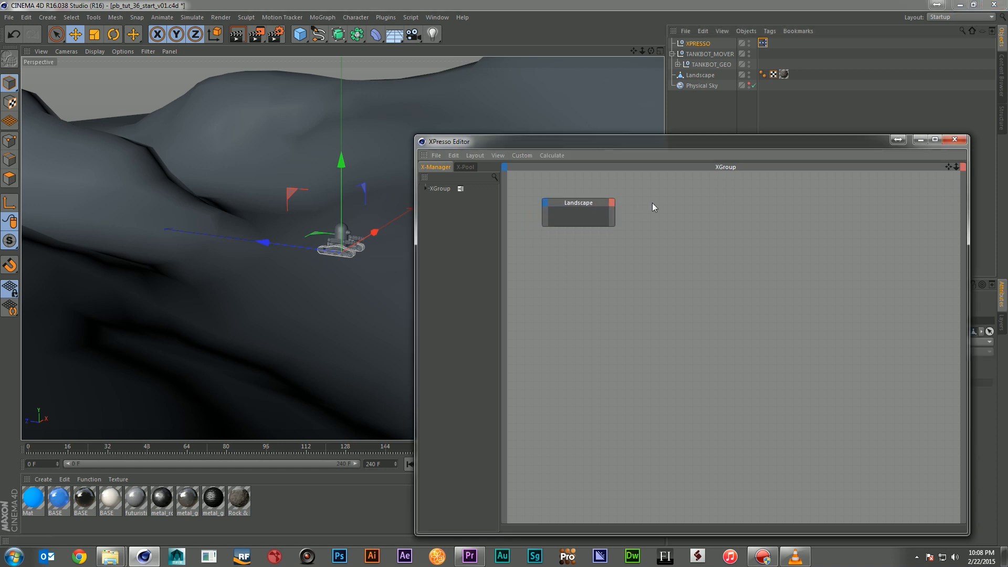
Add a Ray Collision node beside the Landscape node and browse its output ports
right_click(653, 206)
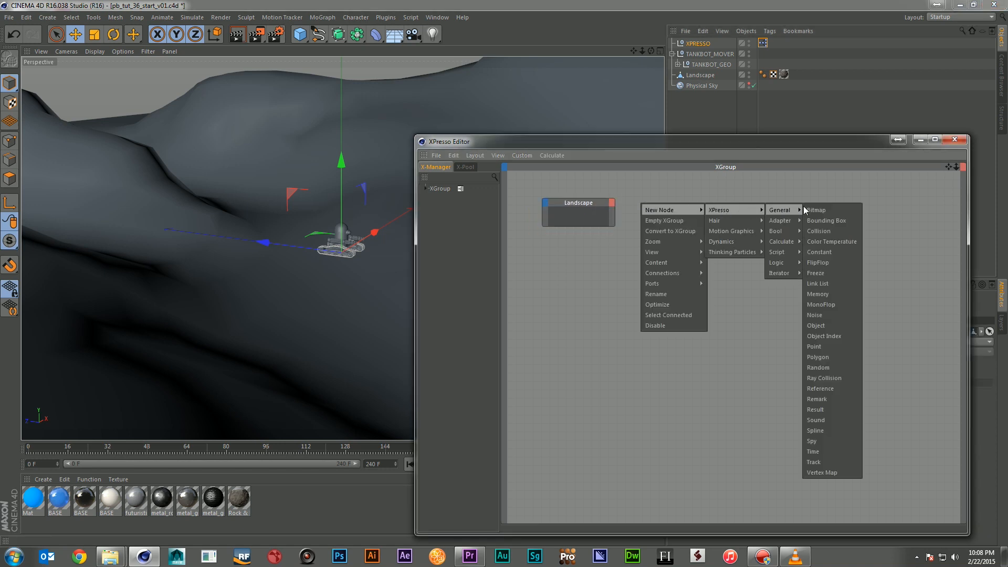
click(823, 378)
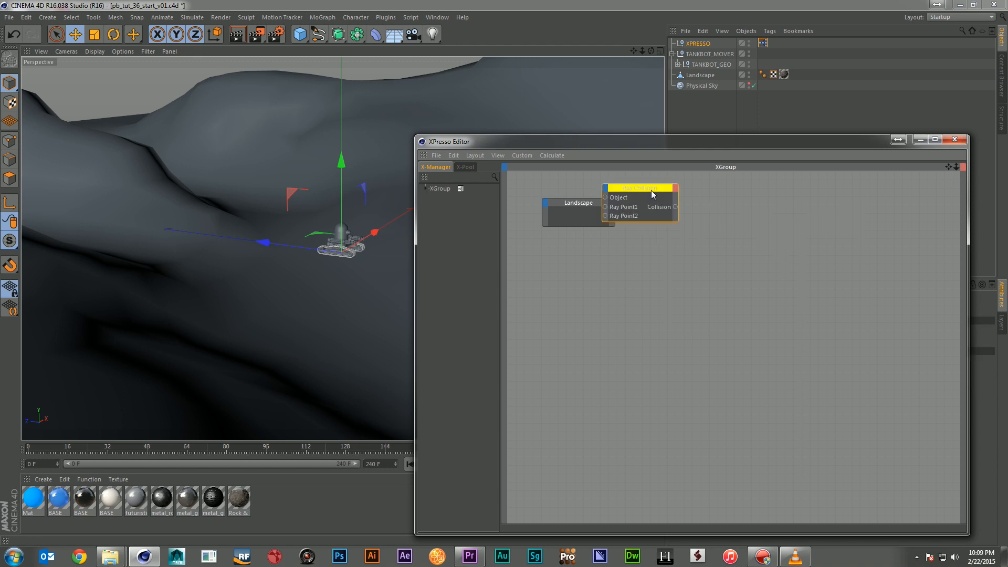
drag(639, 188, 685, 222)
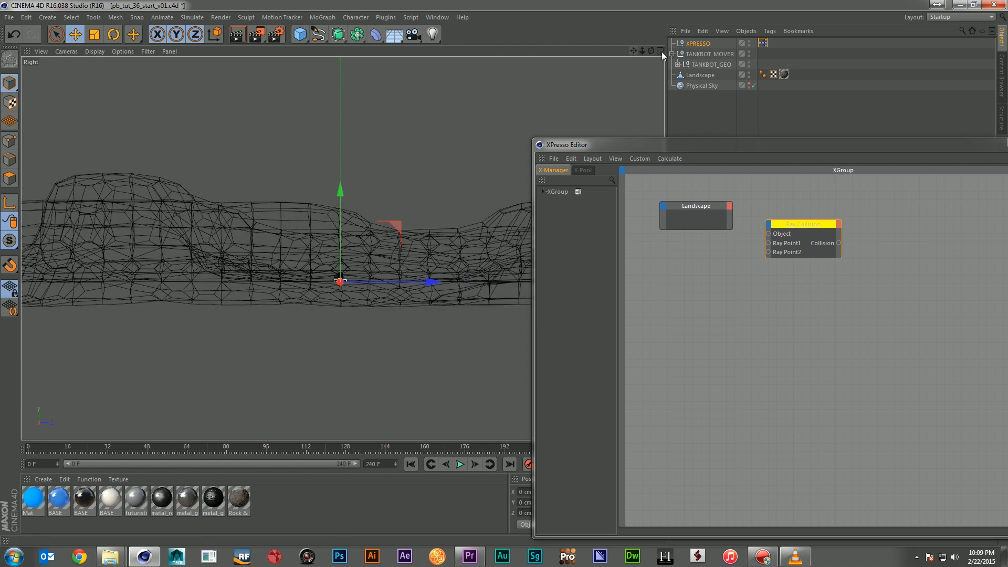
click(661, 51)
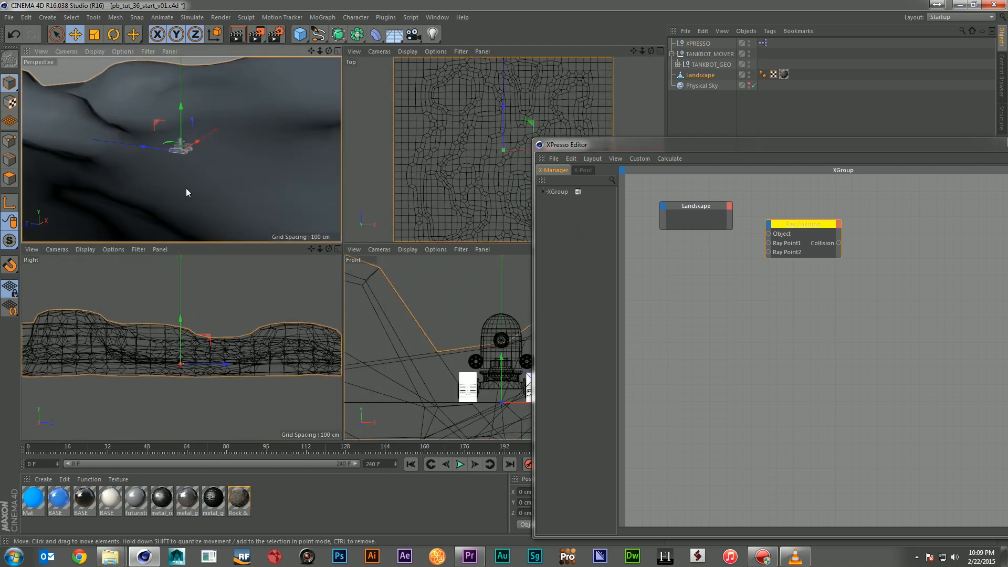
mouse_move(270, 183)
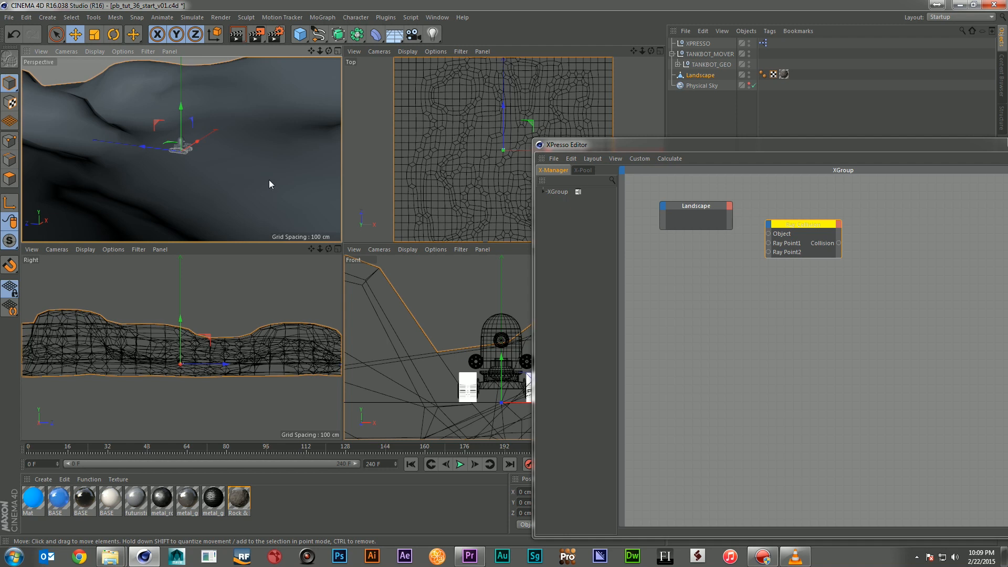
mouse_move(827, 248)
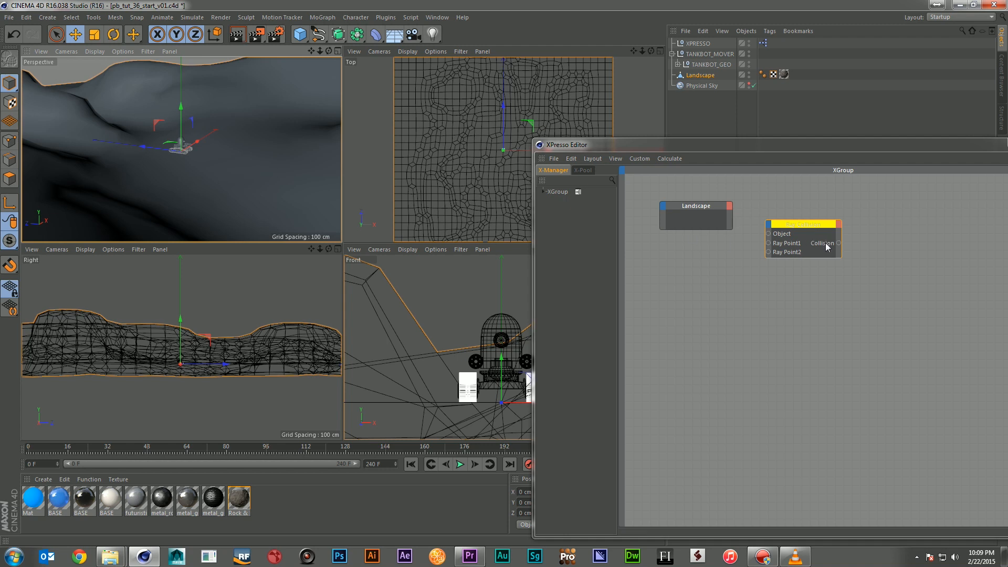
mouse_move(775, 262)
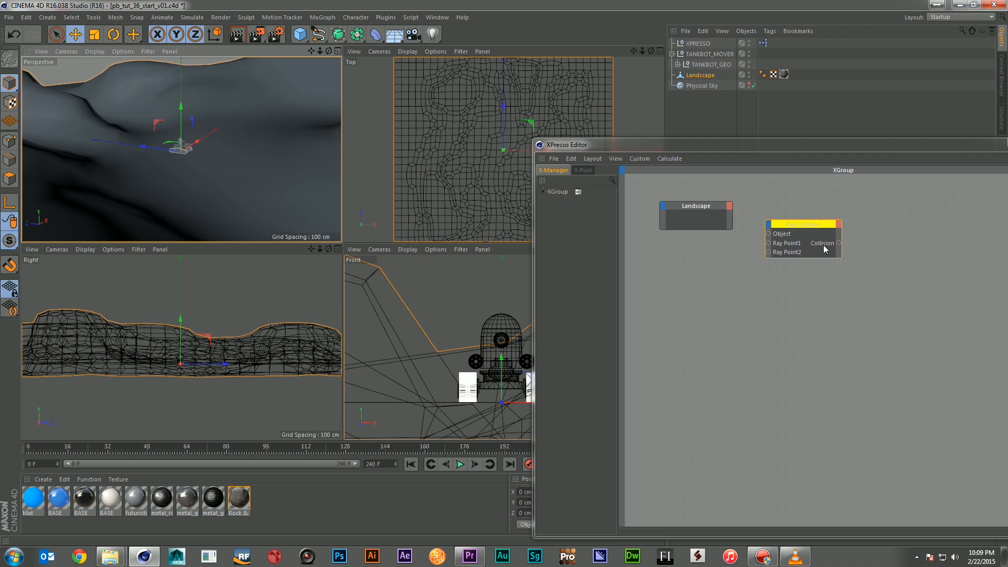
click(821, 242)
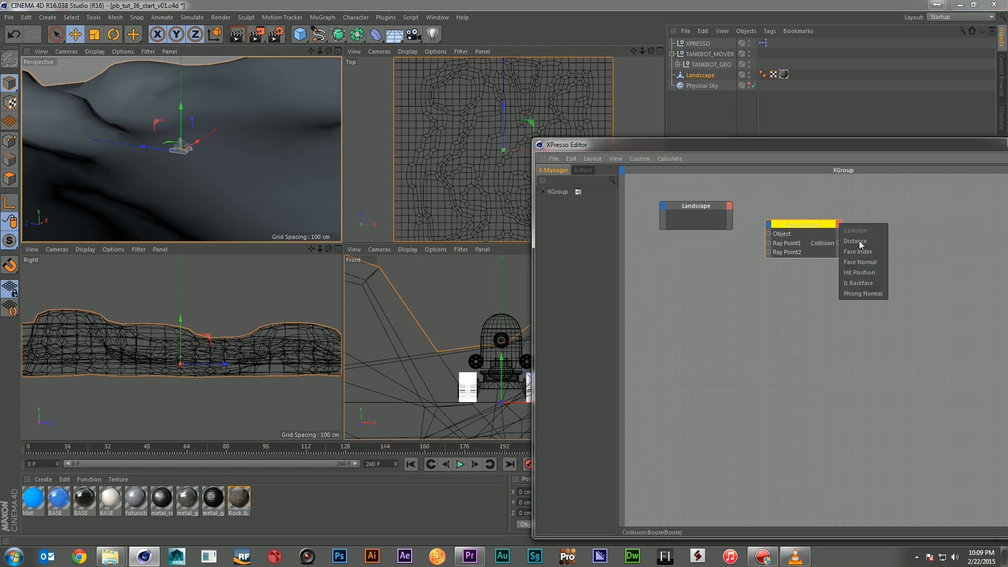
mouse_move(864, 293)
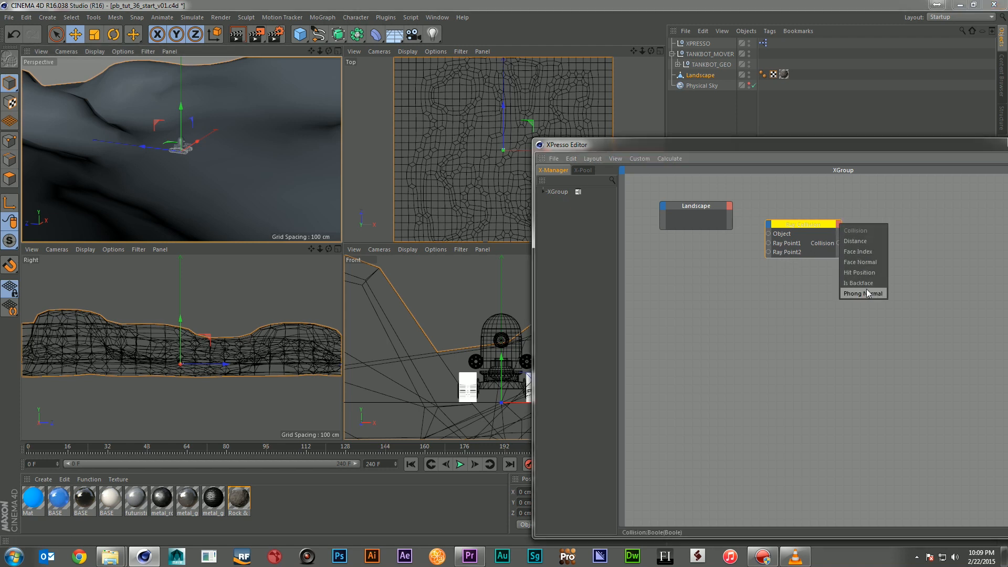
mouse_move(860, 272)
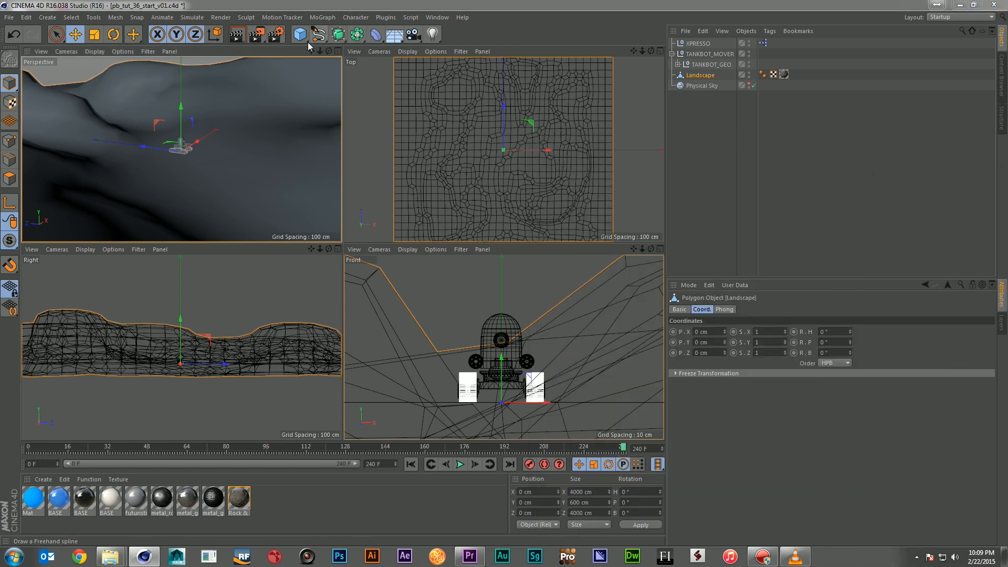
Create a null named TANKBODY_R1 and duplicate it as TANKBODY_R2
click(298, 33)
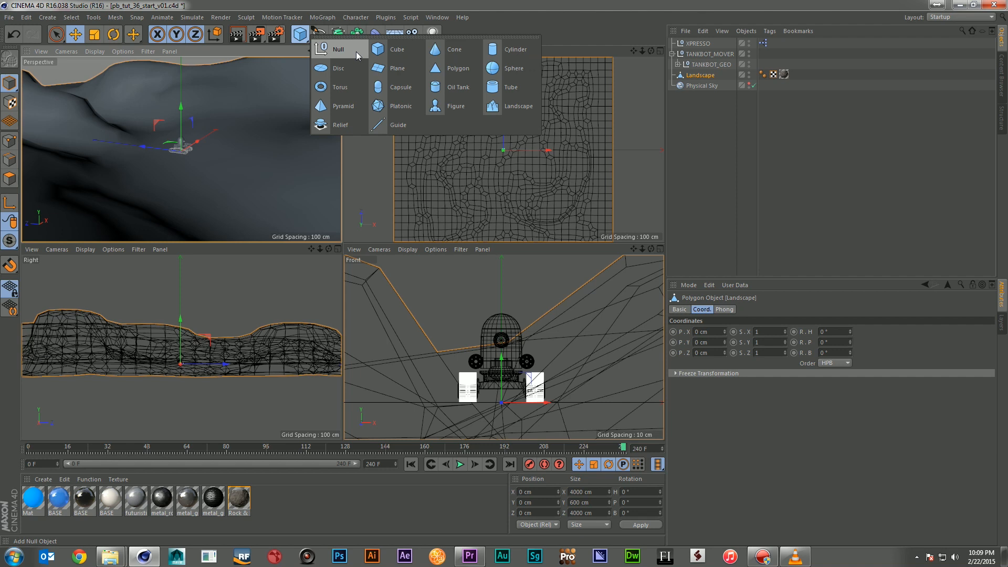
click(338, 49)
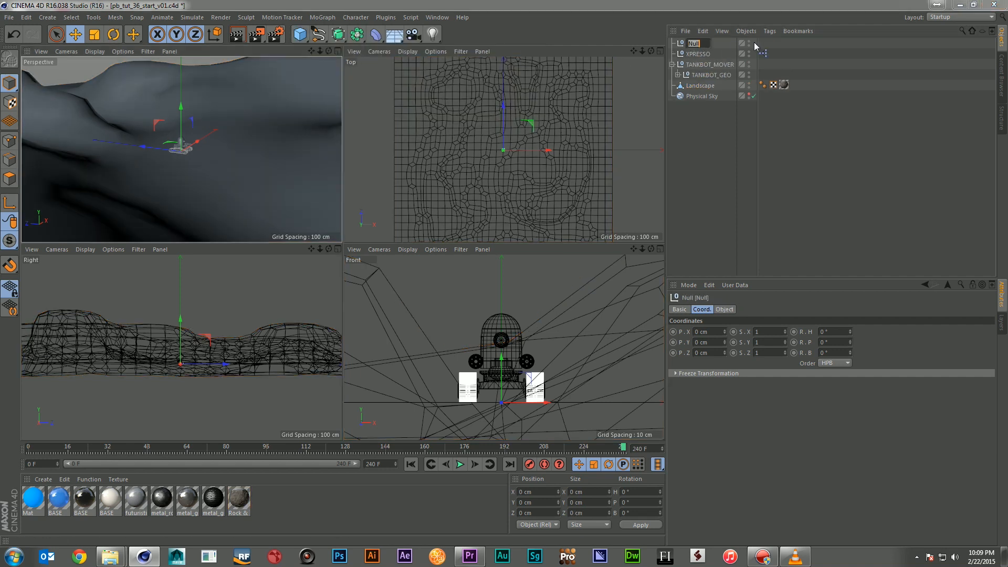
text(T)
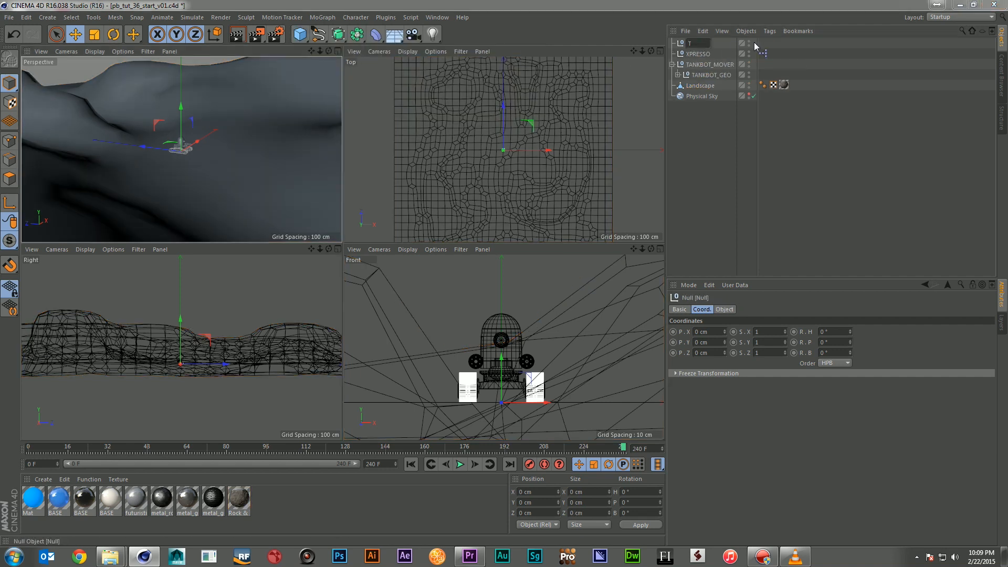
text(IKBODY_R1)
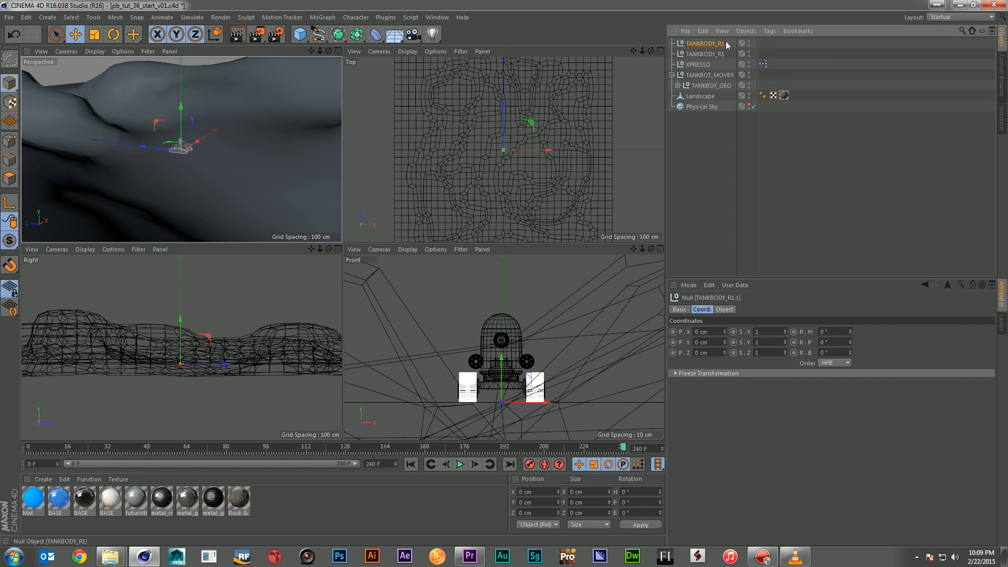
mouse_move(723, 45)
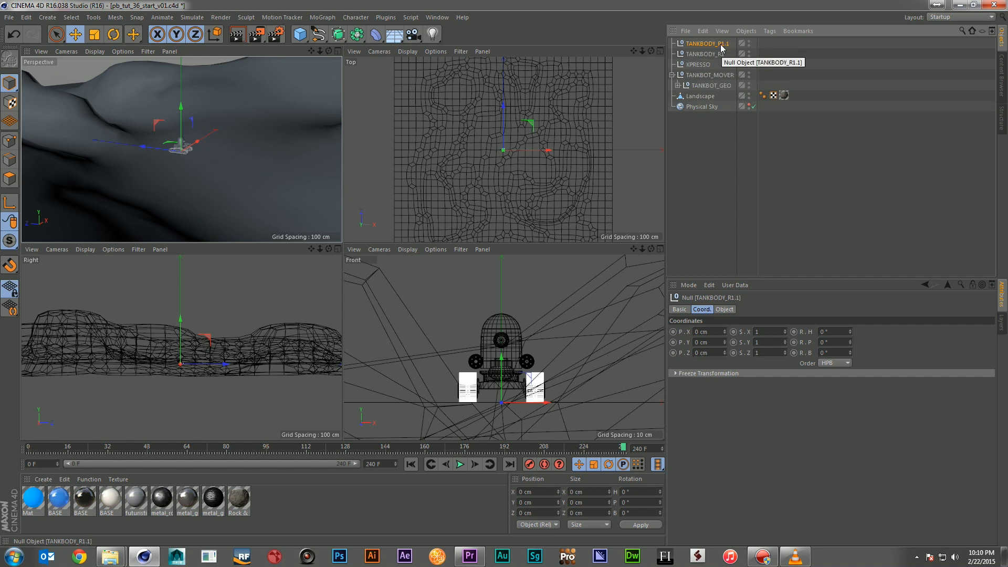
double_click(705, 43)
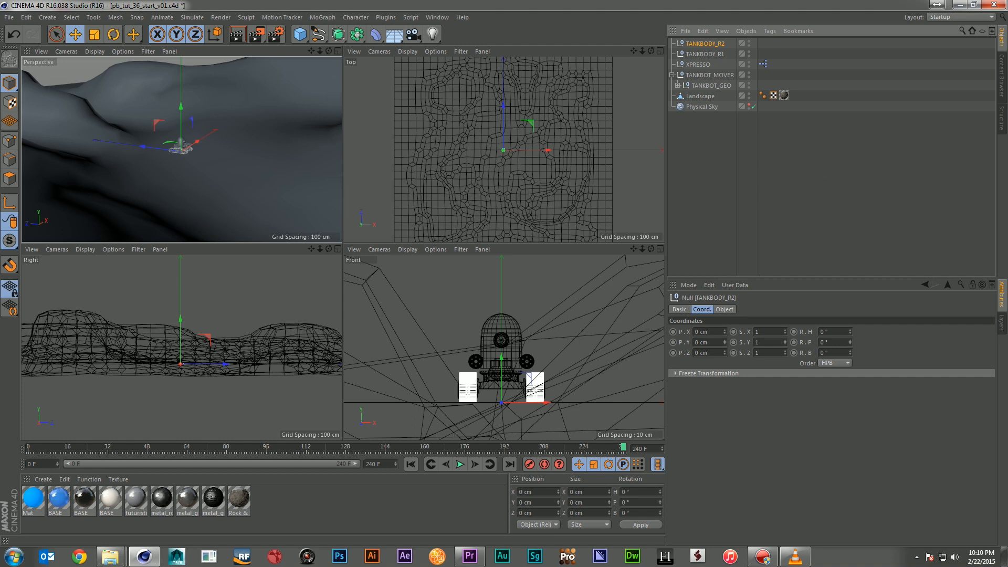
mouse_move(680, 92)
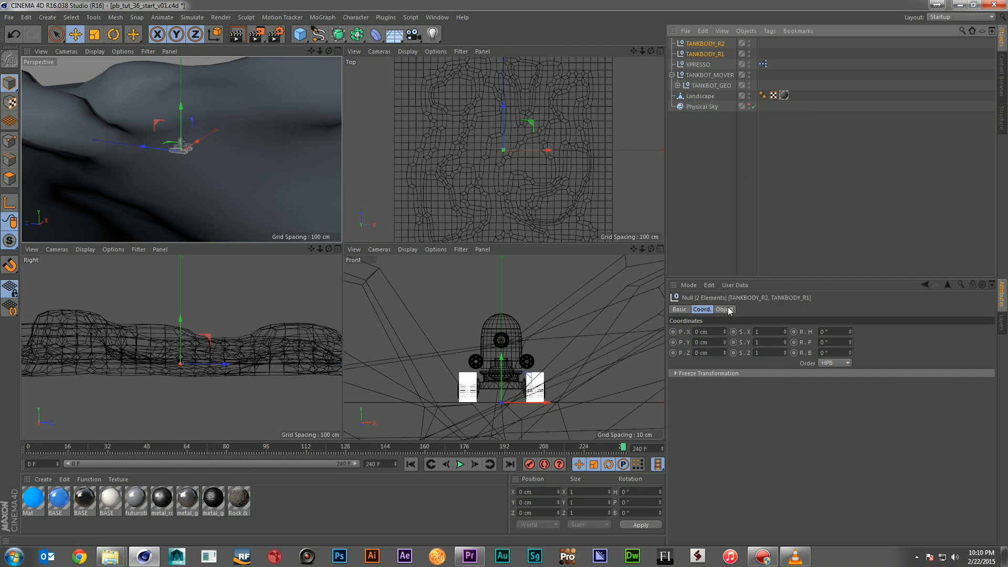
Display both TANKBODY nulls as circles with a custom green colour
click(725, 308)
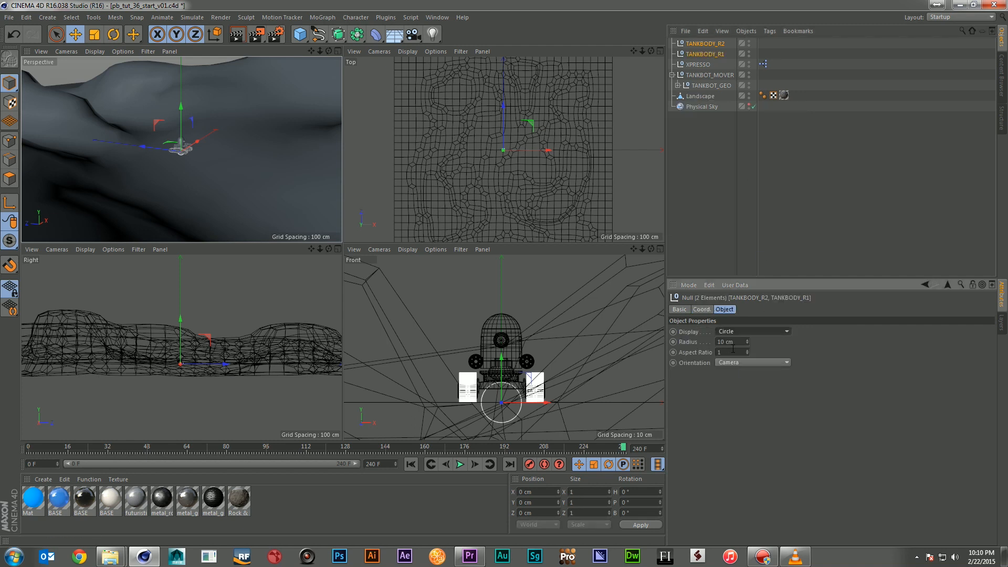
click(679, 309)
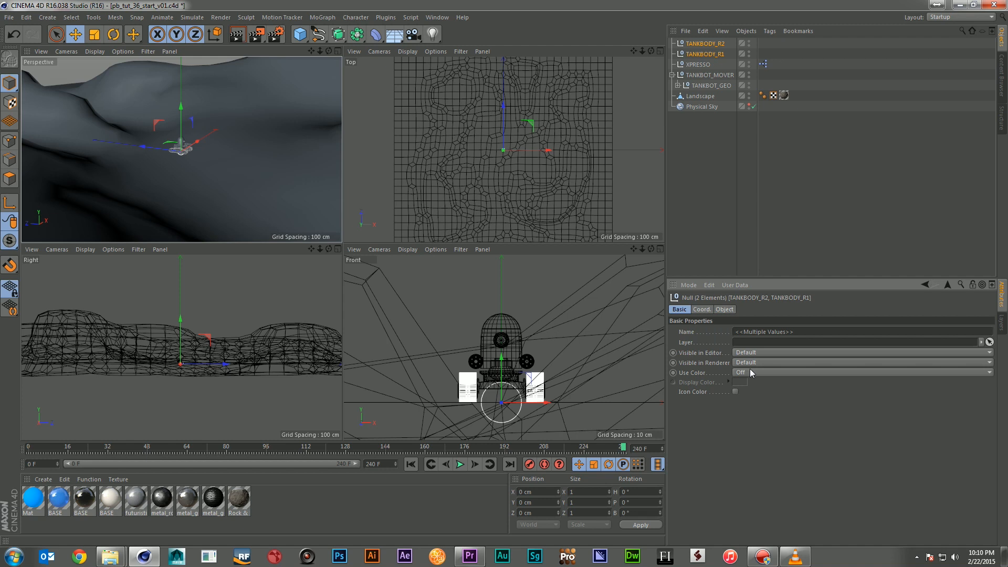
click(735, 382)
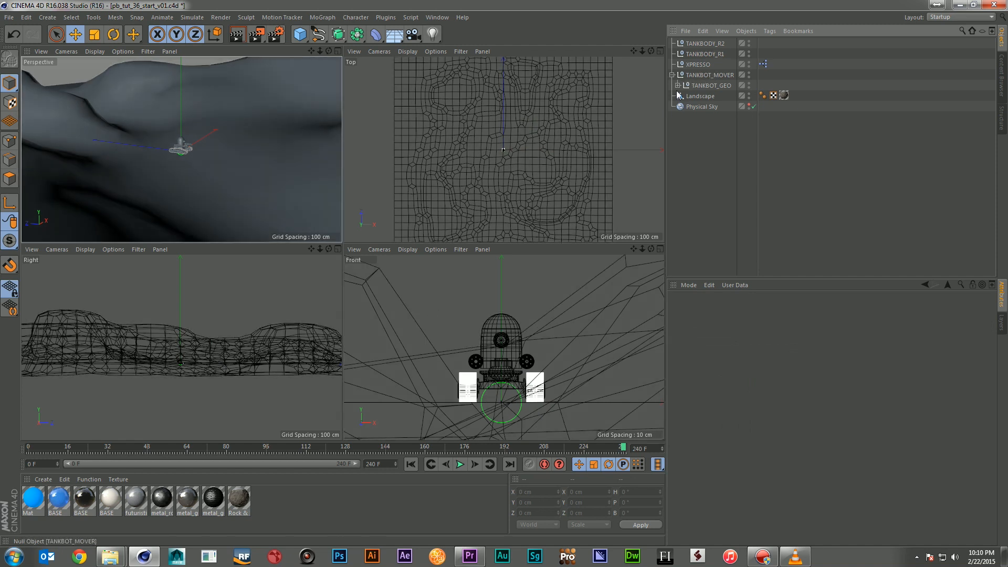
Move the TANKBODY nulls above and below the tank and nest them under TANKBOT_GEO
click(705, 53)
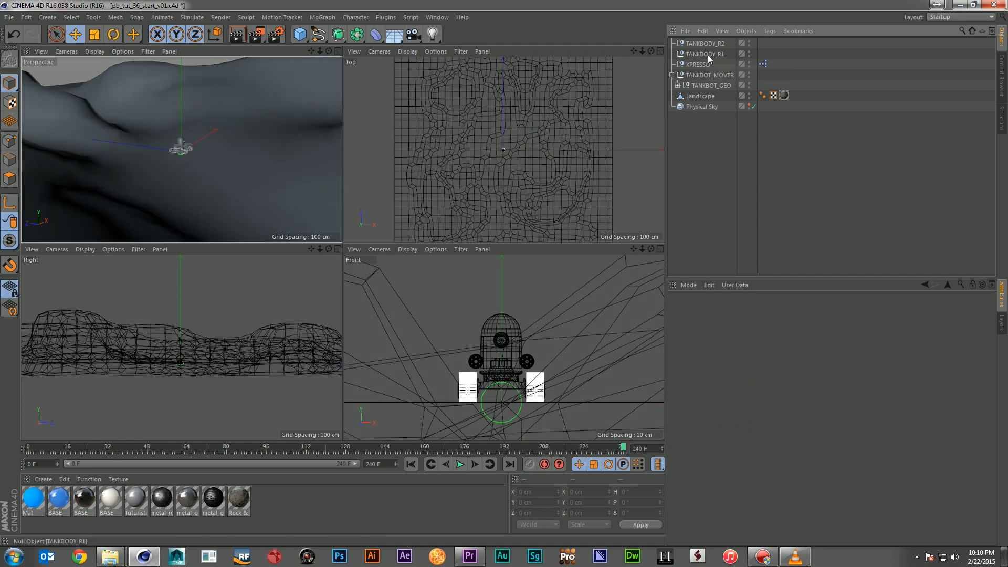
click(705, 54)
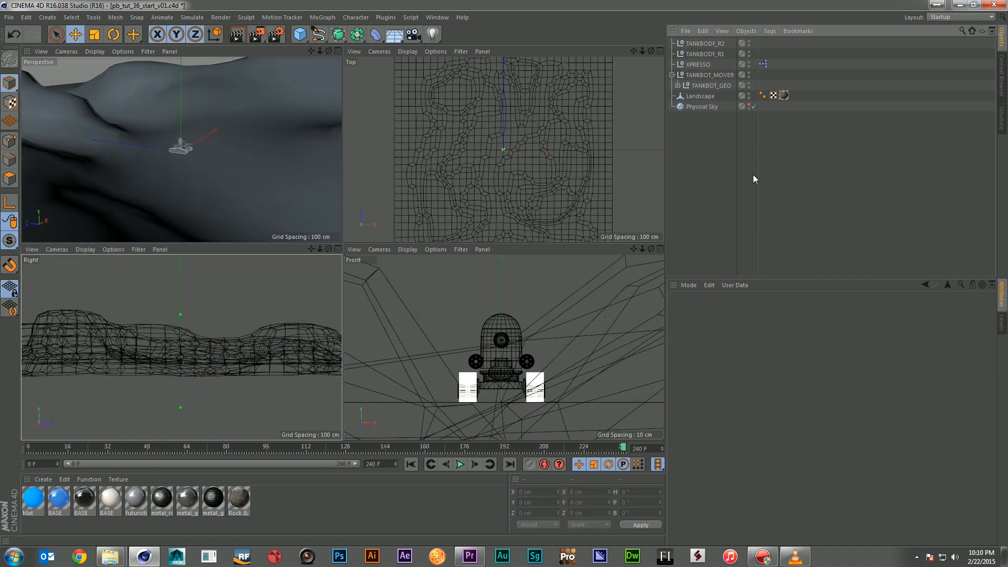
mouse_move(727, 97)
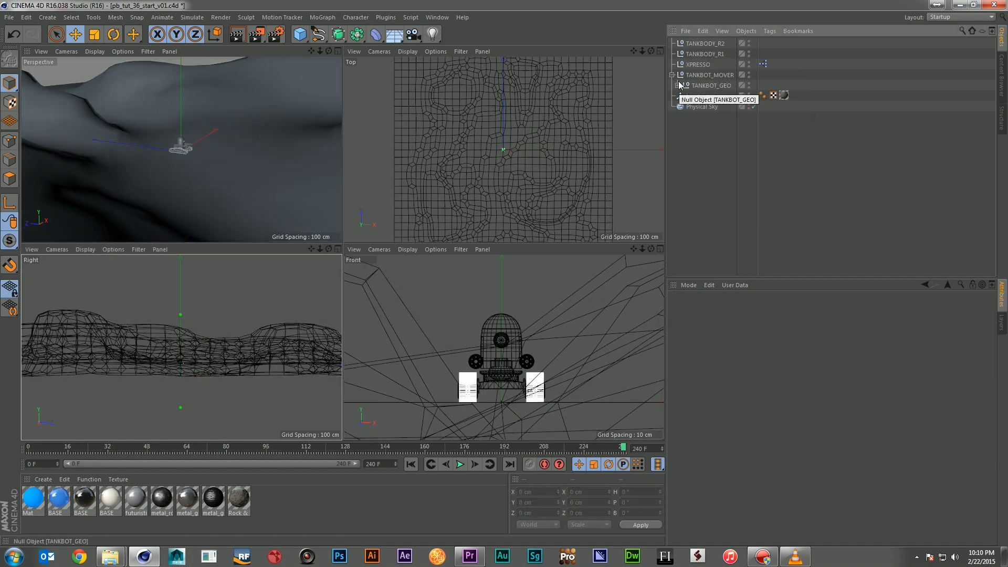
click(678, 85)
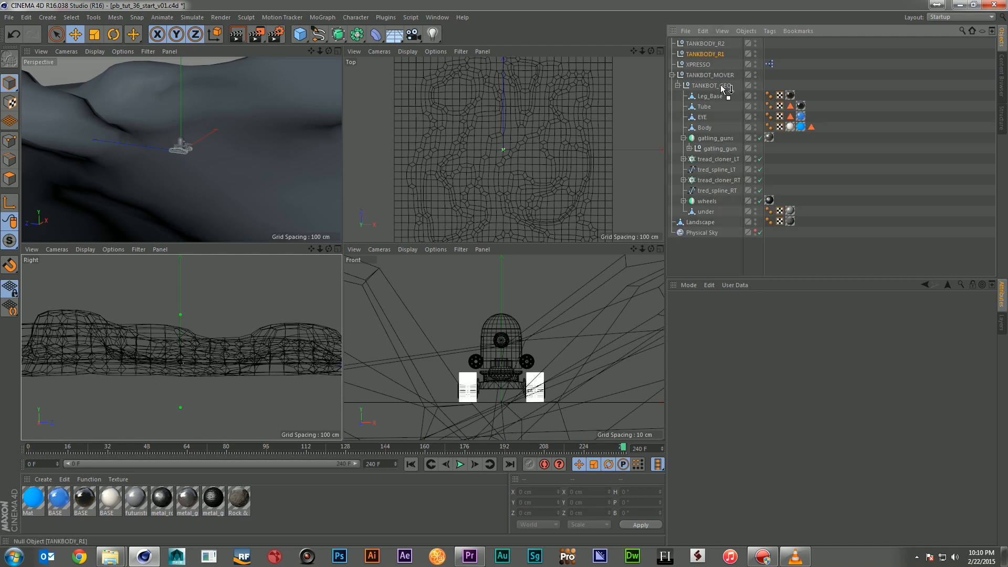
click(712, 85)
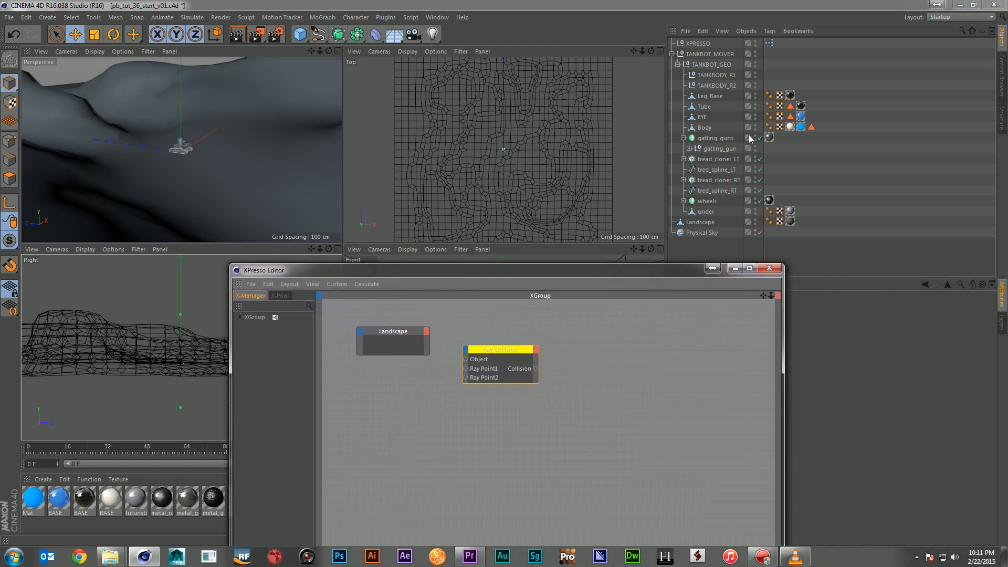
Add both TANKBODY nulls to the XPresso graph, lined up under the Landscape node
click(715, 85)
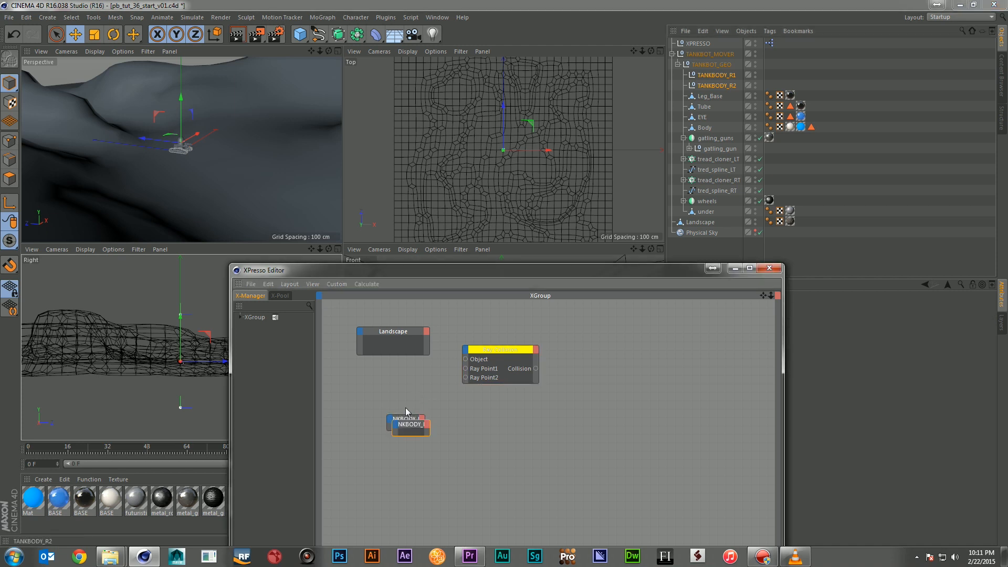
drag(407, 421, 407, 390)
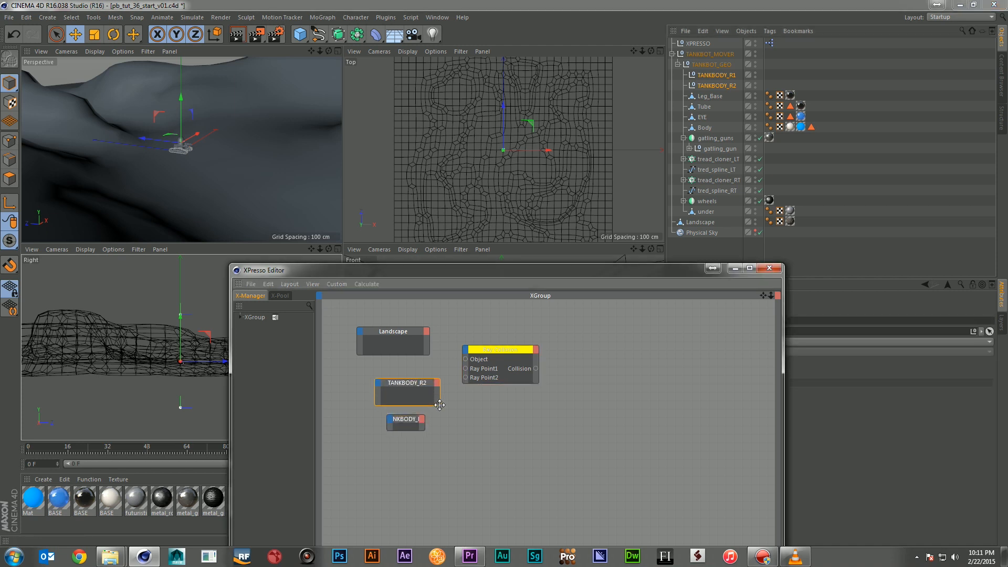
drag(405, 419, 419, 427)
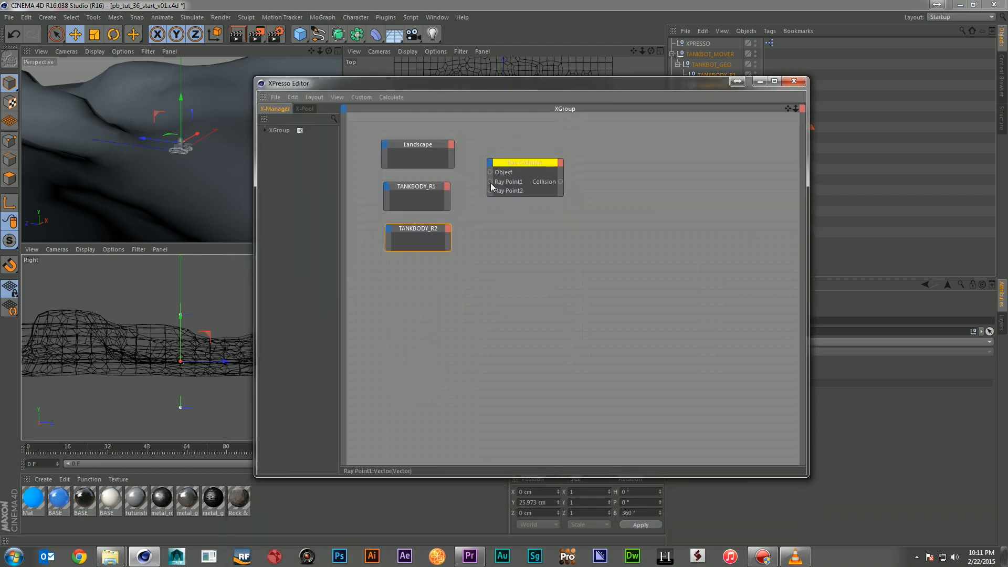
mouse_move(508, 192)
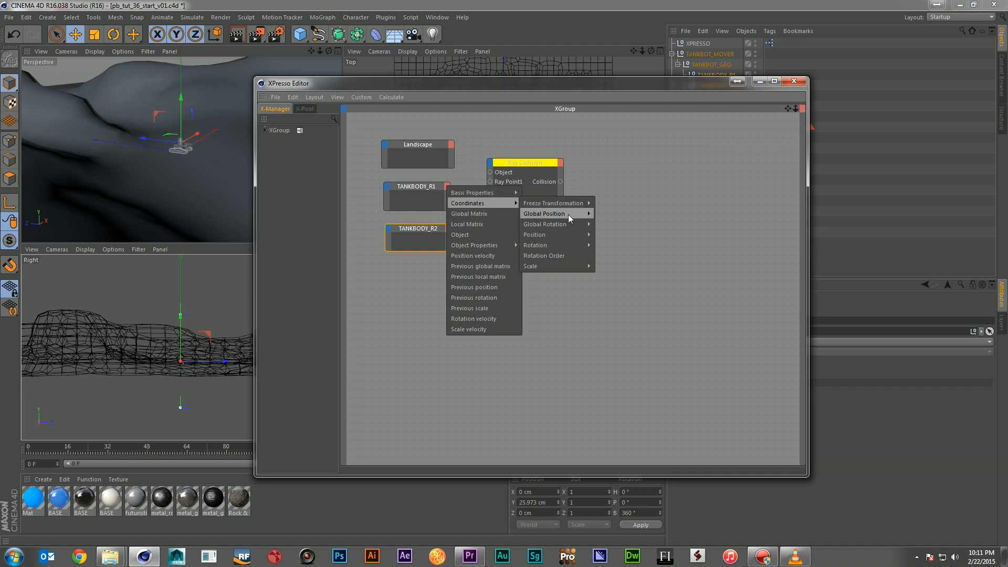
mouse_move(545, 213)
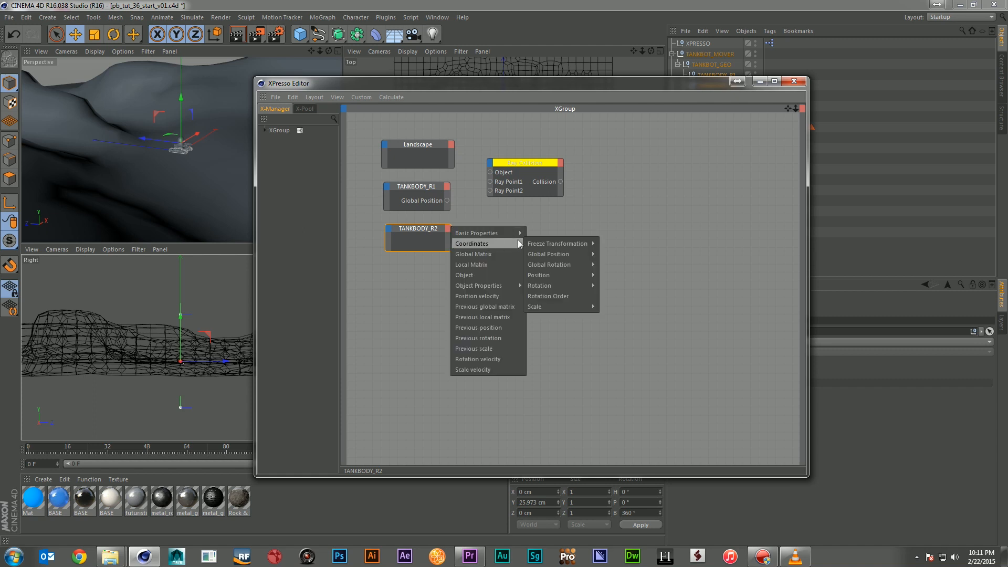
mouse_move(549, 254)
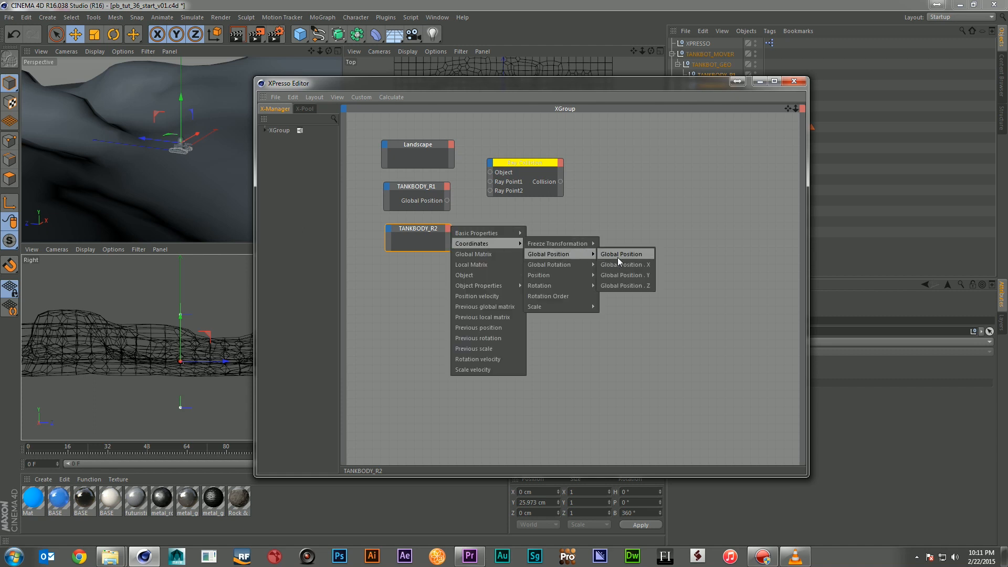
Wire TANKBODY_R1 and TANKBODY_R2 global positions into Ray Point1 and Ray Point2
click(622, 253)
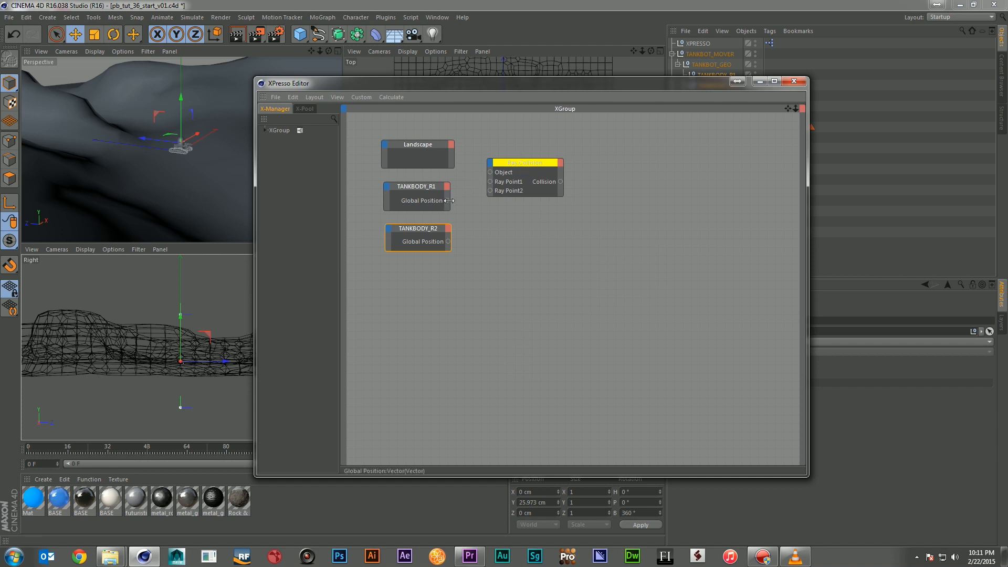
mouse_move(448, 201)
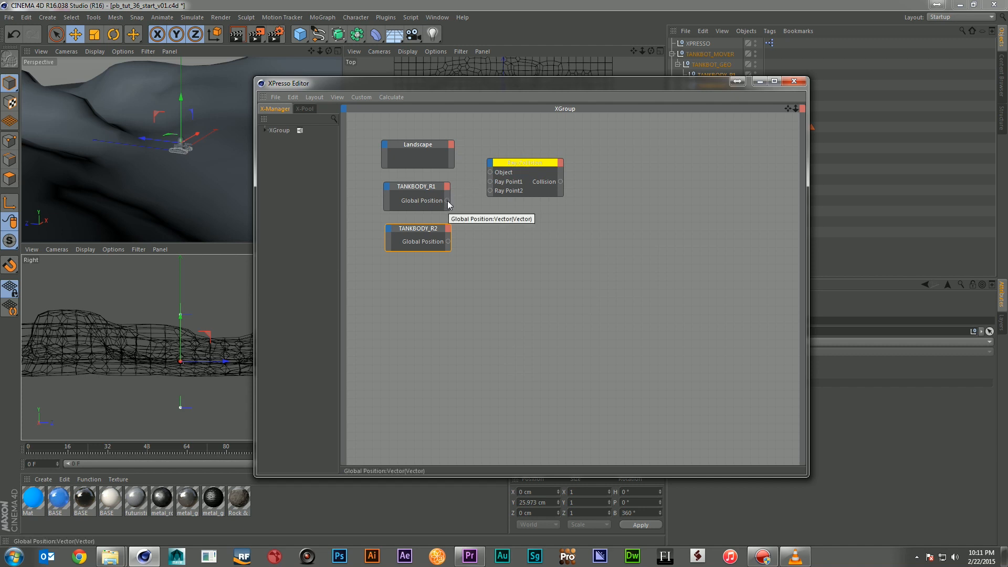
drag(448, 199, 487, 186)
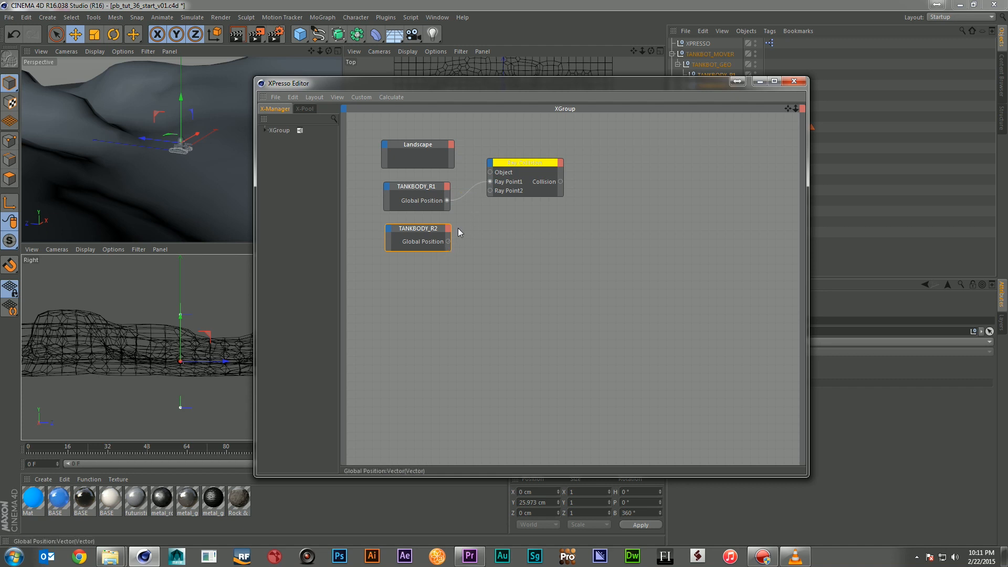
drag(449, 242, 490, 191)
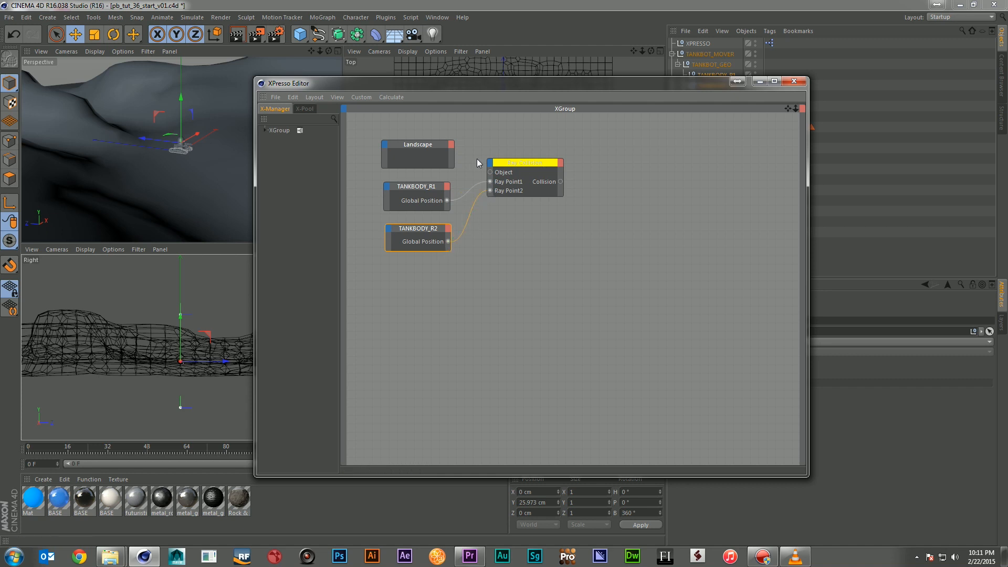
Expose the Landscape node's Object output and the Ray Collision node's Hit Position output
click(451, 144)
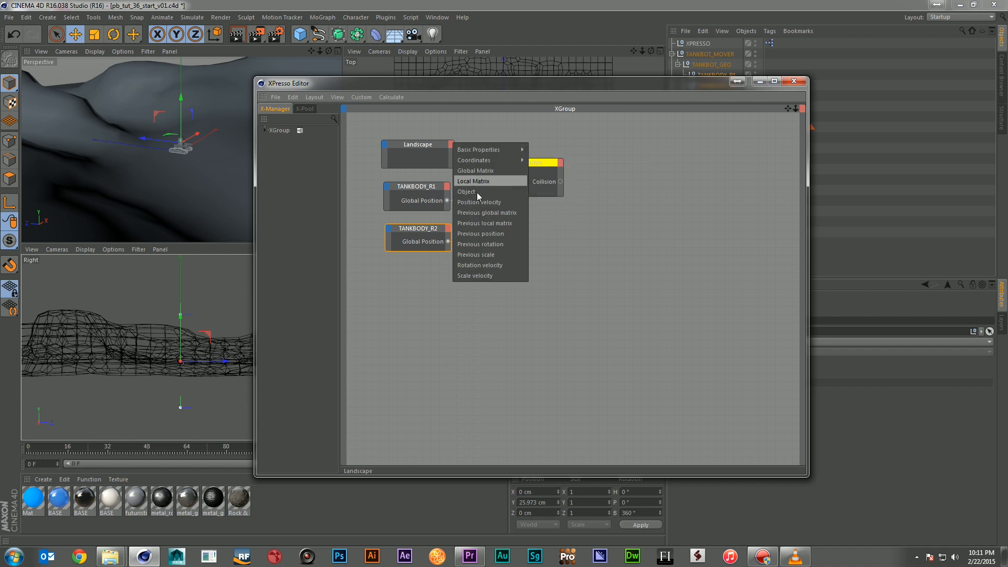
click(466, 191)
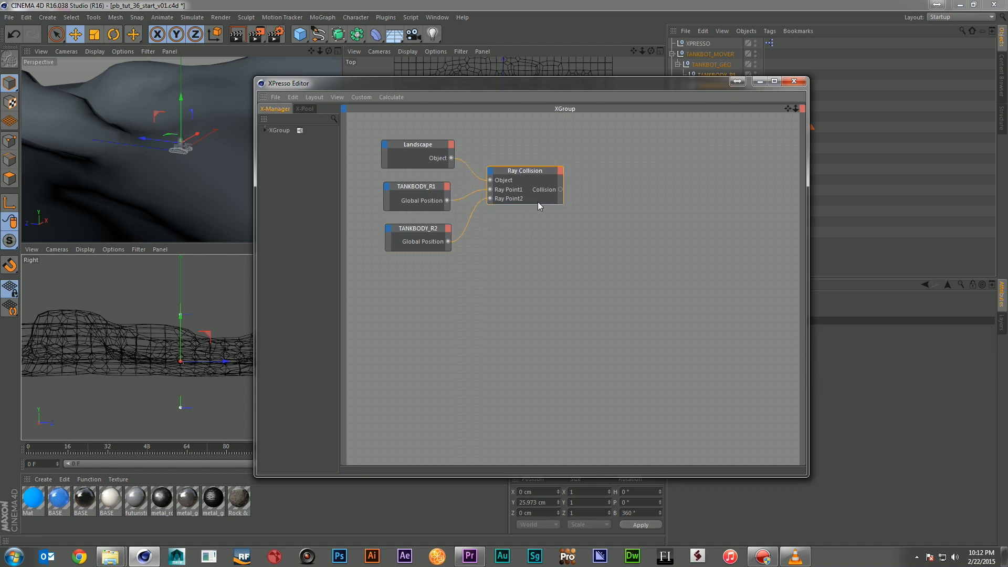
mouse_move(551, 106)
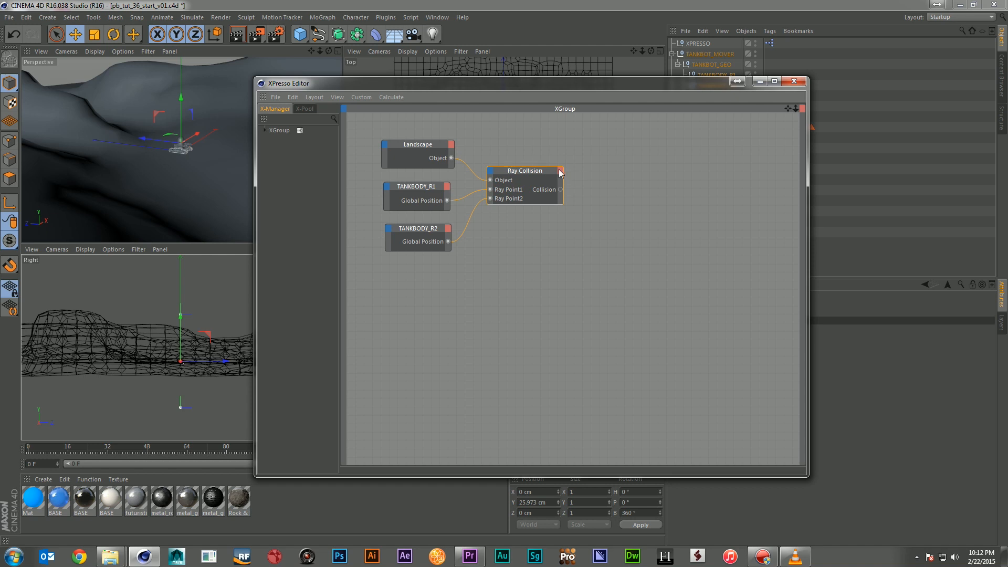
click(560, 171)
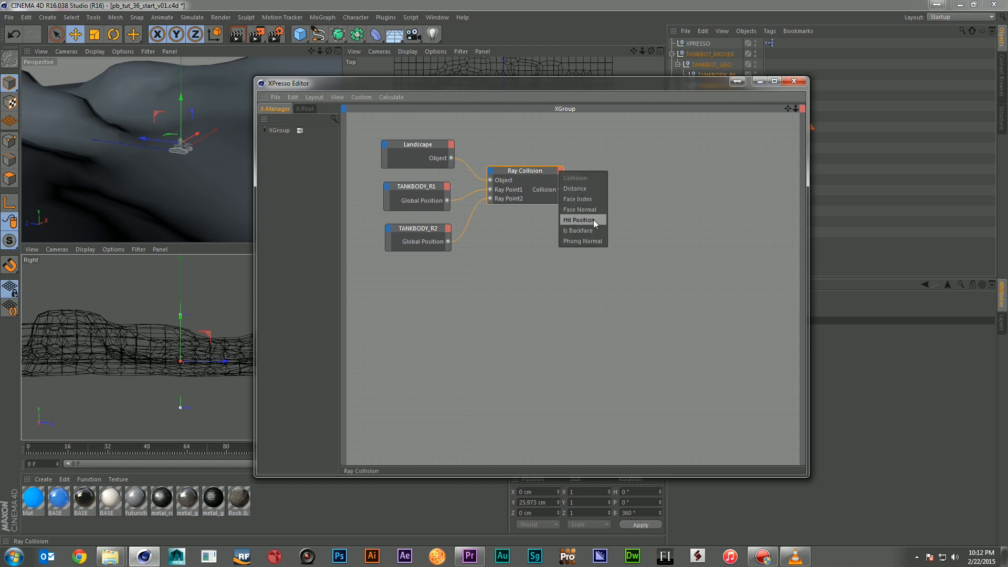
mouse_move(582, 230)
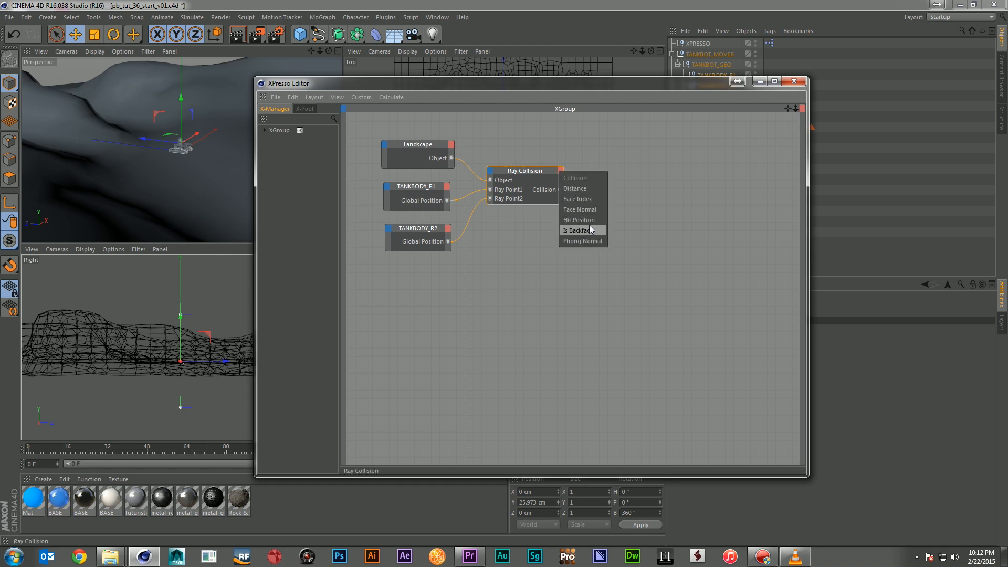
mouse_move(582, 220)
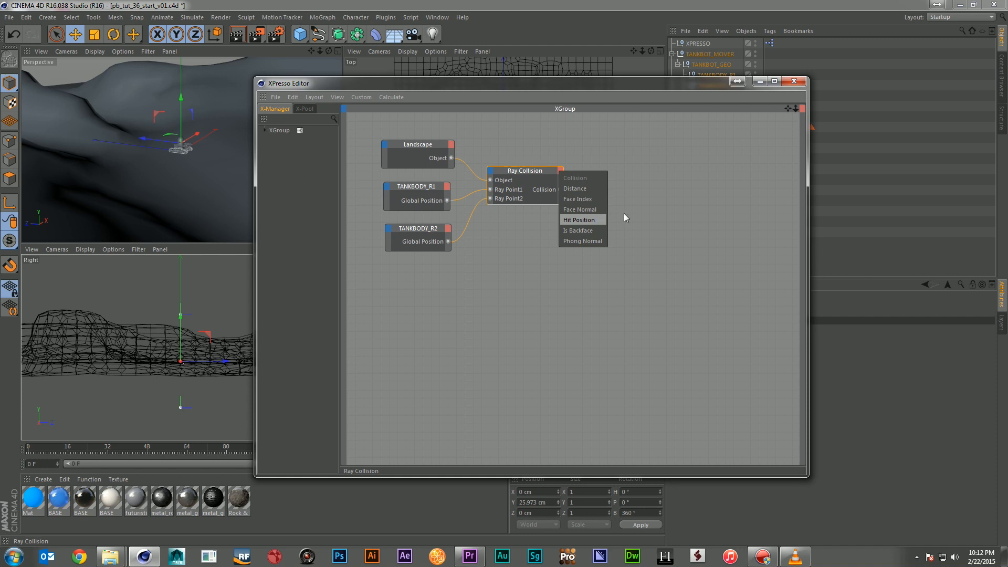
click(579, 220)
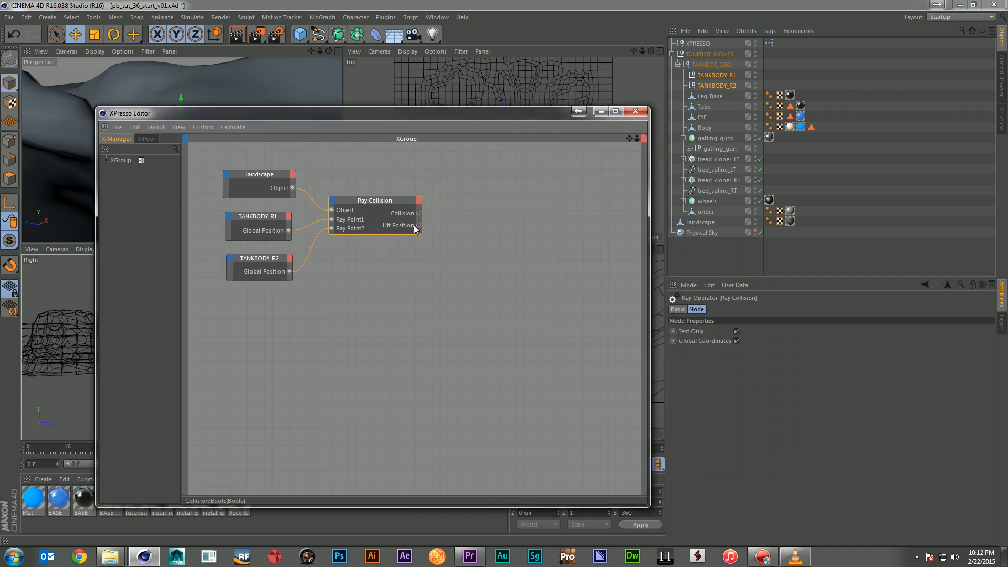
mouse_move(674, 133)
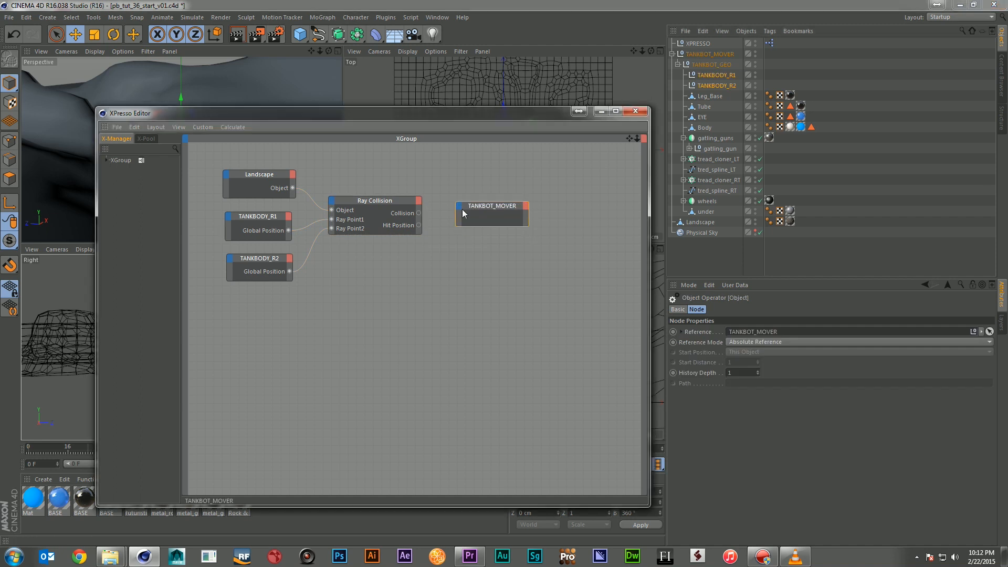
Add a Global Position input to TANKBOT_MOVER and wire Ray Collision's Hit Position into it
right_click(491, 206)
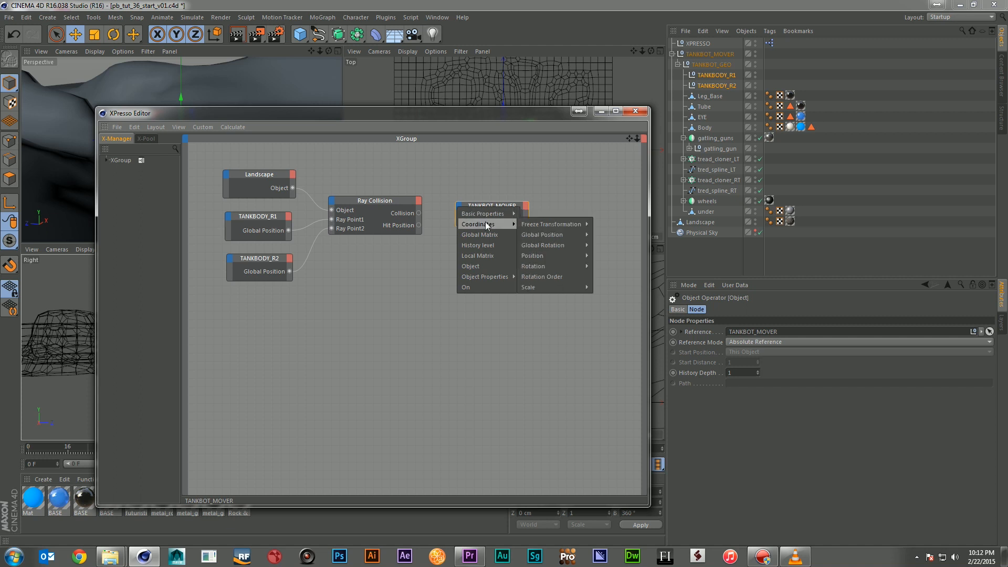
mouse_move(543, 235)
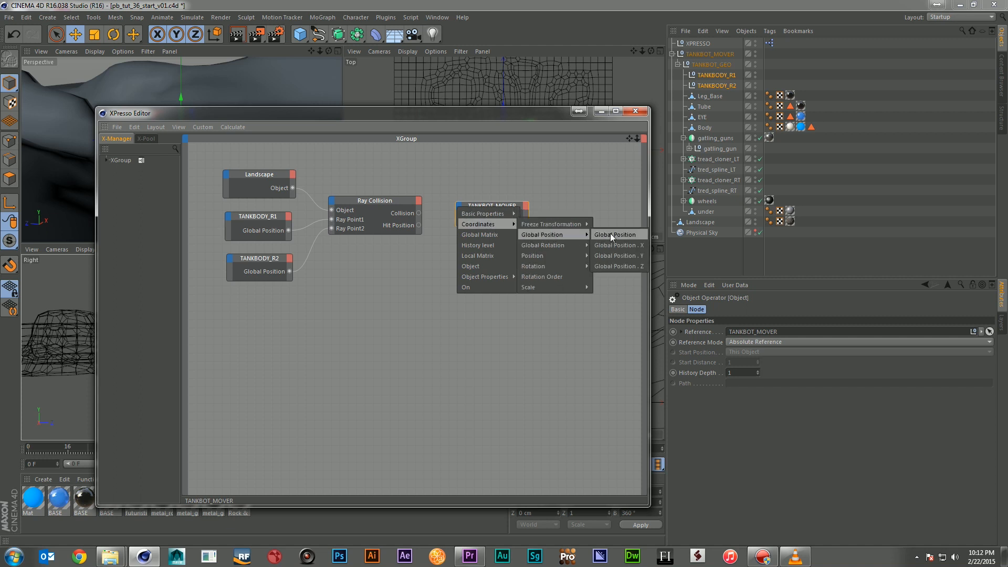
click(616, 233)
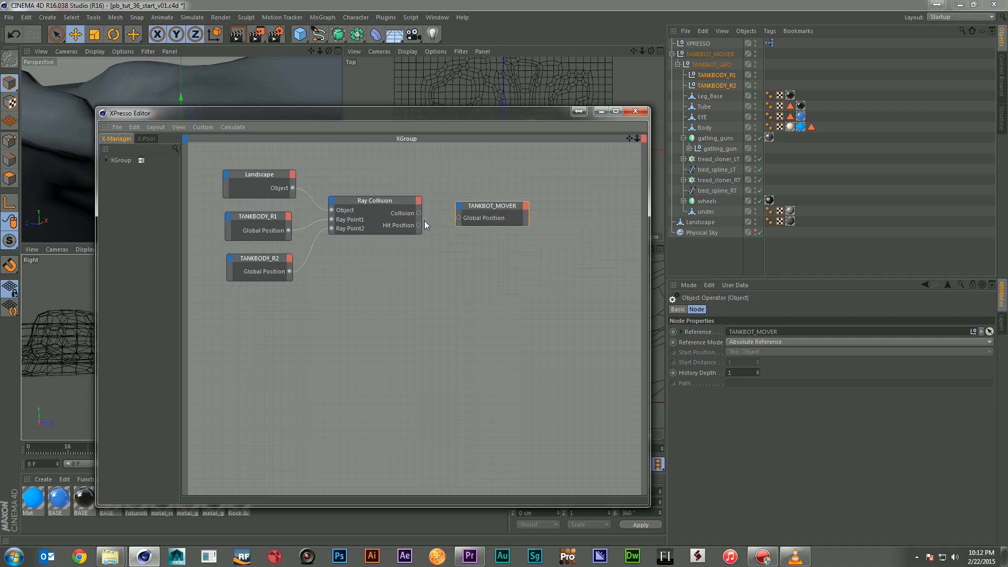
drag(419, 225, 457, 218)
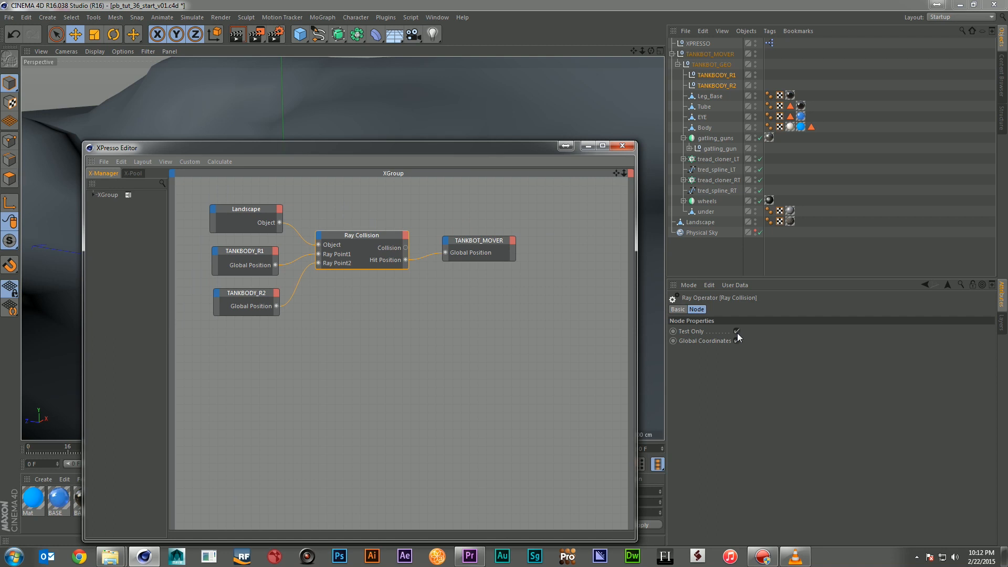
Turn off Test Only on Ray Collision, then move TANKBOT_MOVER across the landscape to test it
click(623, 146)
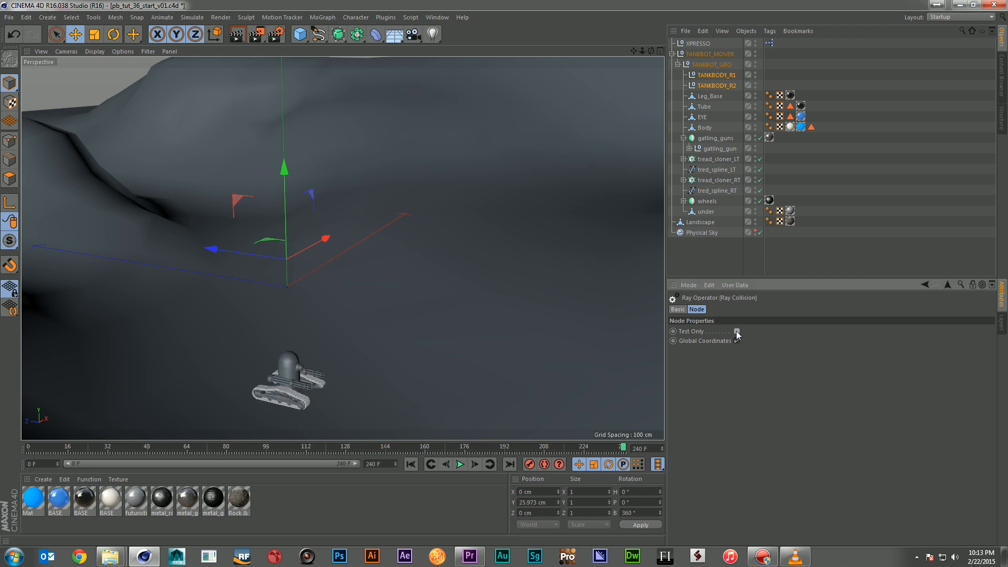
click(737, 340)
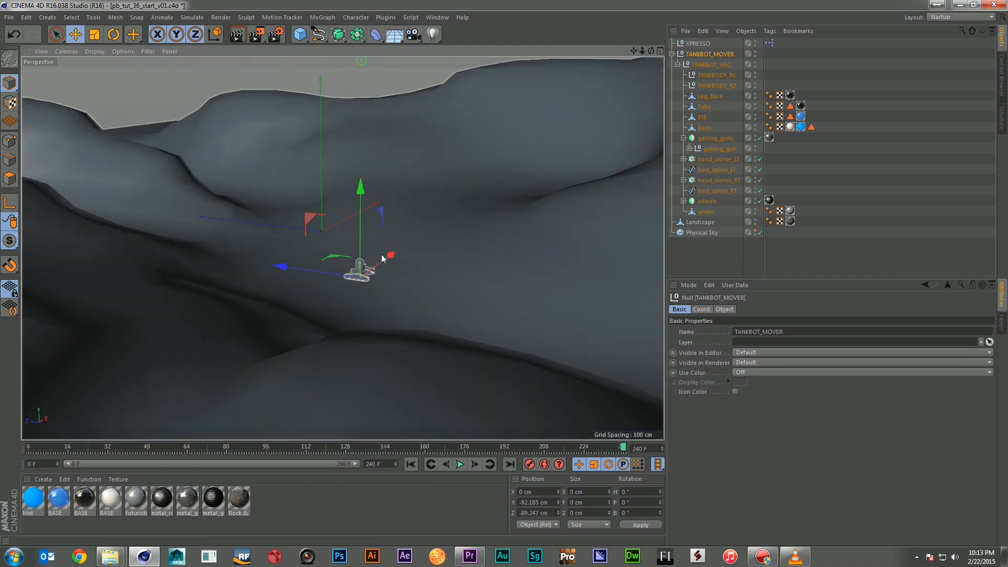
drag(389, 257, 406, 237)
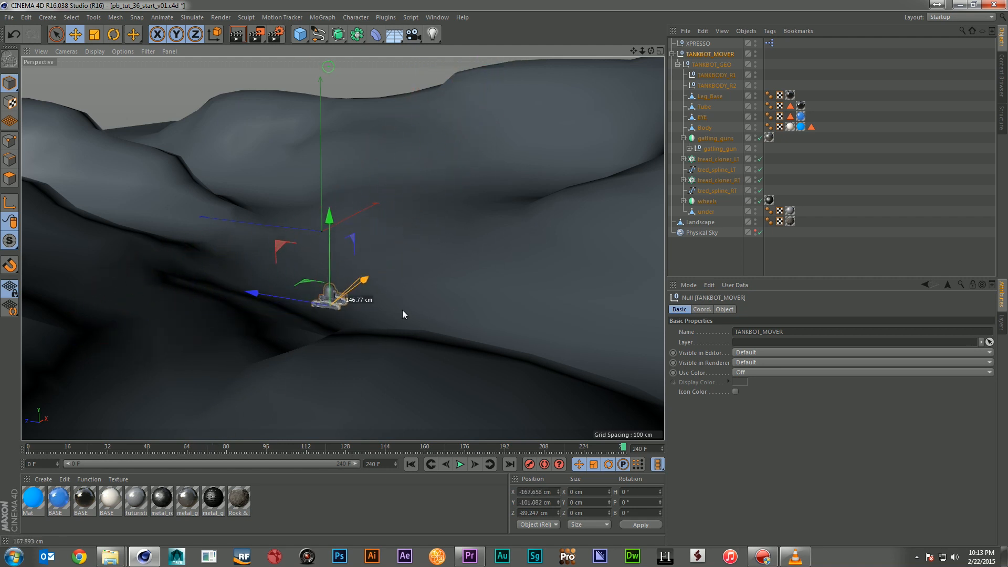
click(701, 309)
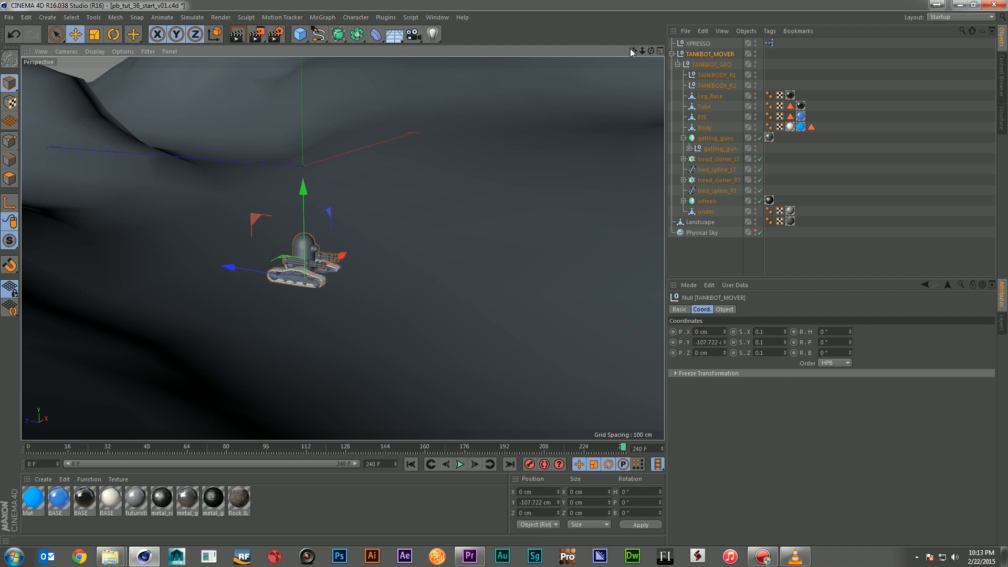
mouse_move(666, 56)
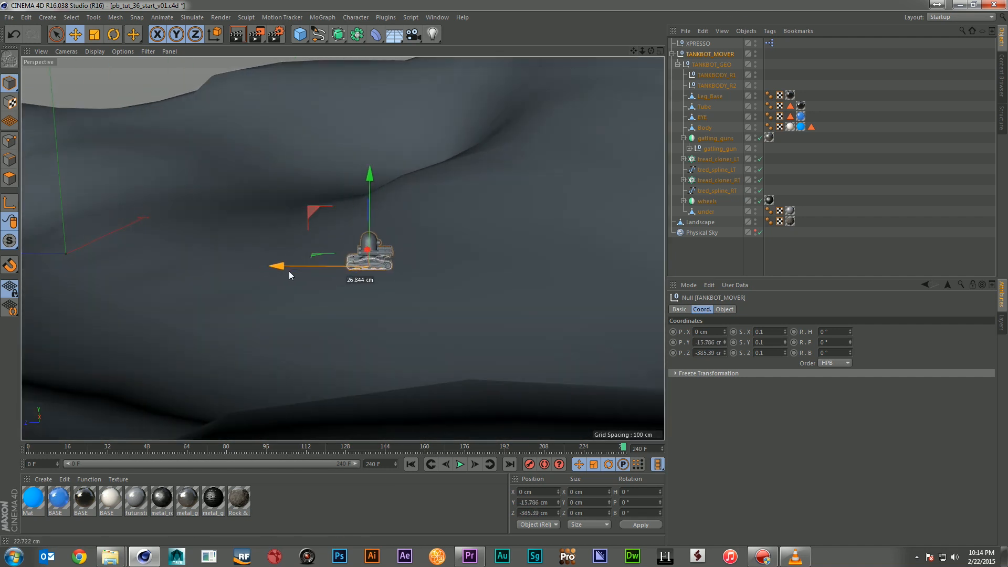
Slide TANKBOT_MOVER back and forth along Z so the tank rides the terrain surface
drag(283, 266, 97, 310)
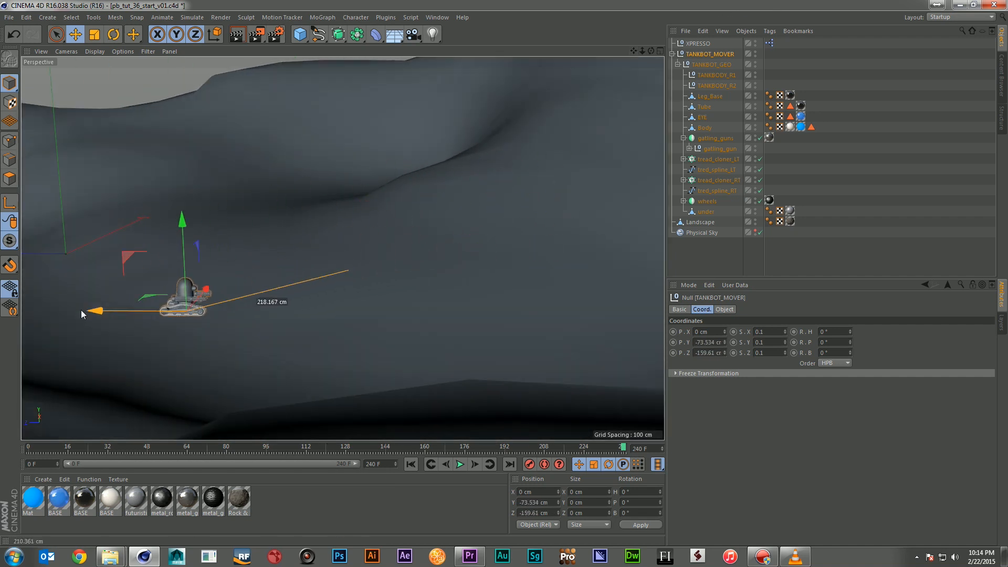
drag(96, 313, 341, 261)
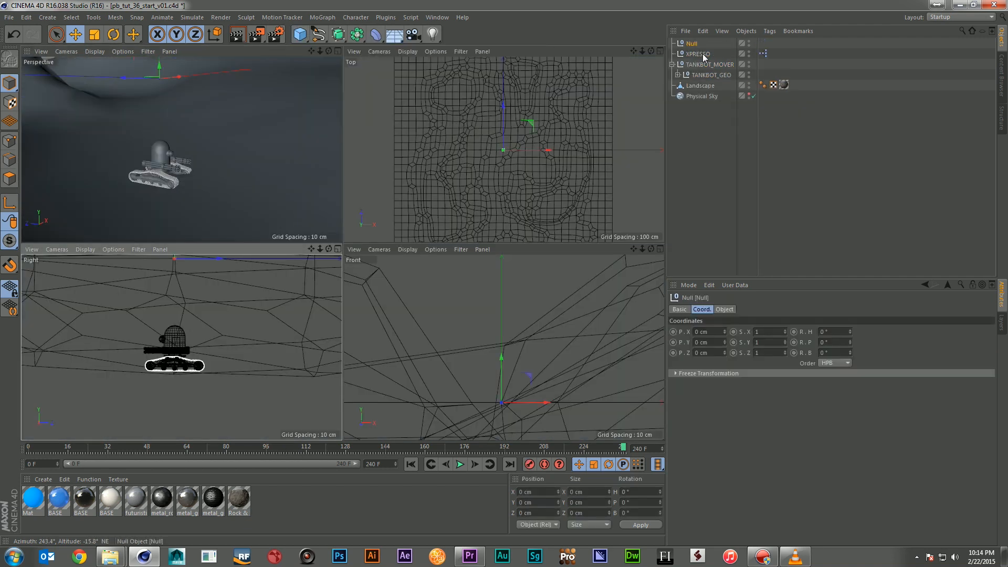
Name the new null TANKTARGET_NULL under TANKBOT_MOVER and copy the two body nulls into it
double_click(686, 43)
text(TANKTARGET_NULL)
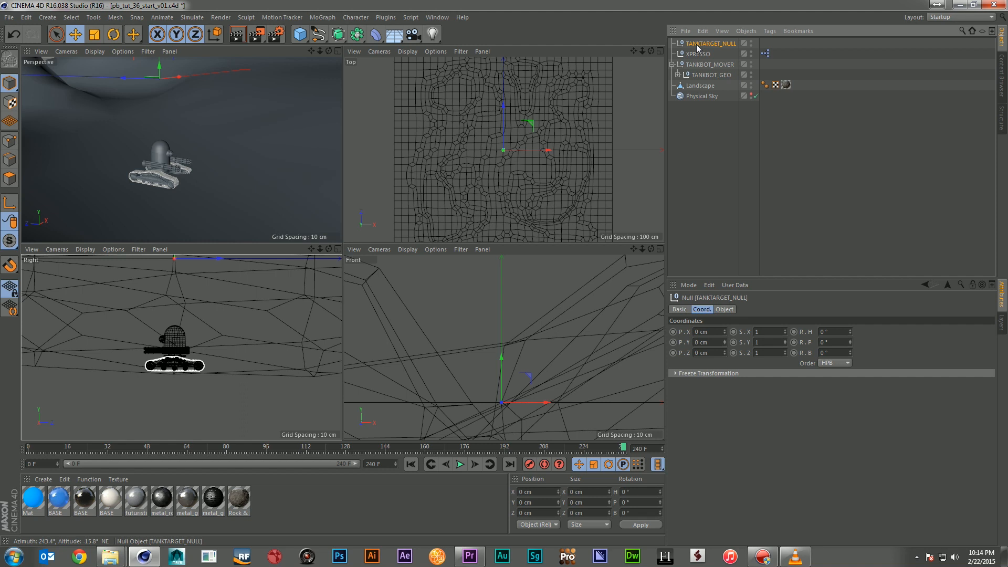
click(675, 74)
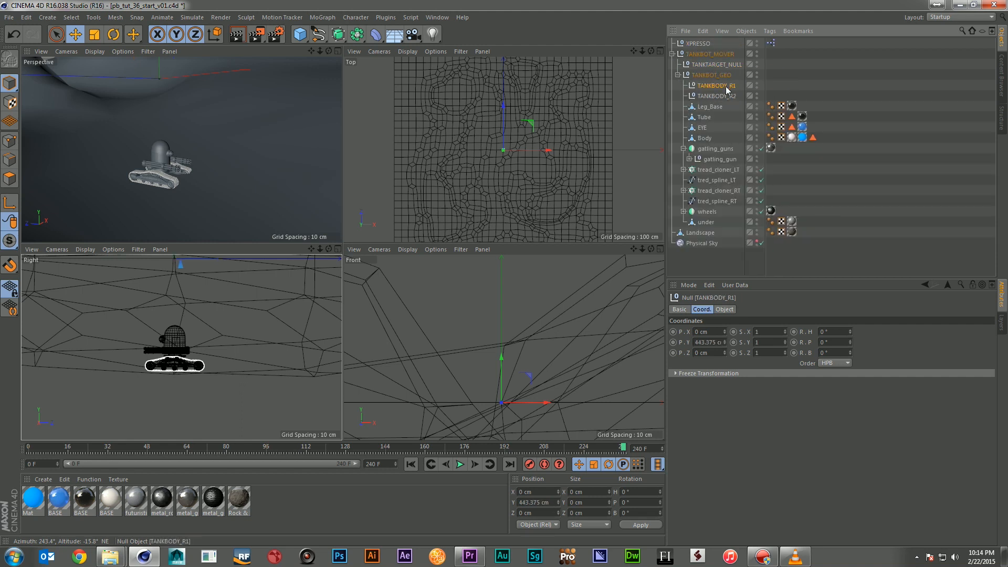
click(715, 95)
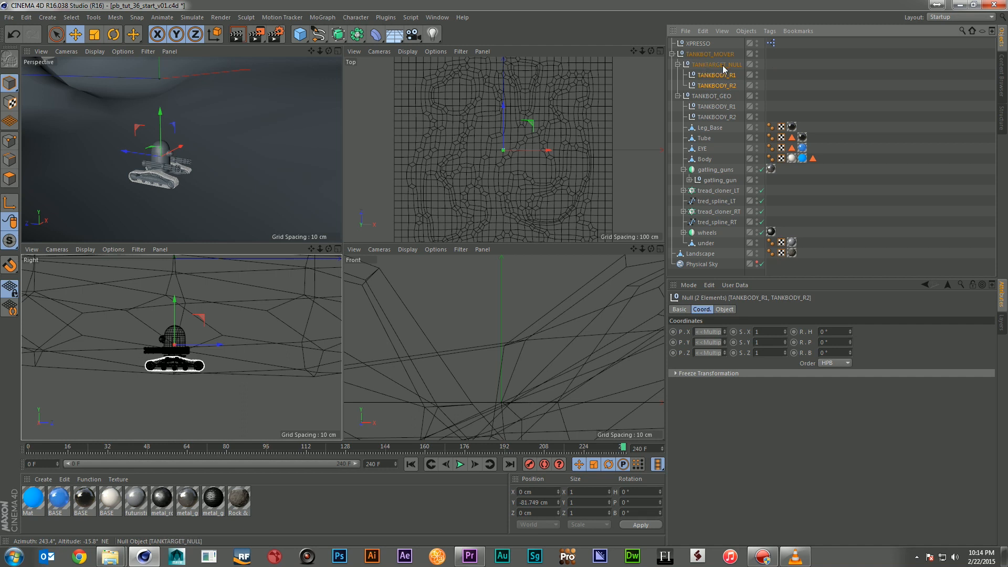
click(715, 65)
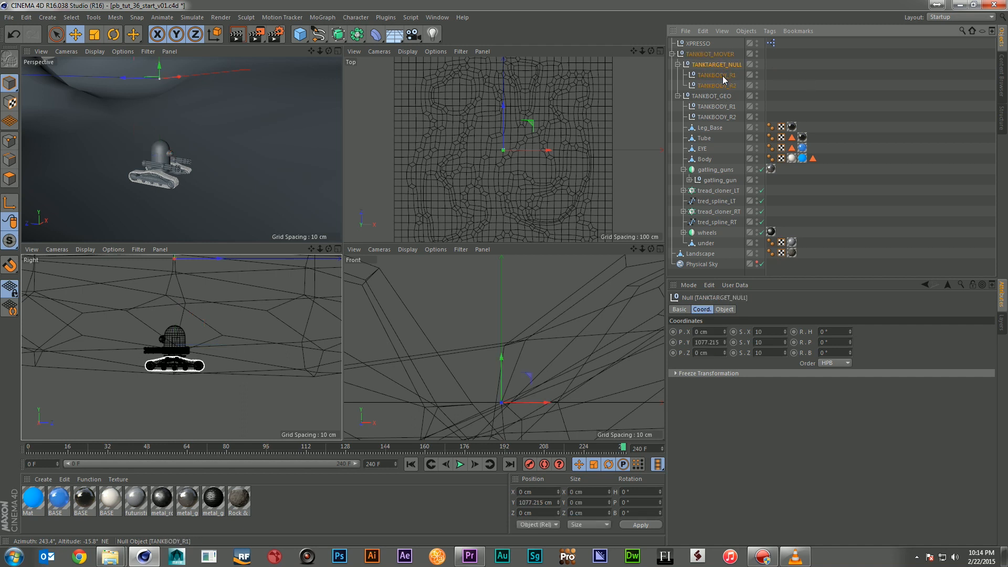
Rename the copied nulls TANKTARGET_R1 and TANKTARGET_R2 inside TANKTARGET_NULL
click(715, 74)
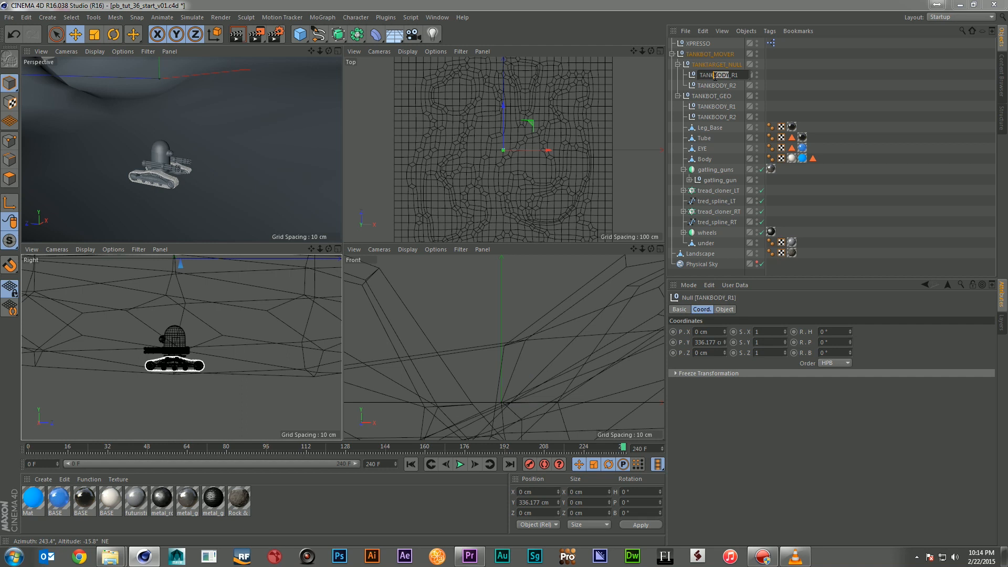
text(TANKTARGET_R1)
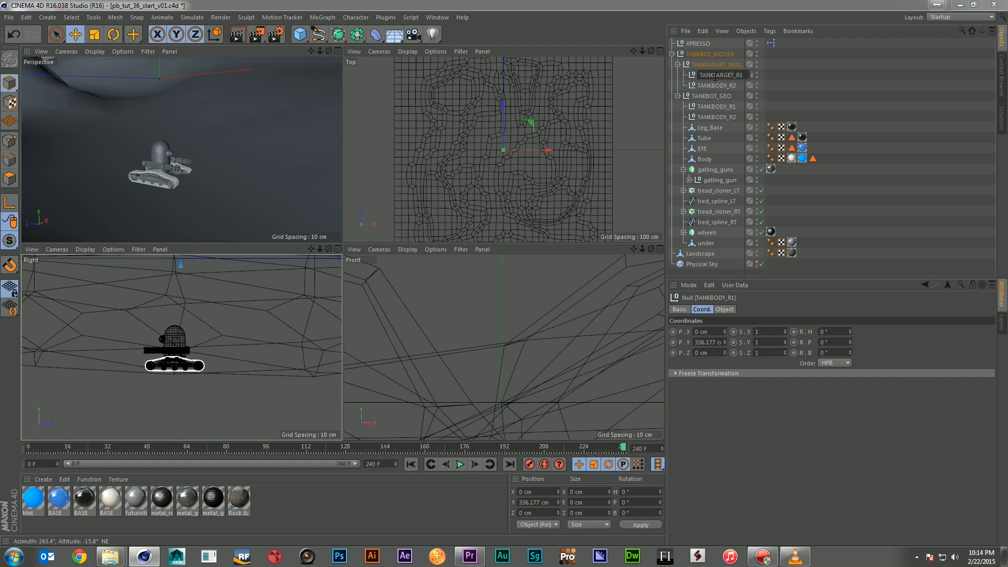
click(718, 85)
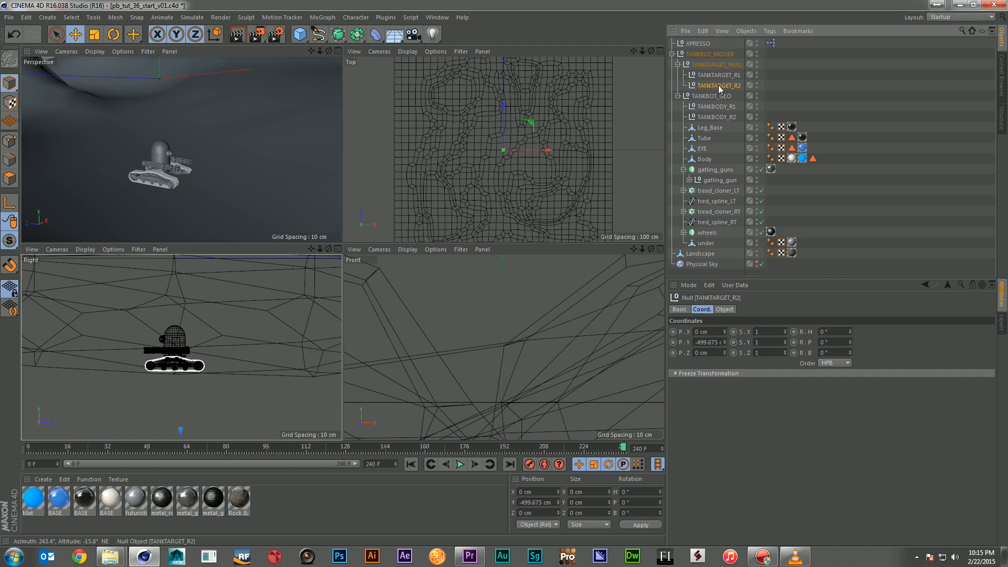
click(715, 75)
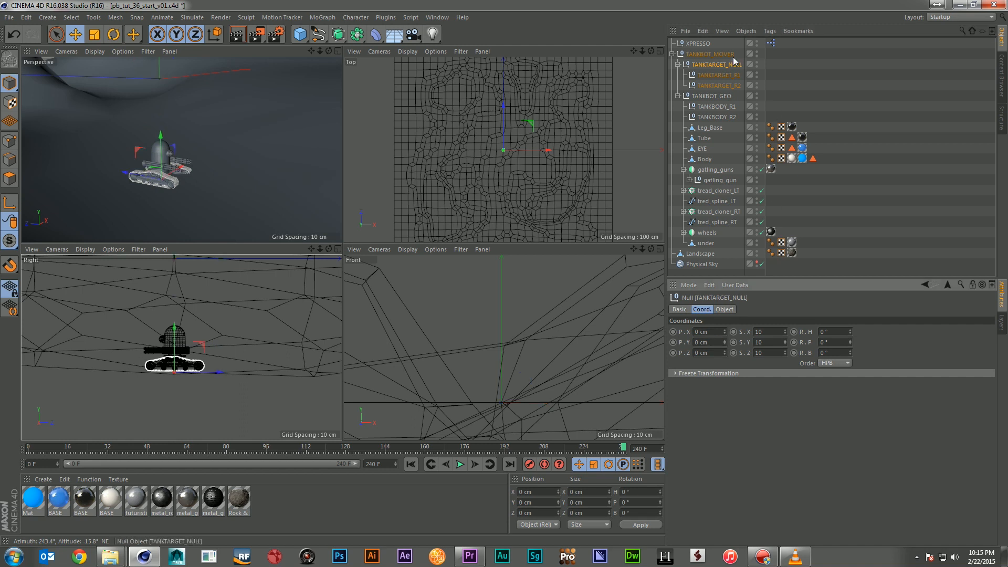
click(718, 85)
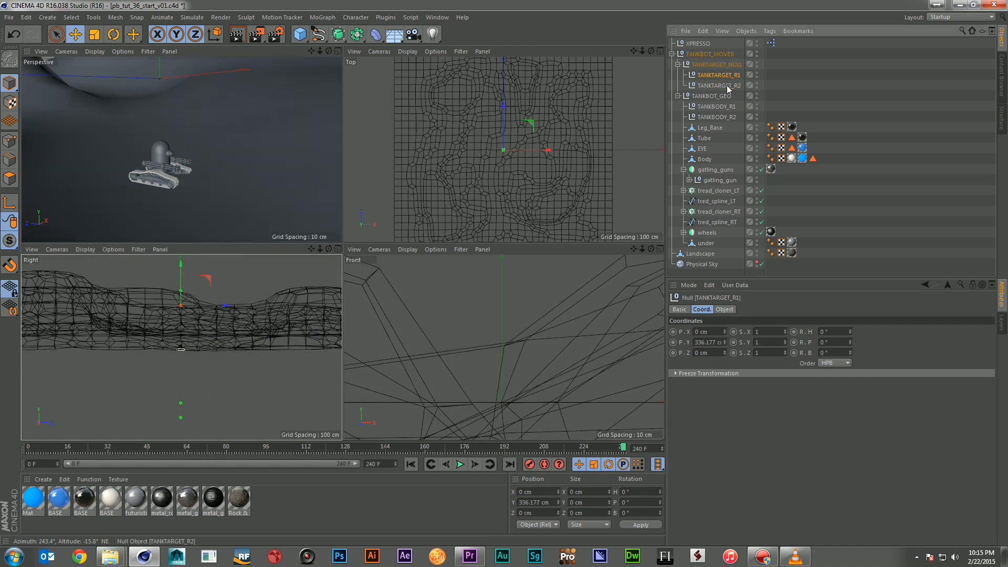
click(718, 64)
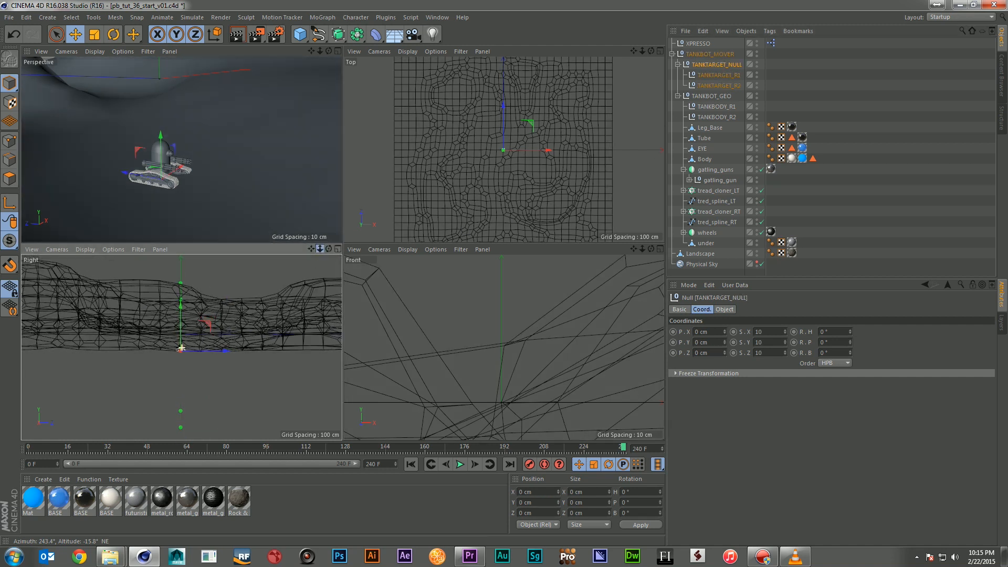
click(659, 50)
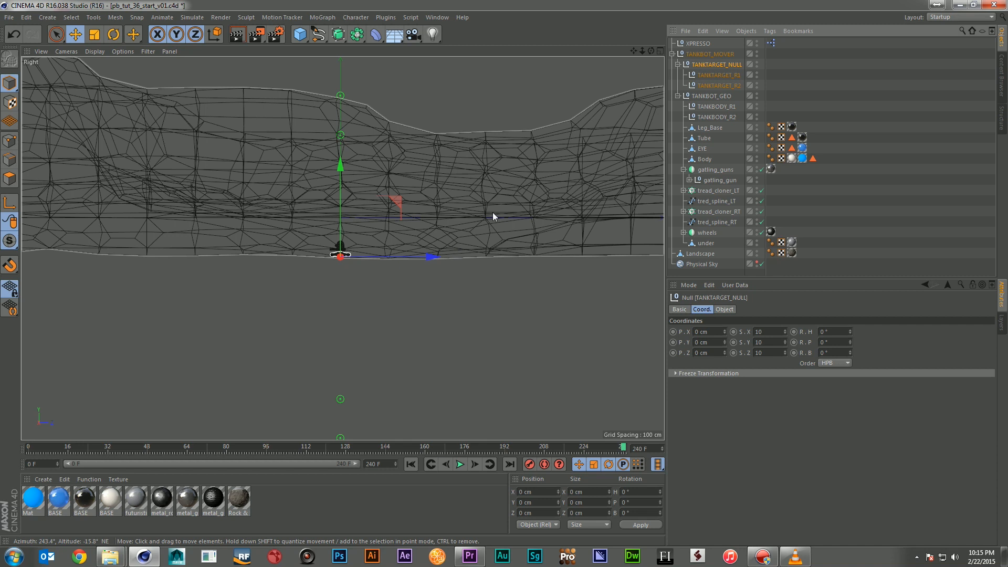
Shift the view in the maximized Right viewport to frame TANKTARGET_NULL against the landscape profile
drag(339, 256, 439, 257)
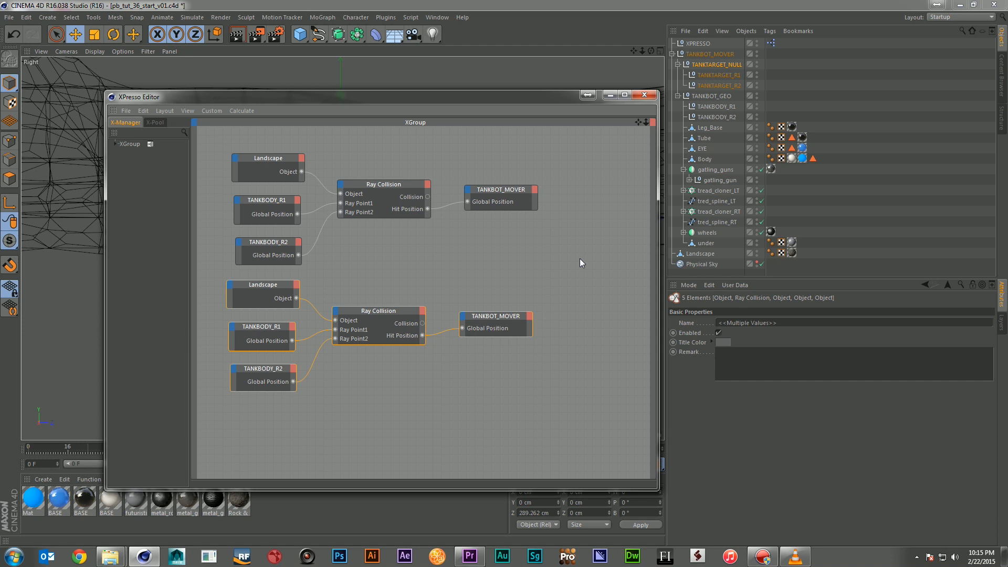
mouse_move(561, 269)
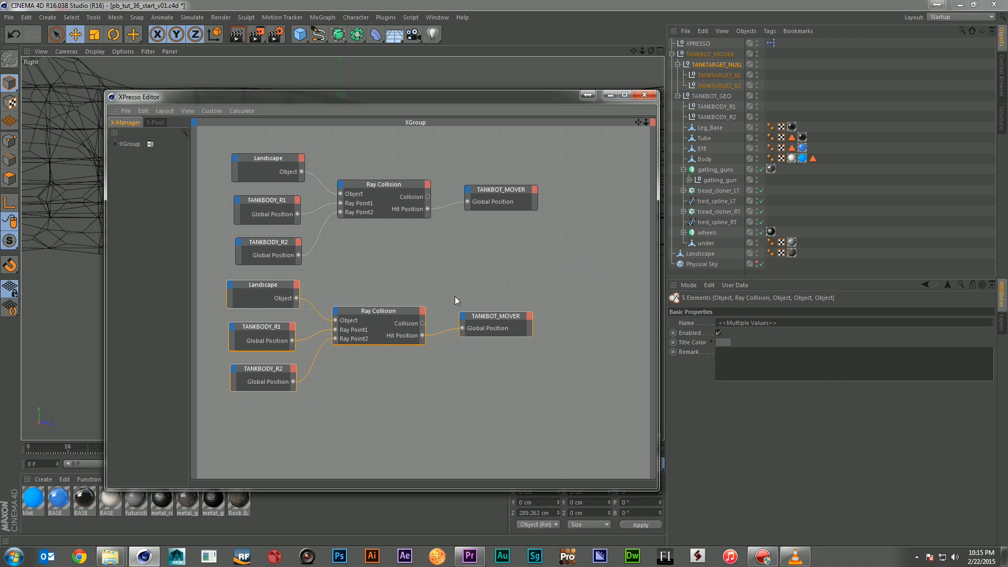
mouse_move(447, 312)
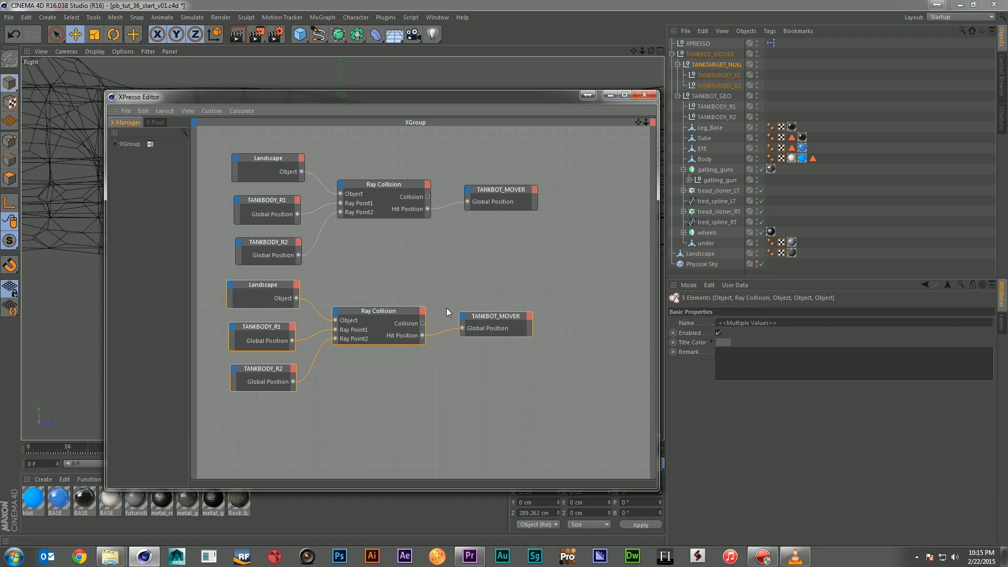
mouse_move(500, 285)
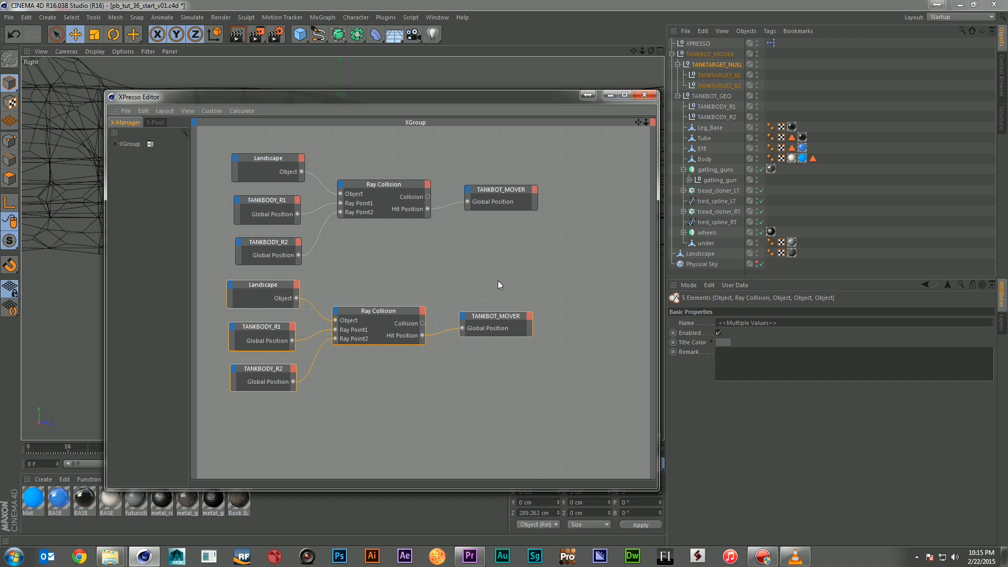
Unhook the lower Hit Position from TANKBOT_MOVER and swap its ray points to TANKTARGET_R1 and TANKTARGET_R2
click(718, 75)
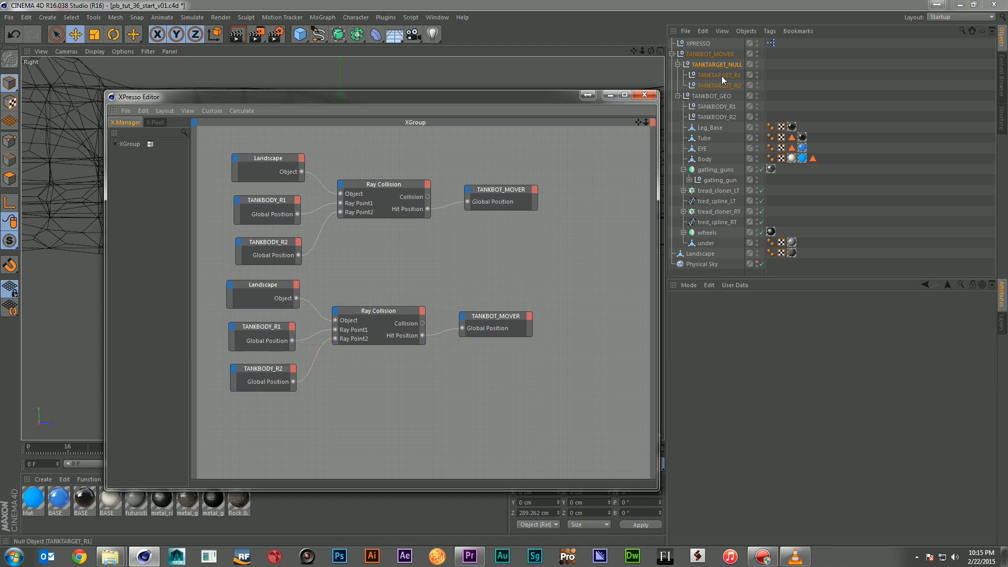
drag(422, 335, 461, 328)
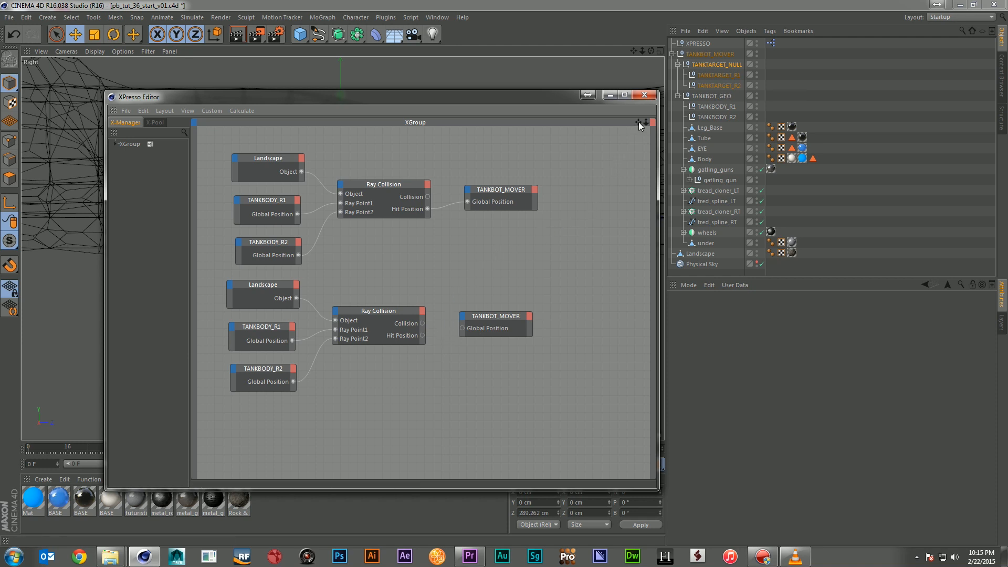
click(720, 75)
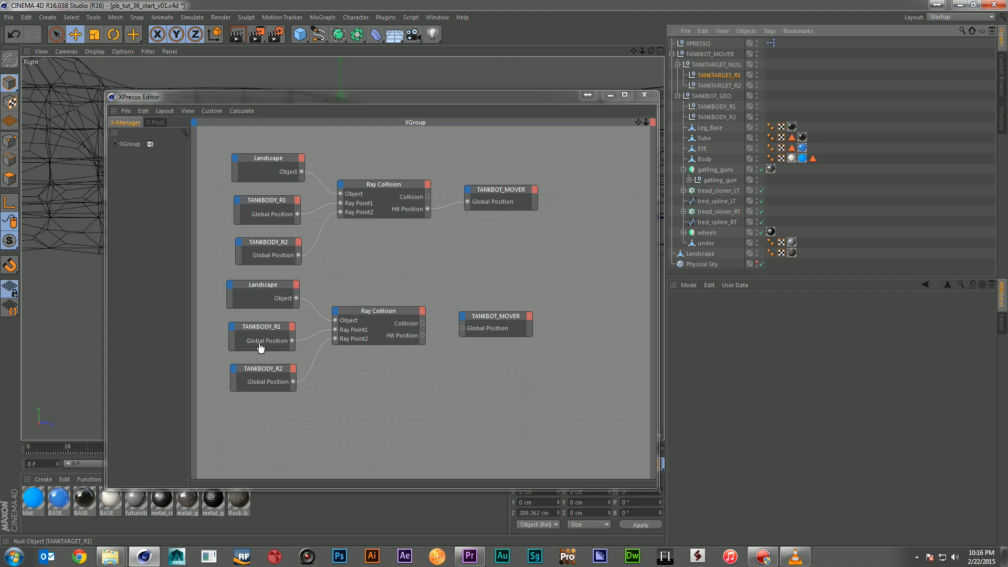
click(721, 85)
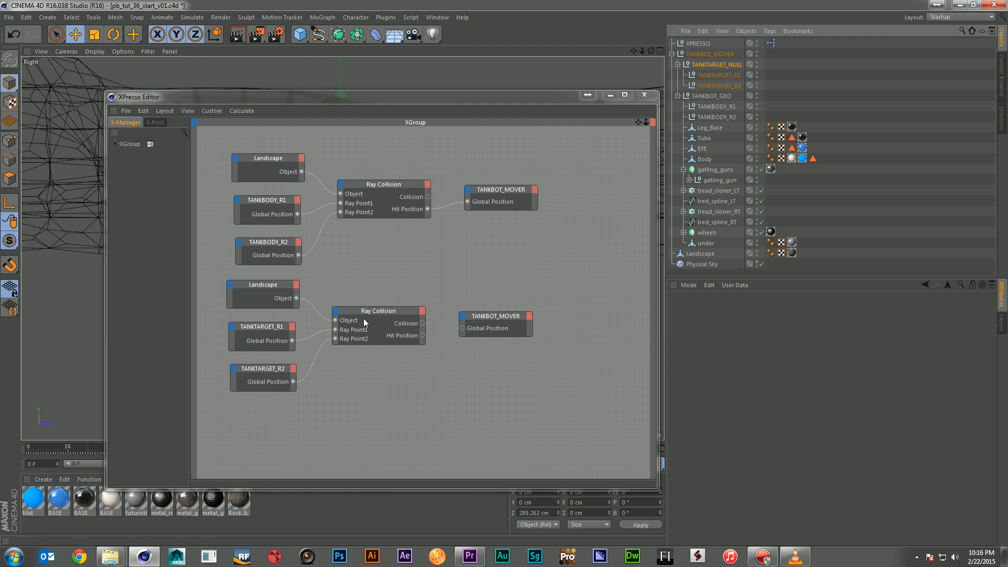
click(379, 311)
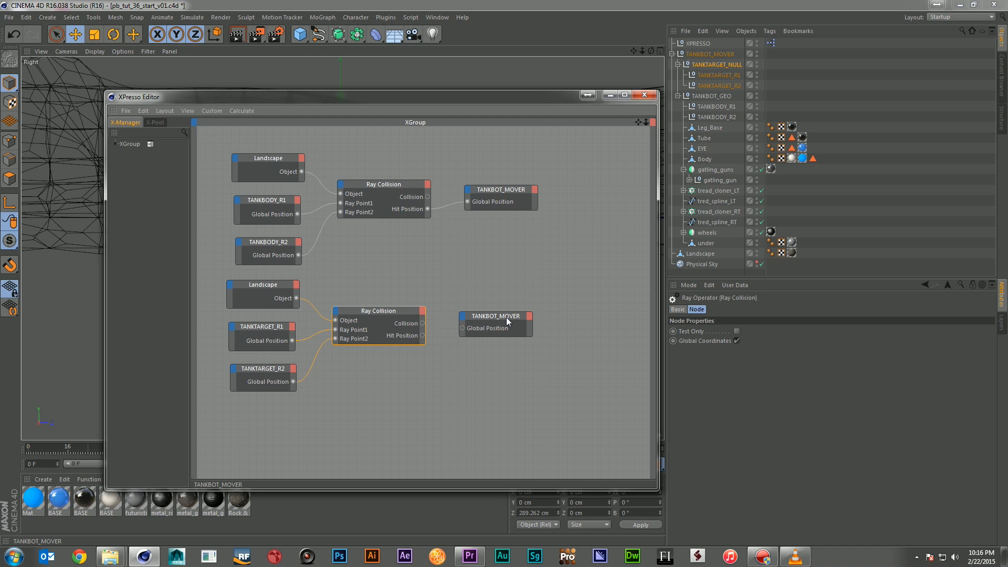
click(495, 316)
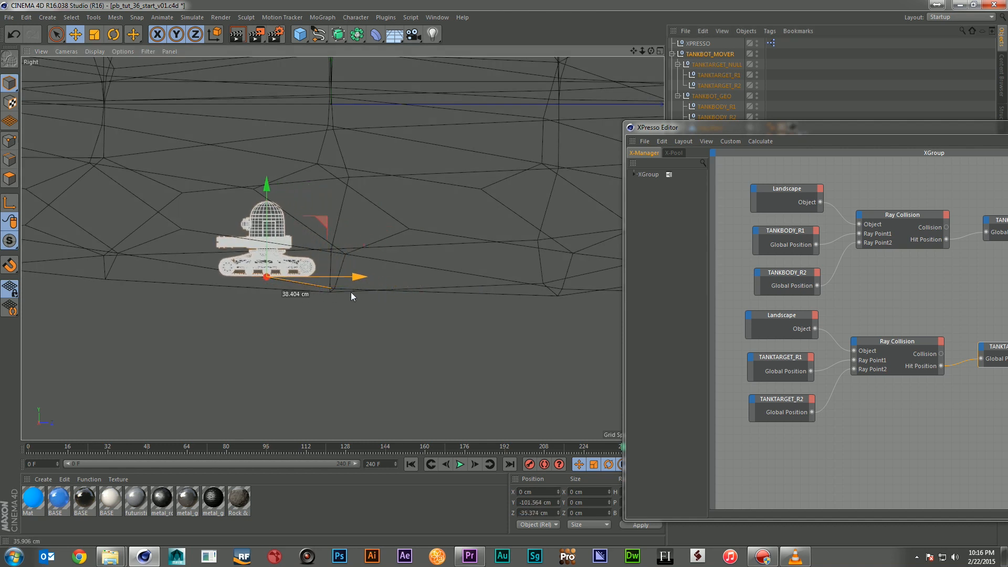
Switch on Use Color for TANKTARGET_NULL and set its Display Color to red
click(715, 65)
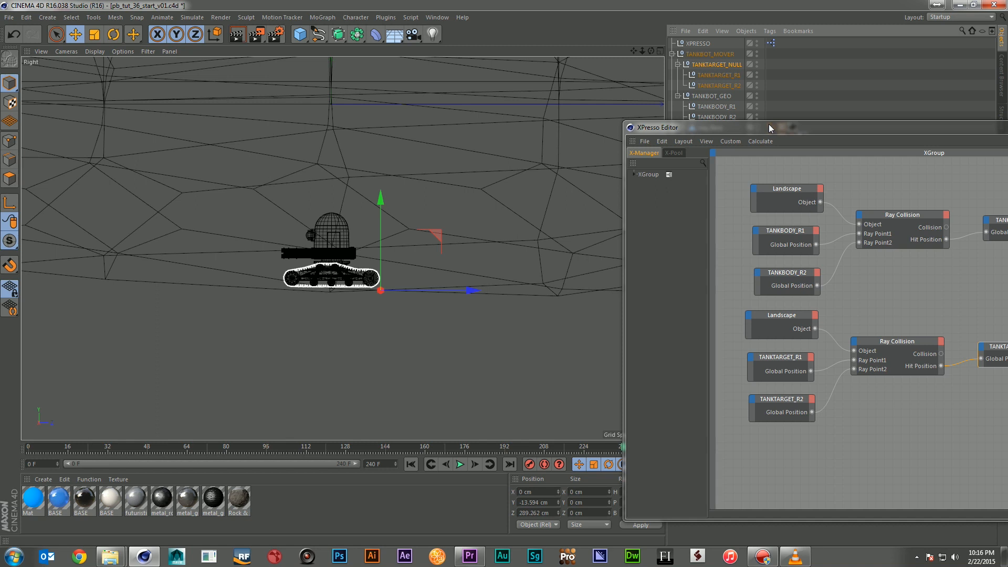
mouse_move(737, 135)
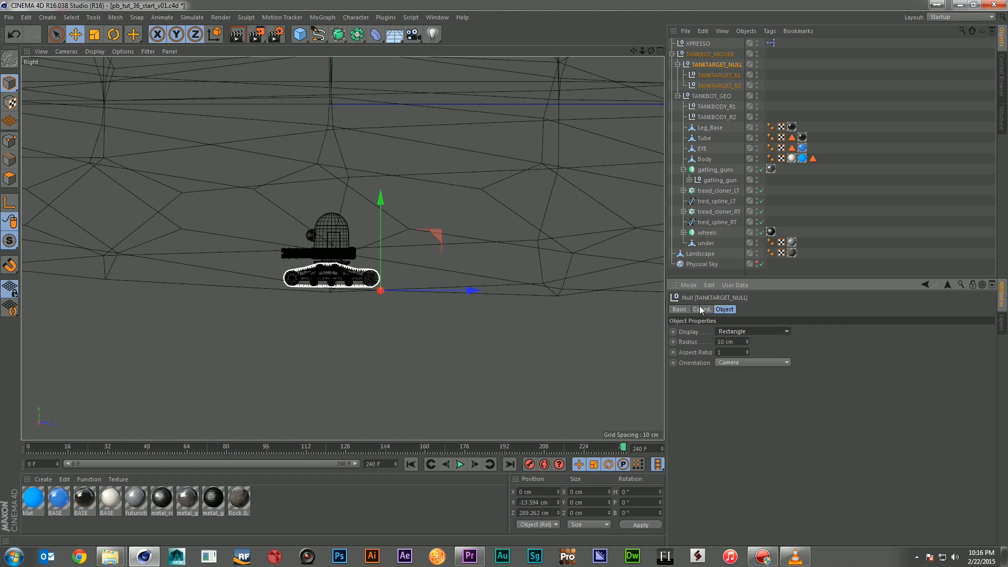
click(679, 309)
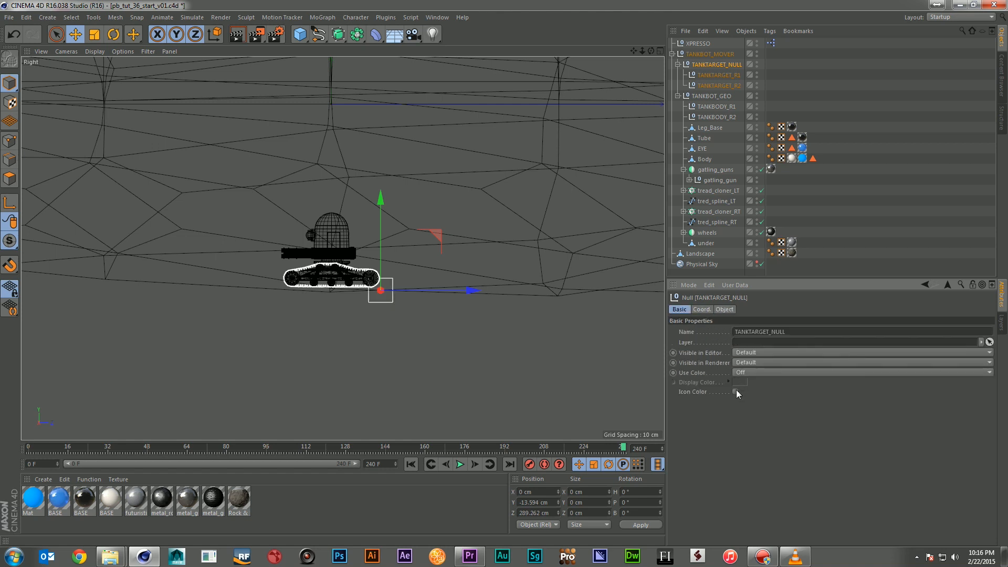
click(861, 372)
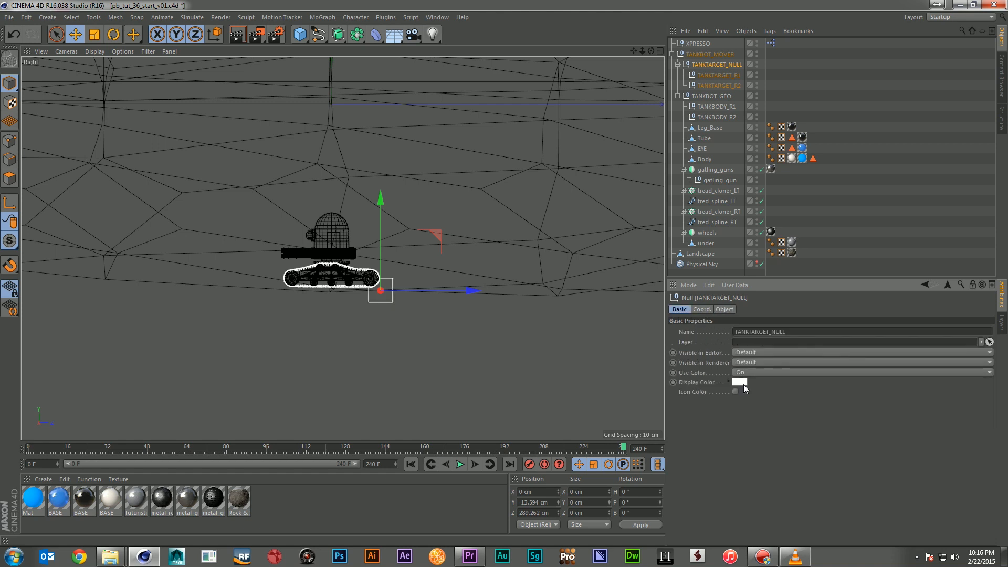
click(739, 382)
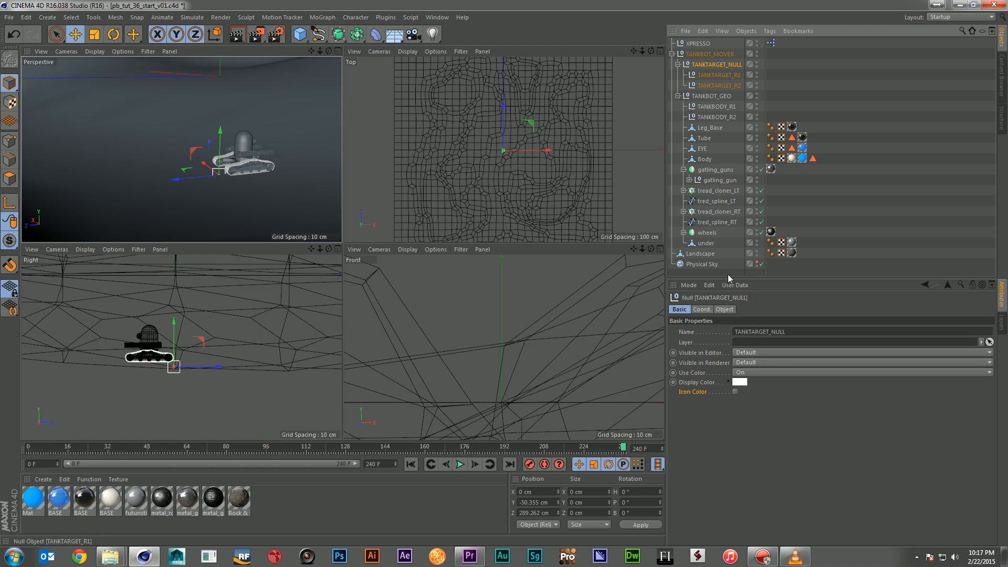
click(740, 382)
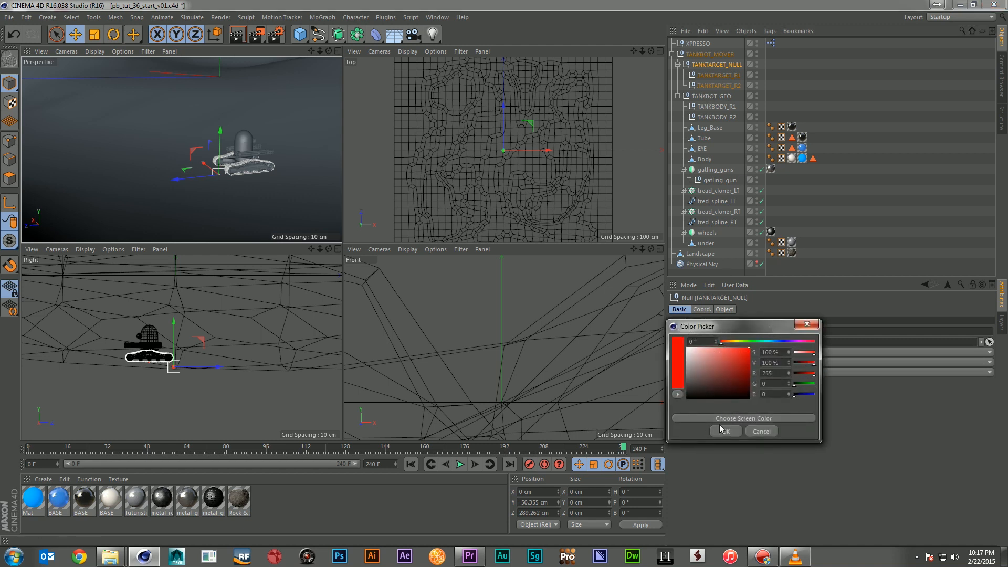
click(723, 430)
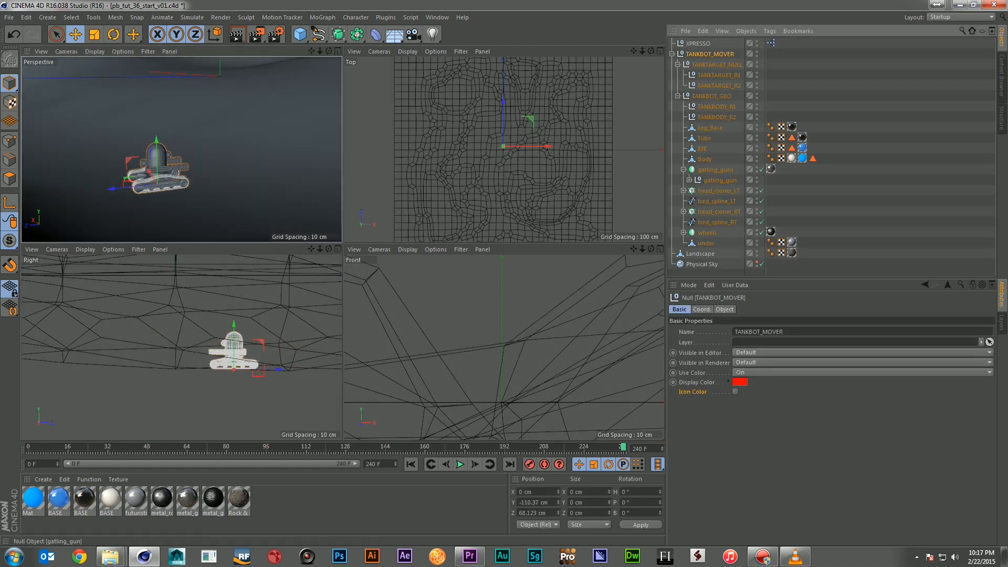
click(724, 309)
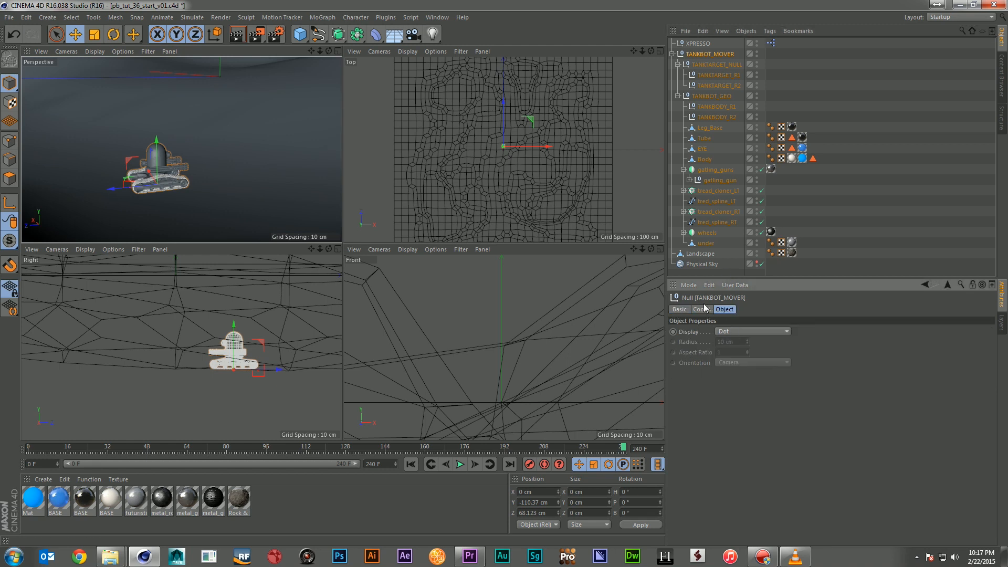
Add a Target tag to TANKBOT_GEO with TANKTARGET_NULL as its Target Object
click(702, 309)
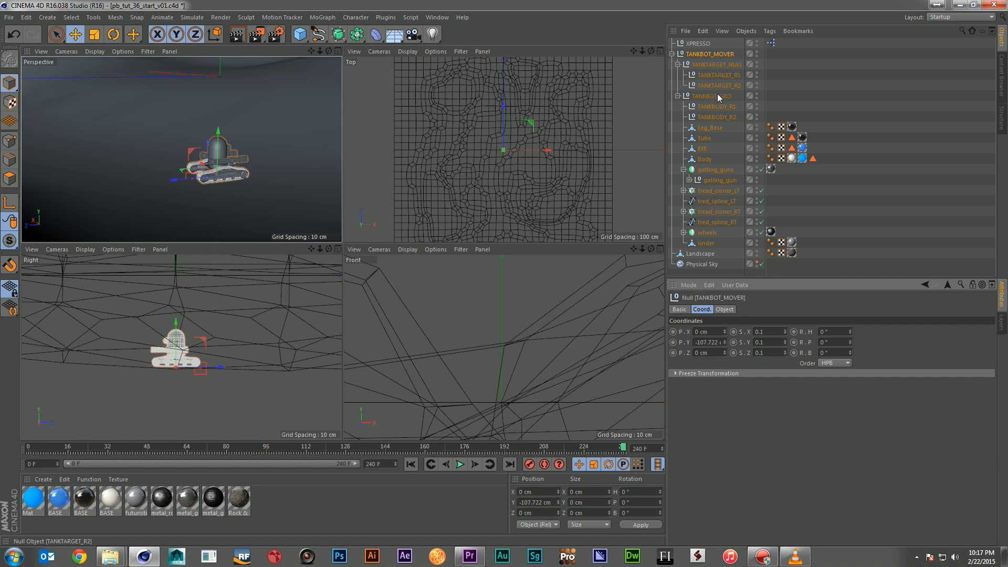
right_click(714, 96)
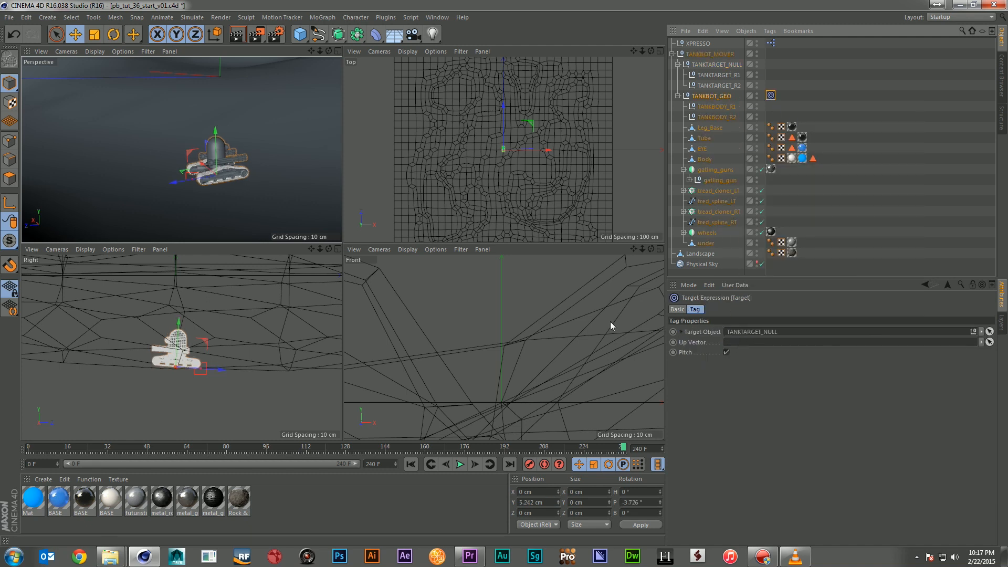
click(713, 53)
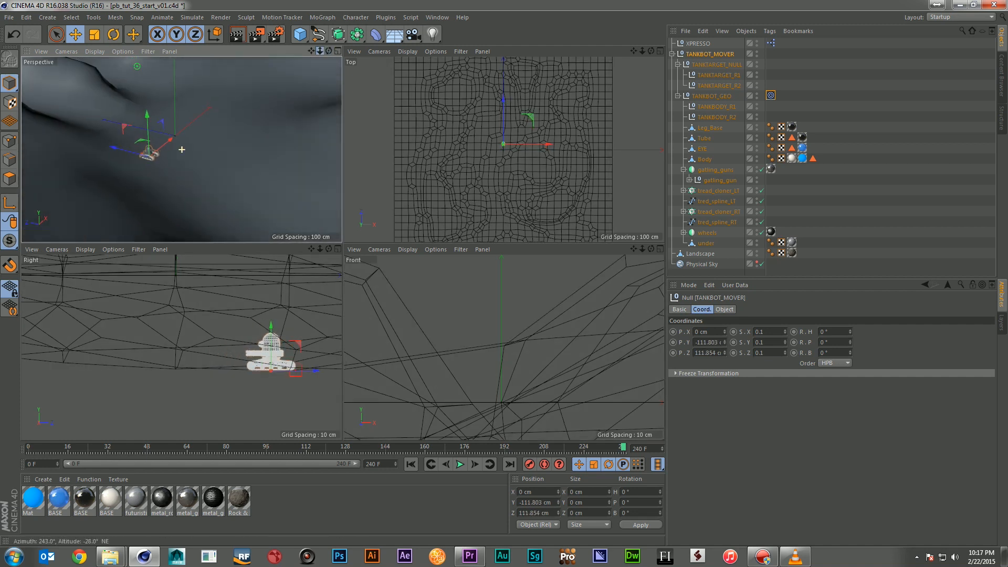
Drag TANKBOT_MOVER to several spots across the landscape to check the tank stays seated and aimed
drag(147, 150, 241, 155)
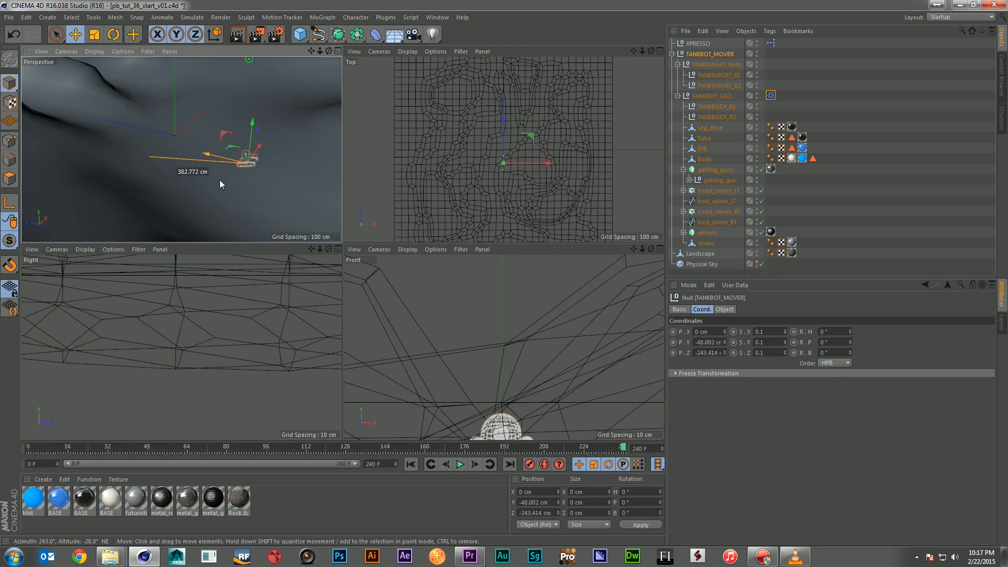
drag(245, 154, 181, 135)
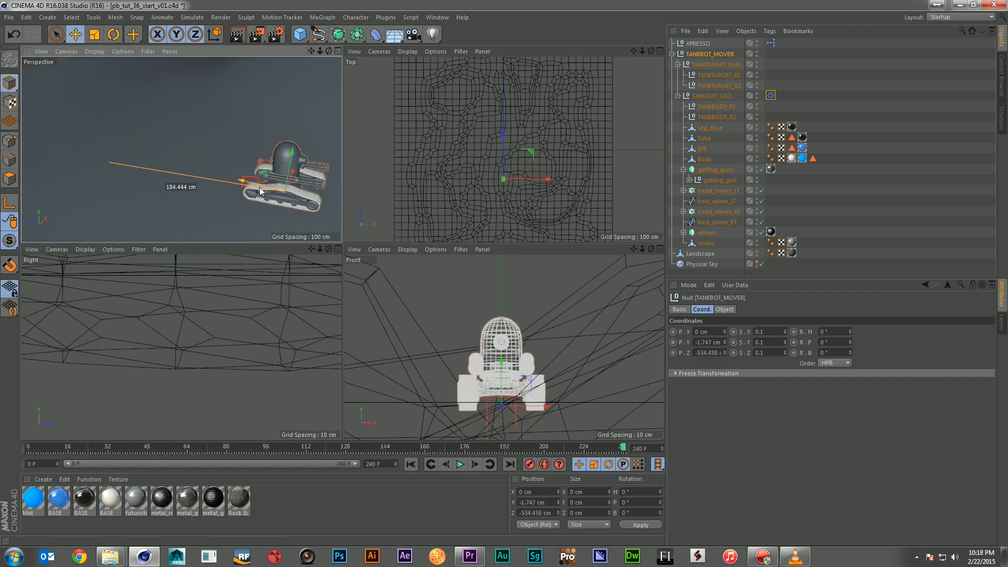
drag(264, 192, 67, 142)
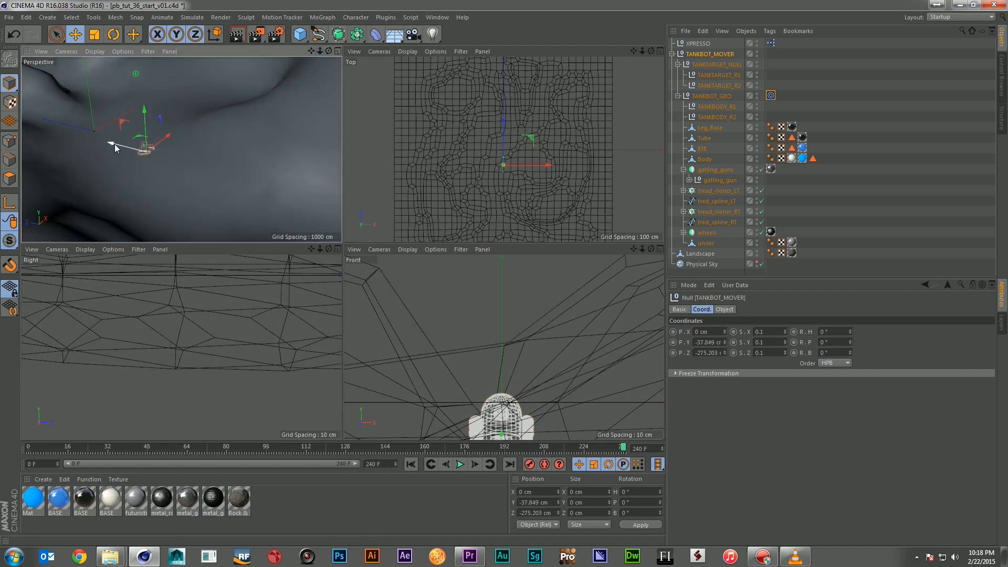
drag(133, 148, 97, 147)
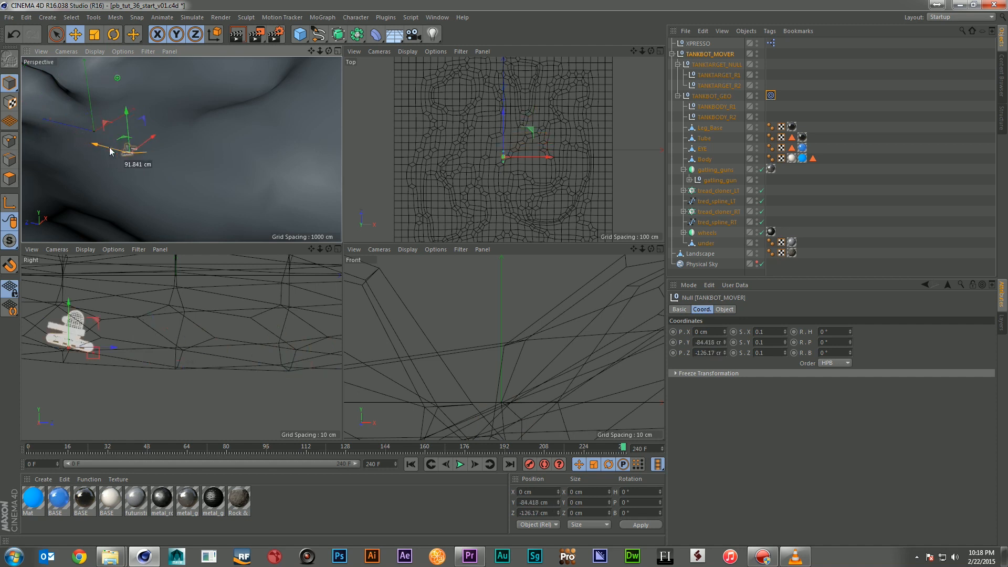
drag(128, 145, 203, 157)
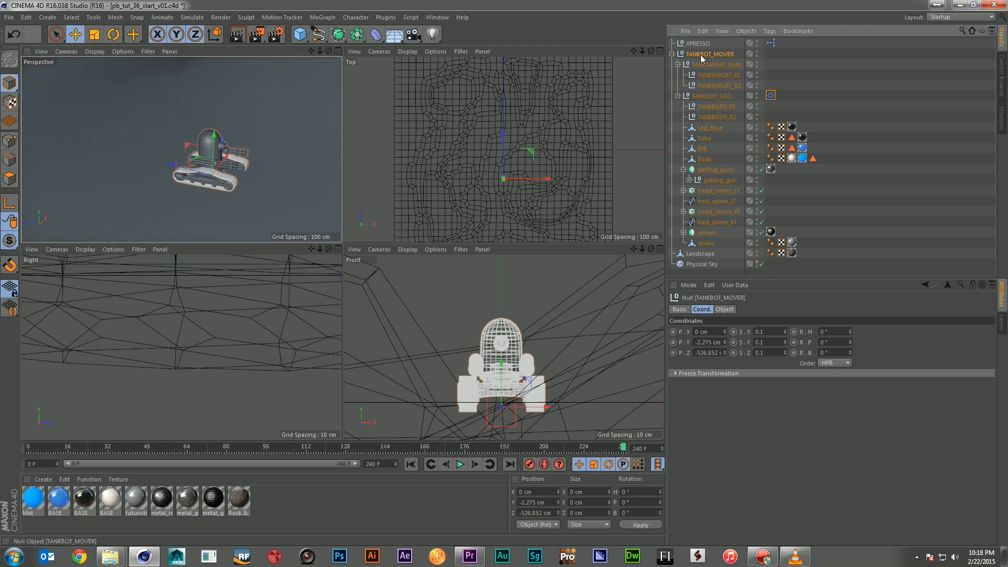
click(712, 95)
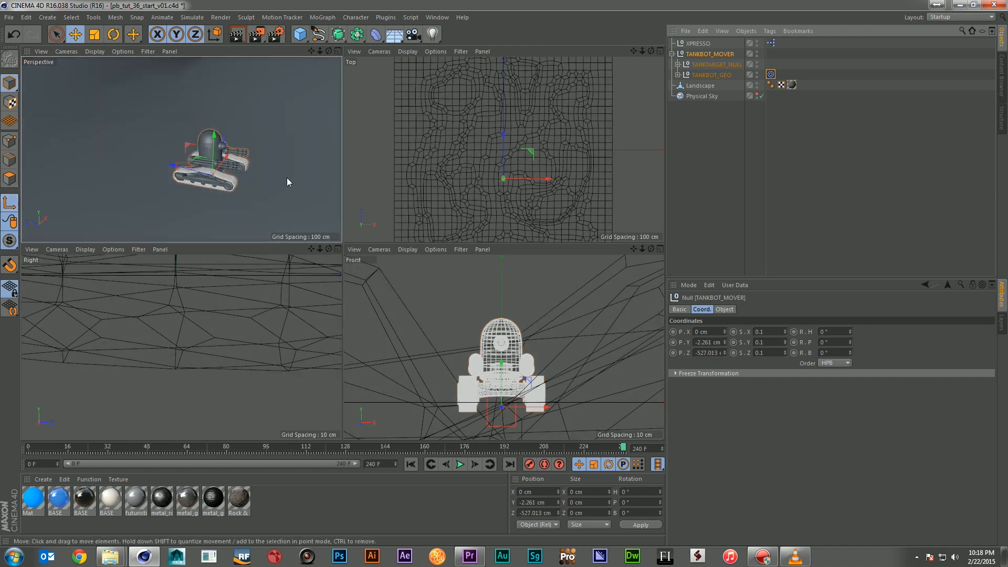
drag(219, 167, 212, 148)
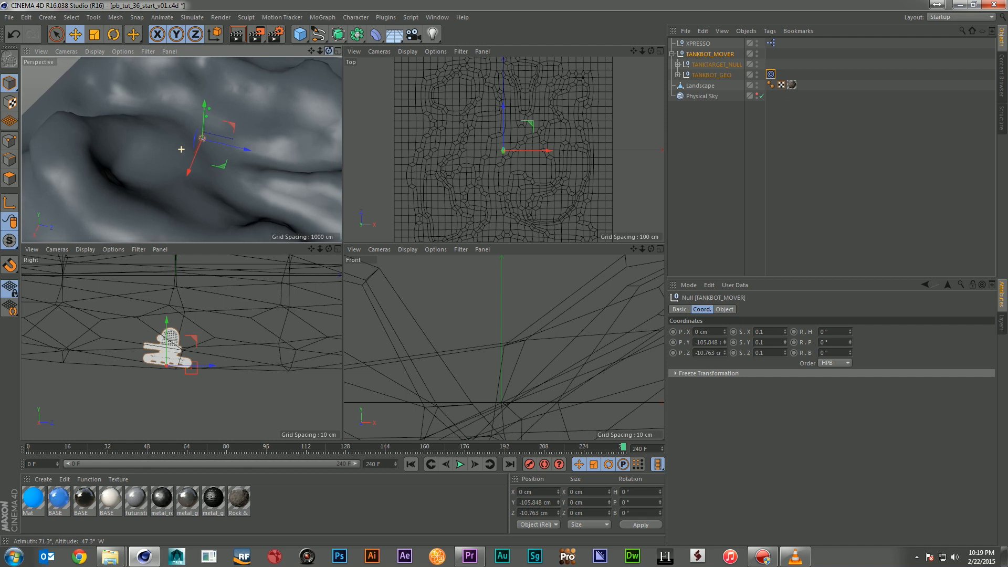
Key TANKBOT_MOVER's position at frame 0 and frame 240 across the terrain, then scrub to check
drag(203, 139, 169, 196)
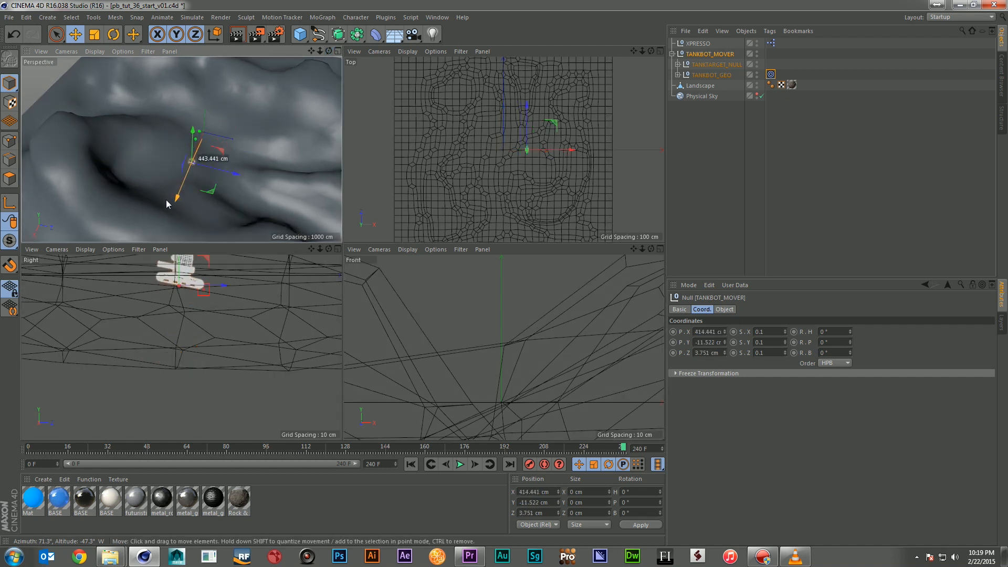
click(715, 64)
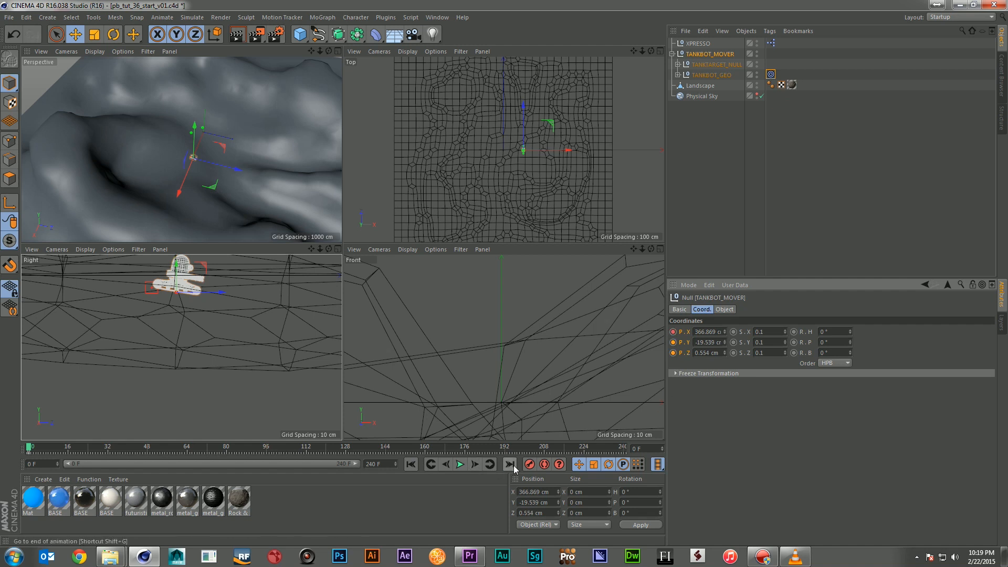
drag(193, 163, 267, 182)
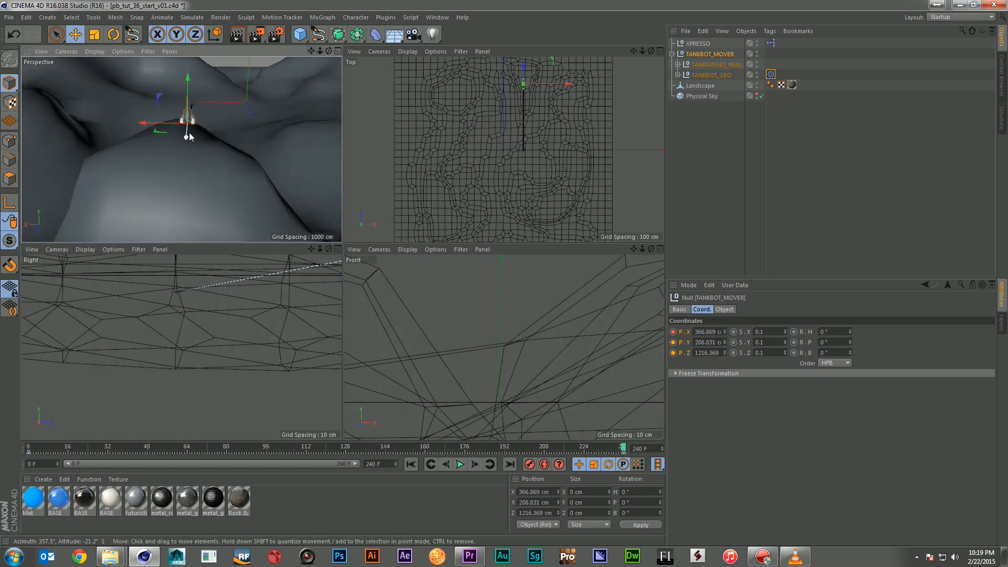
drag(187, 121, 182, 164)
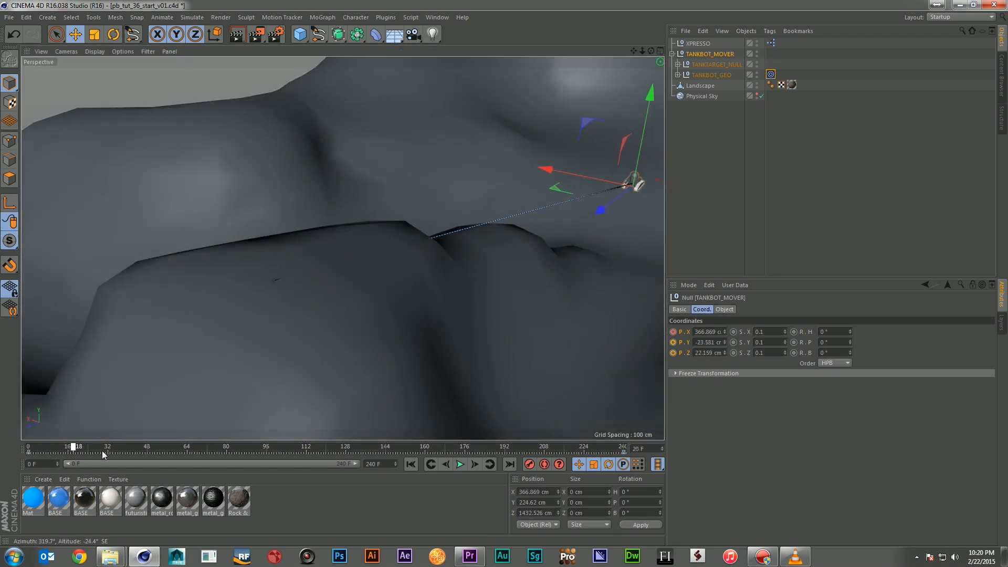
click(459, 464)
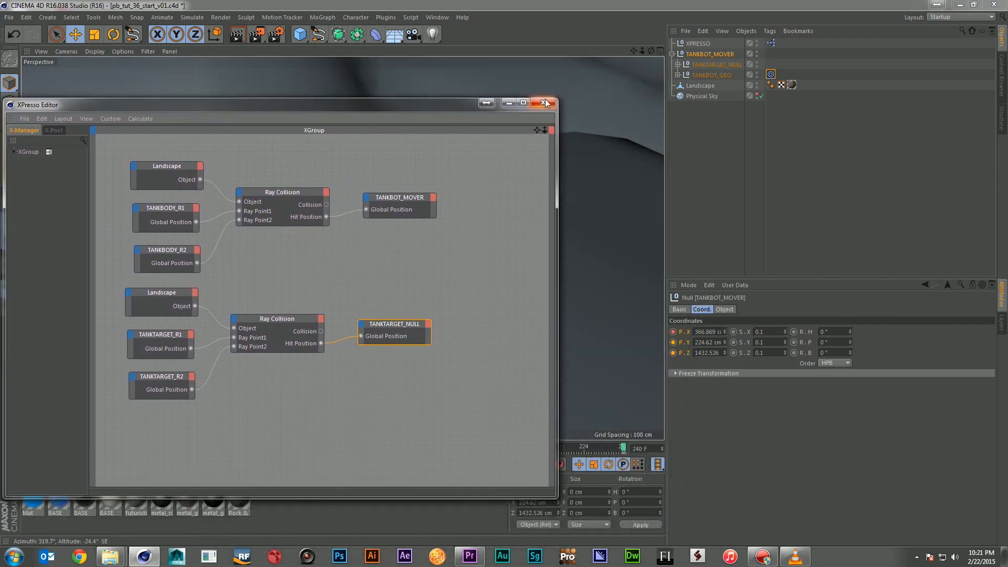
mouse_move(546, 103)
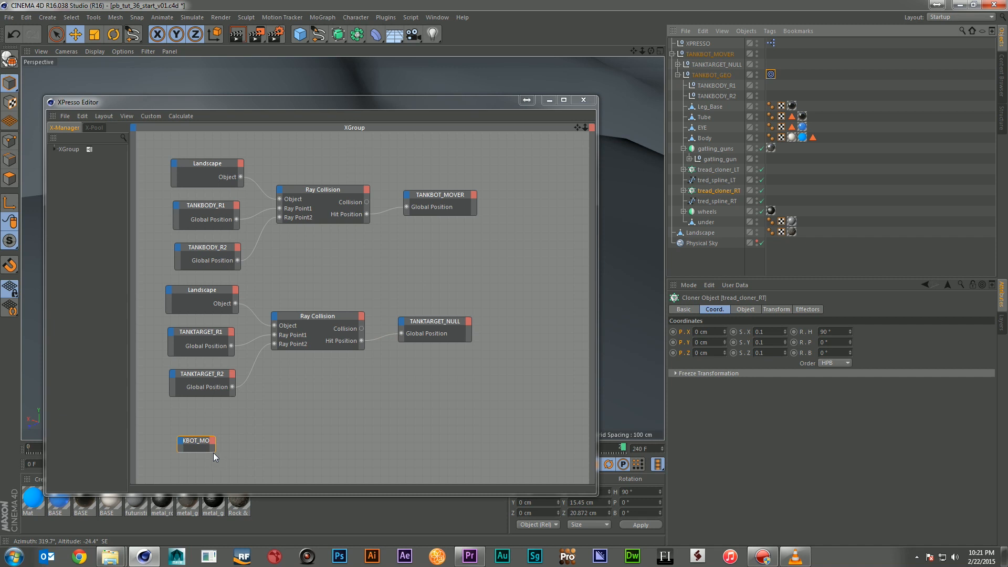
Expose TANKBOT_MOVER's Global Position.Z as an output port on the new mover node
click(197, 442)
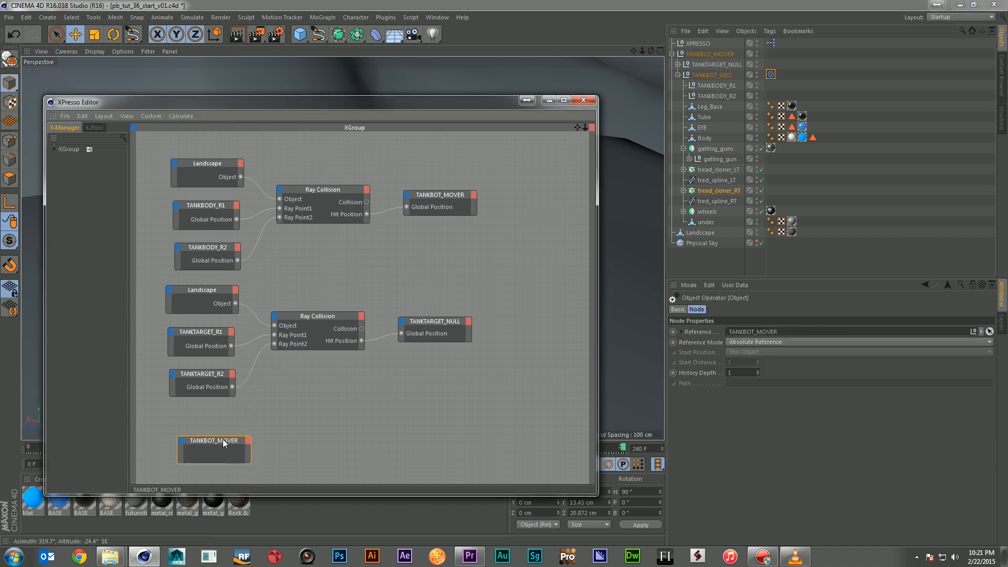
right_click(214, 440)
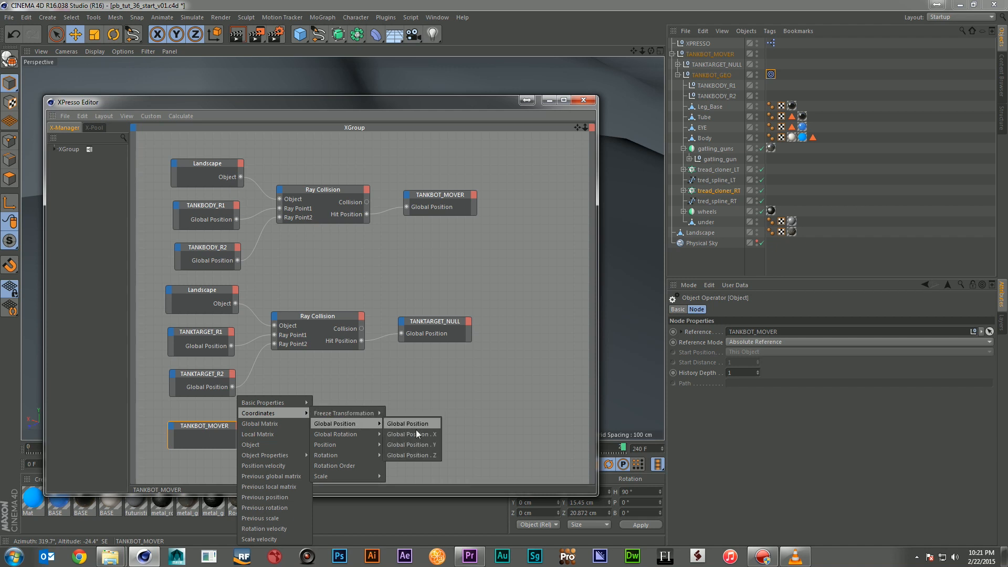
click(412, 455)
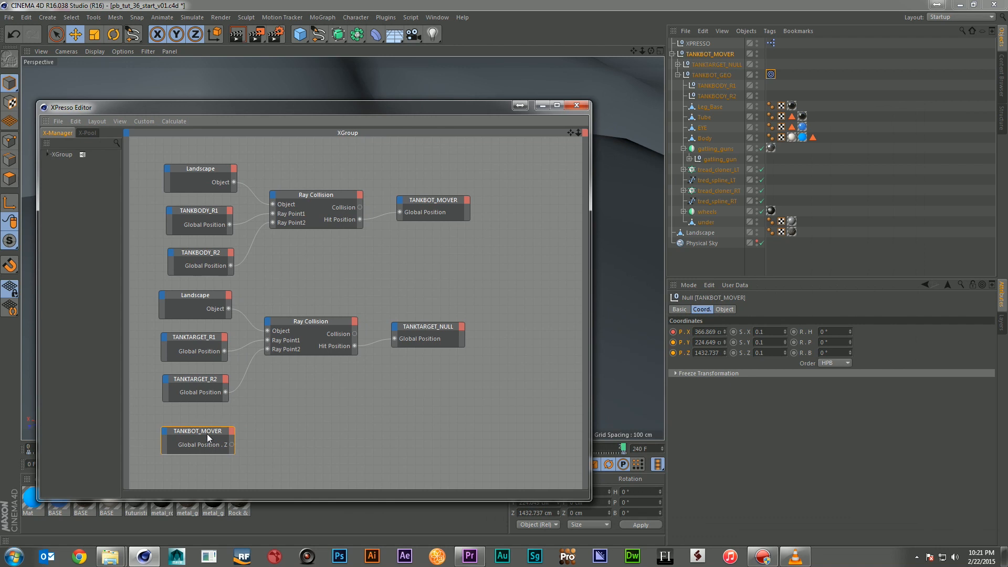
click(618, 252)
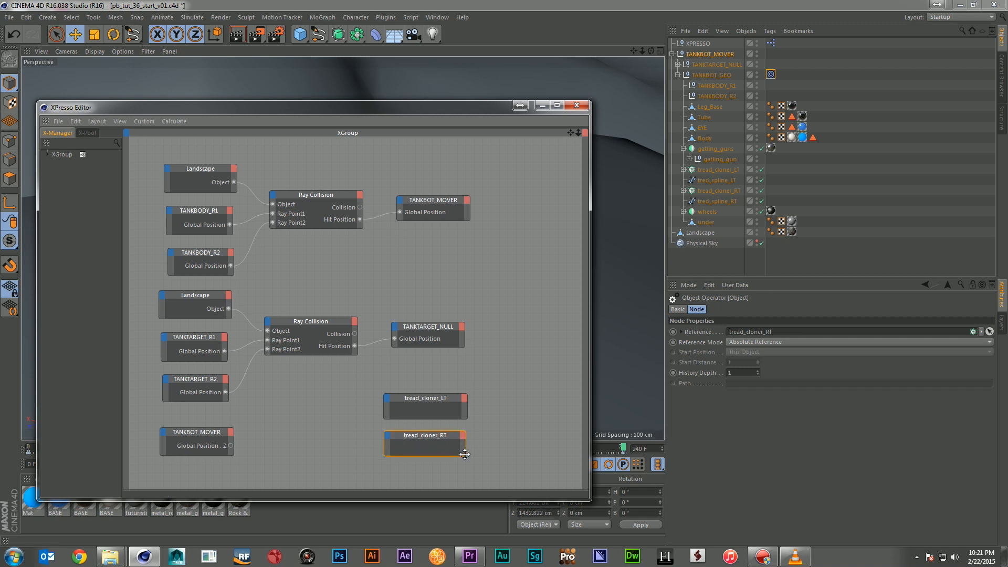
Add Offset inputs to tread_cloner_LT and tread_cloner_RT and wire the mover Z into them
right_click(424, 440)
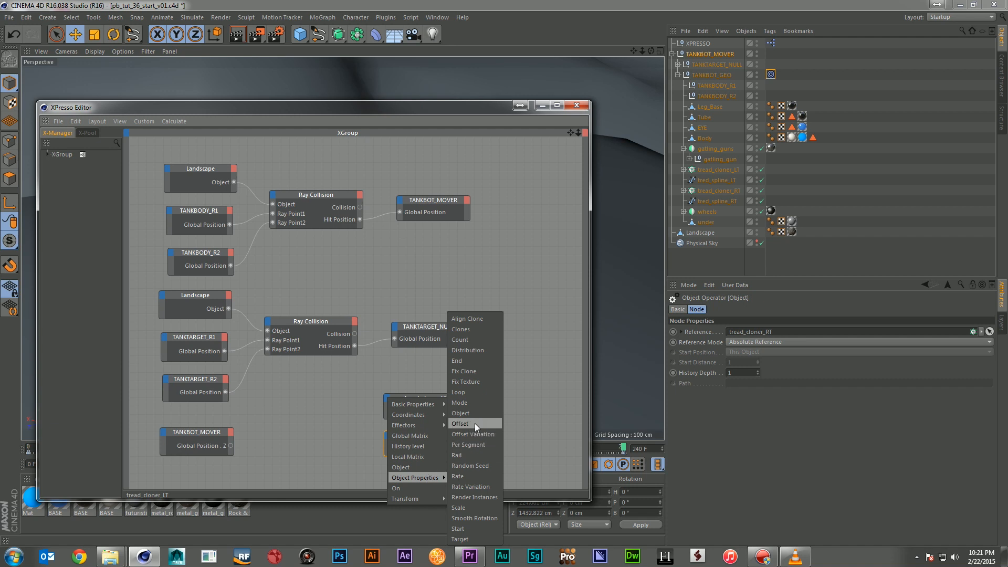
click(460, 423)
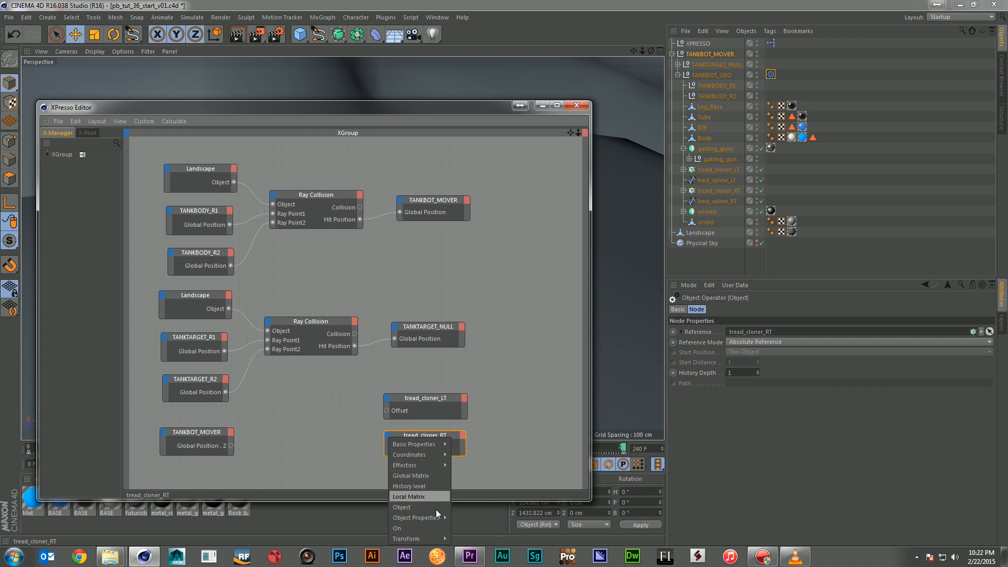
click(442, 406)
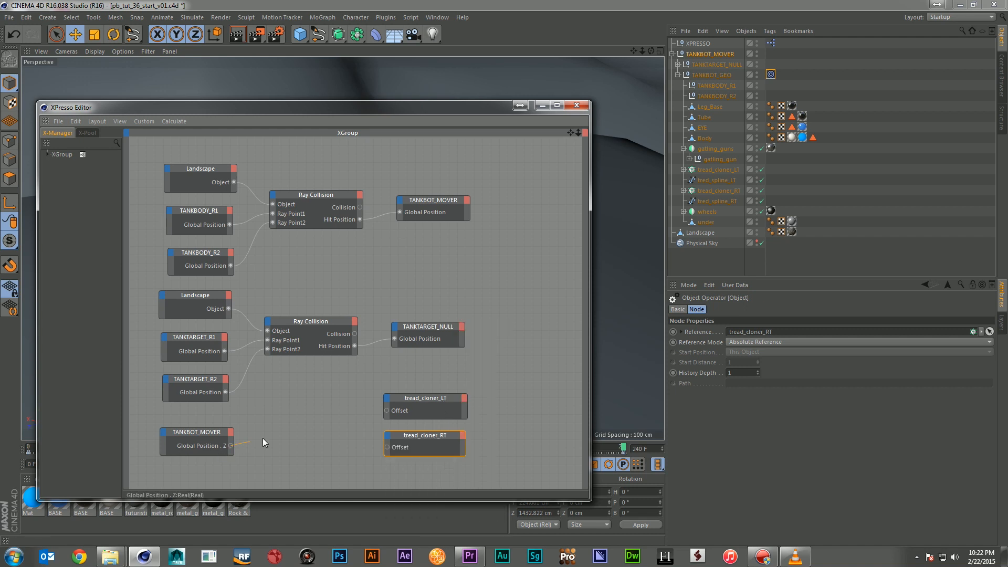
drag(230, 448, 386, 448)
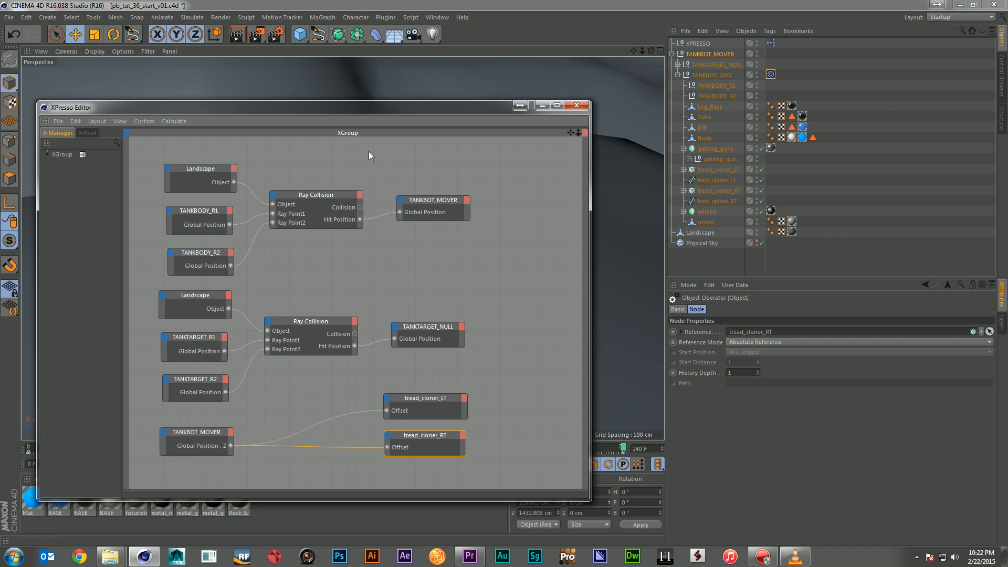
click(575, 105)
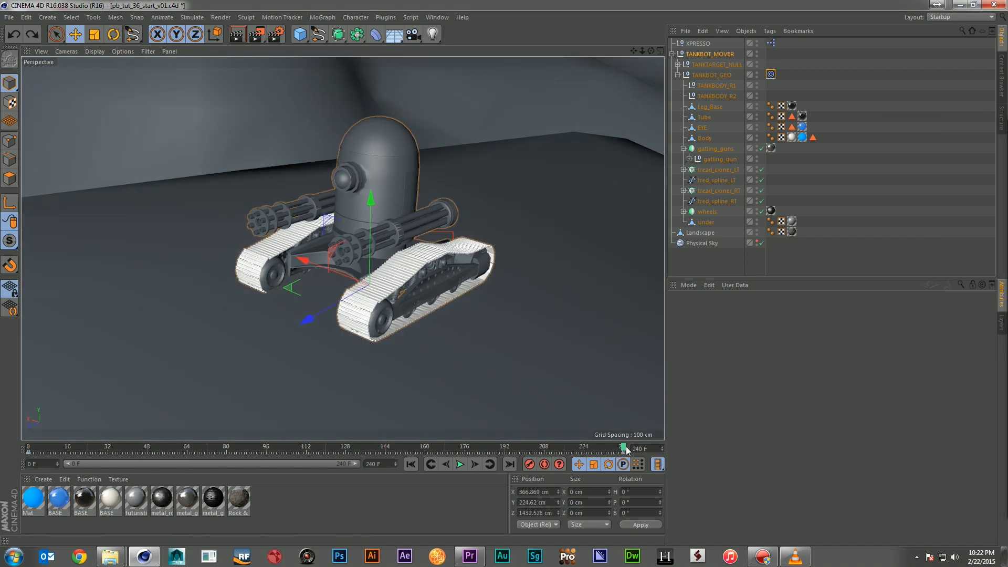
drag(622, 449, 579, 448)
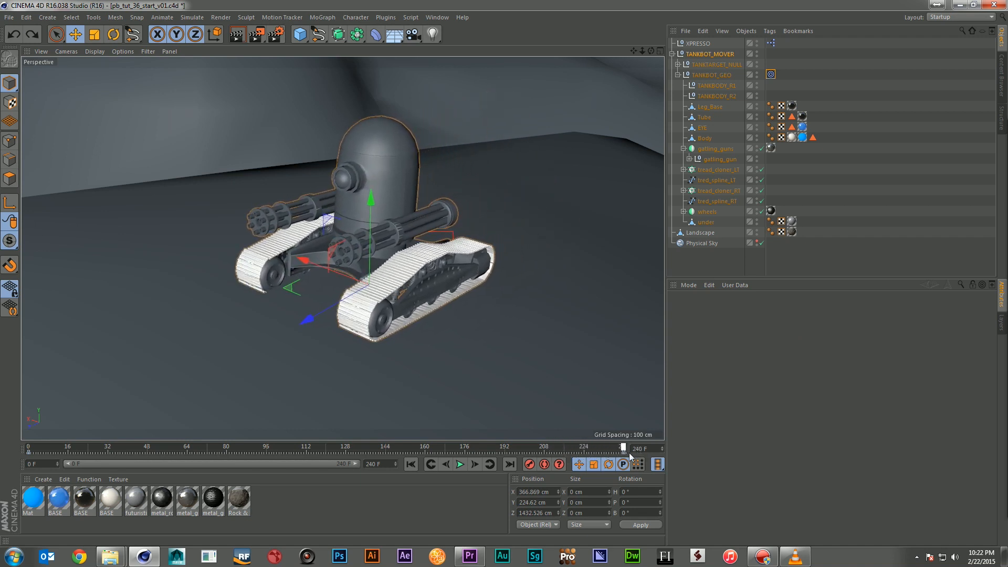
Scrub the timeline to watch the treads respond to the mover's Z
drag(621, 449, 570, 449)
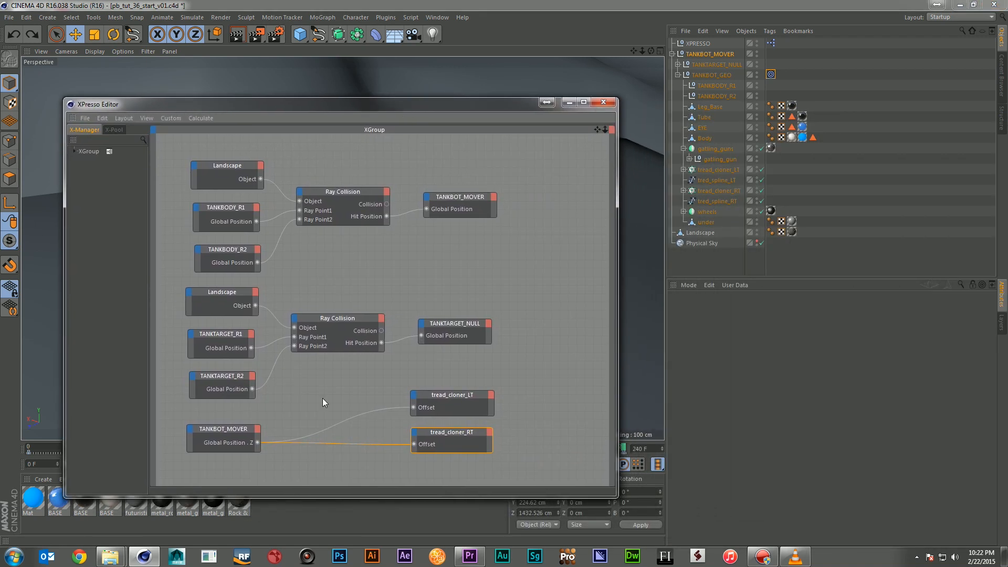
Add a Math node to the XPresso graph beside the tread cloners
right_click(337, 395)
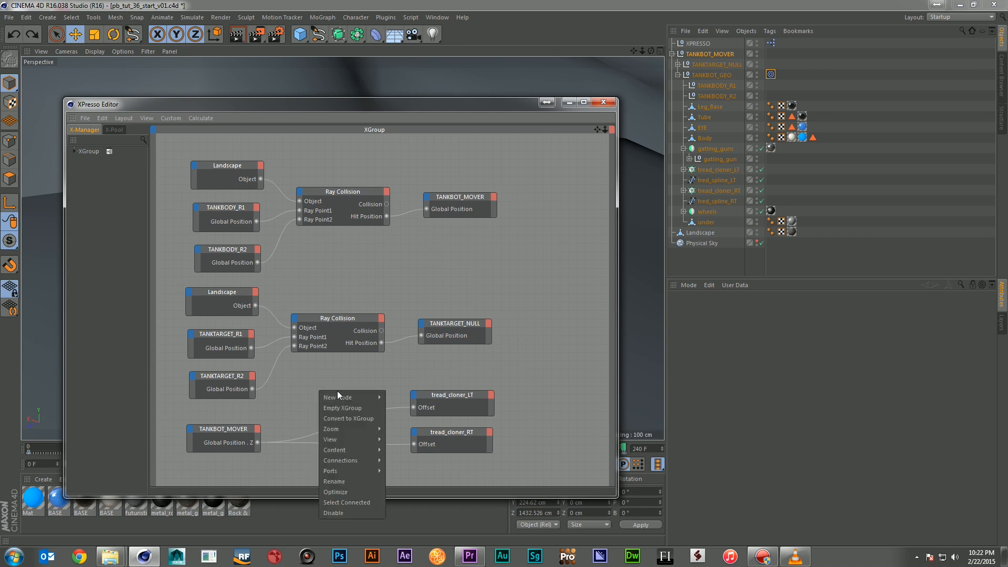
mouse_move(336, 397)
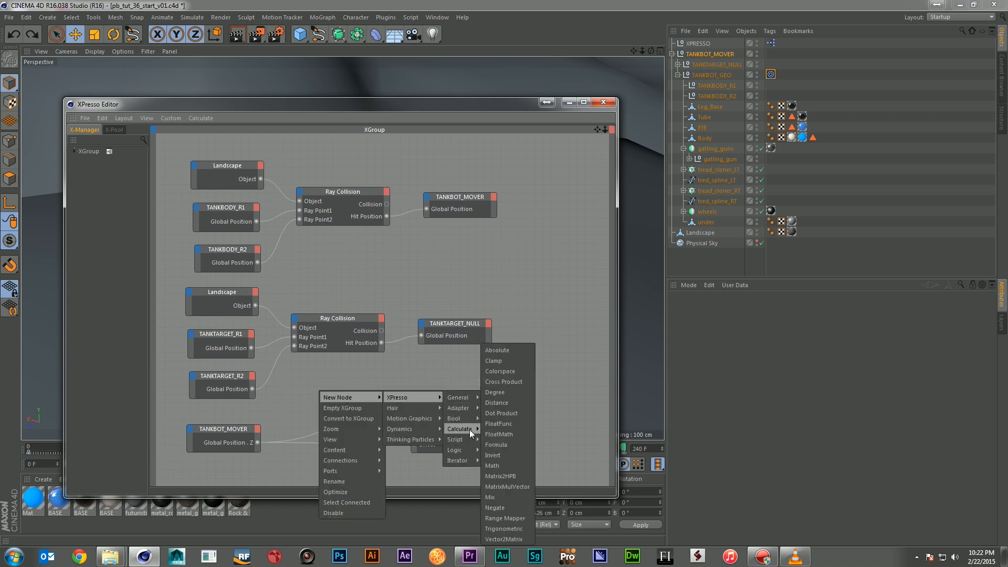
mouse_move(493, 465)
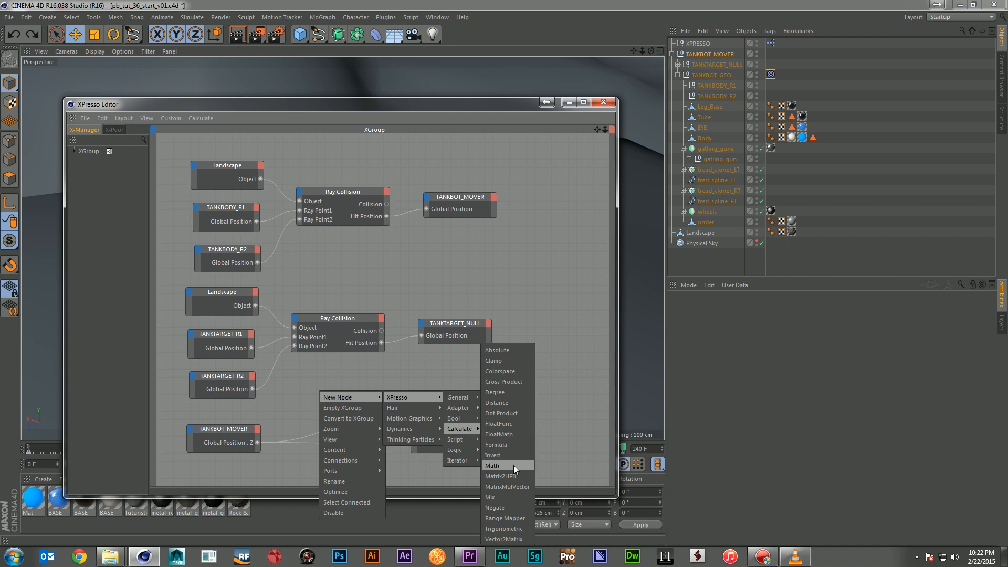
click(492, 466)
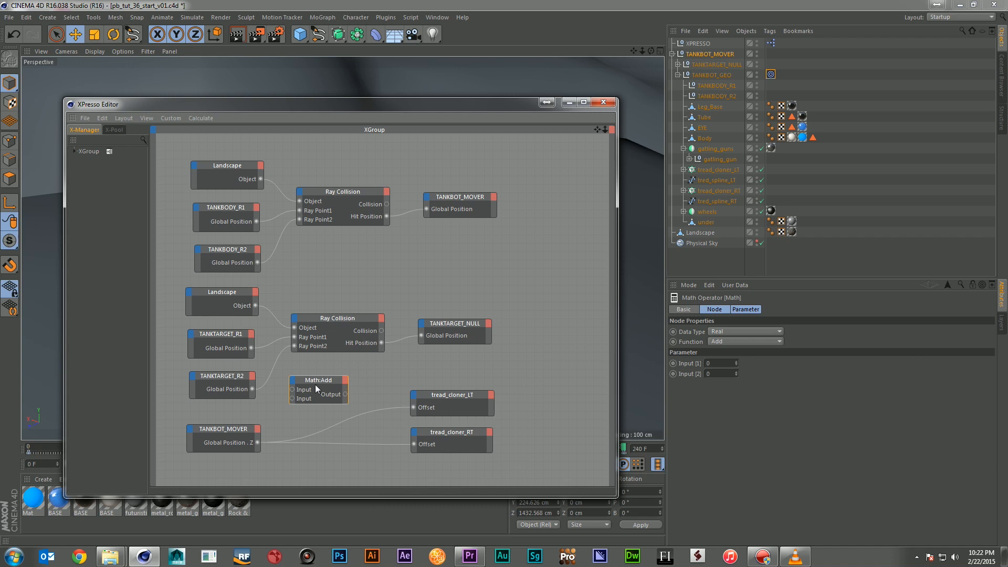
drag(318, 380, 333, 399)
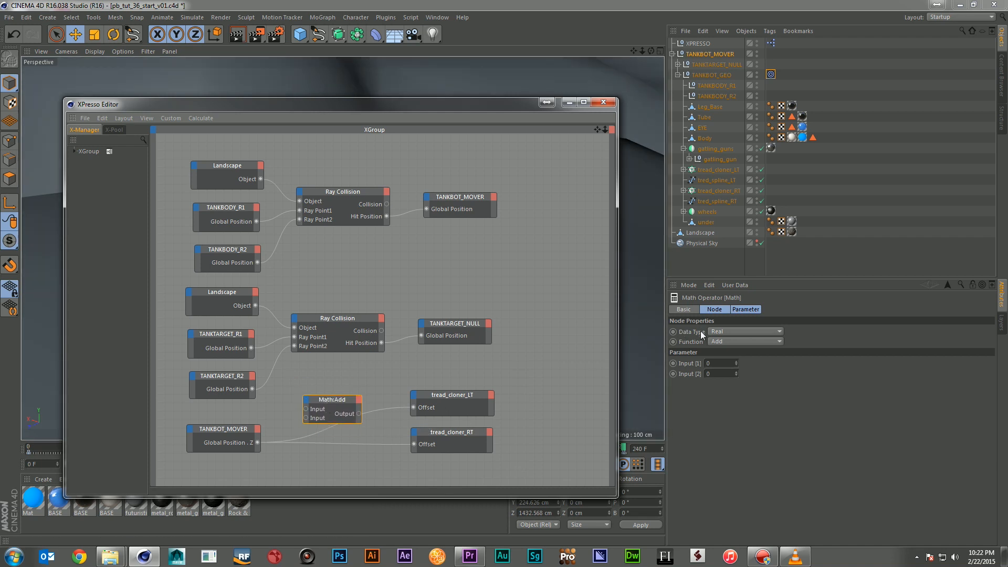
mouse_move(738, 345)
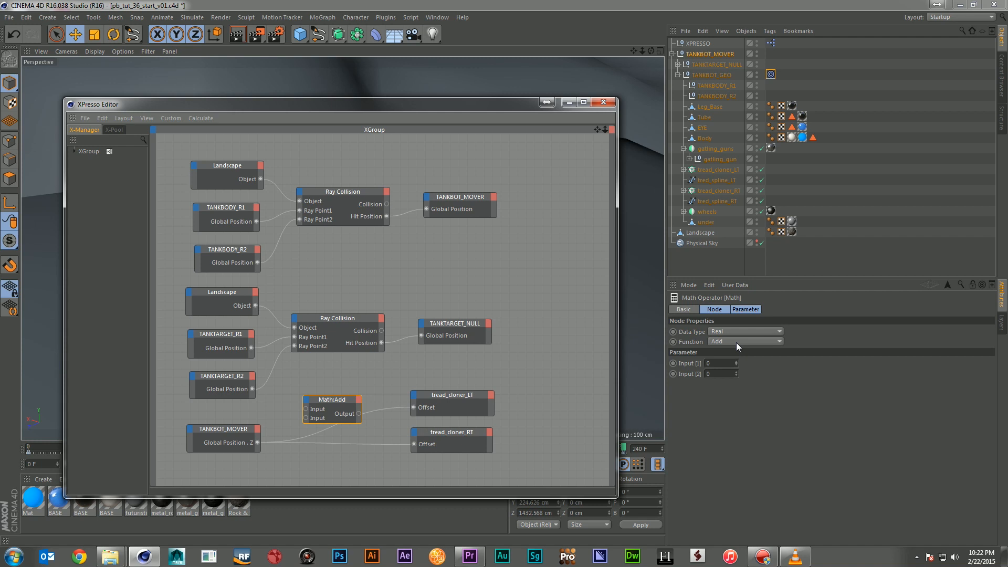
mouse_move(313, 443)
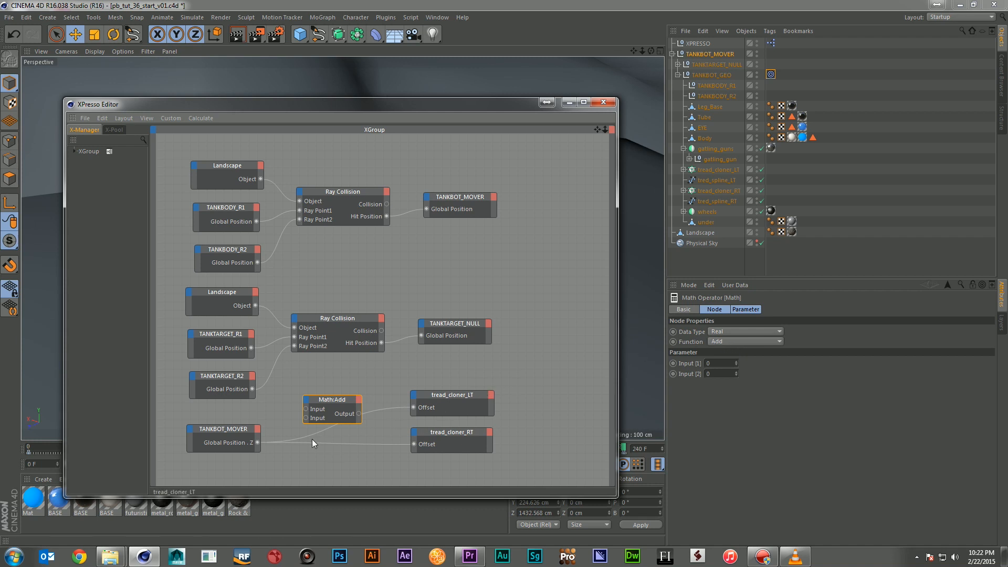
drag(258, 442, 411, 444)
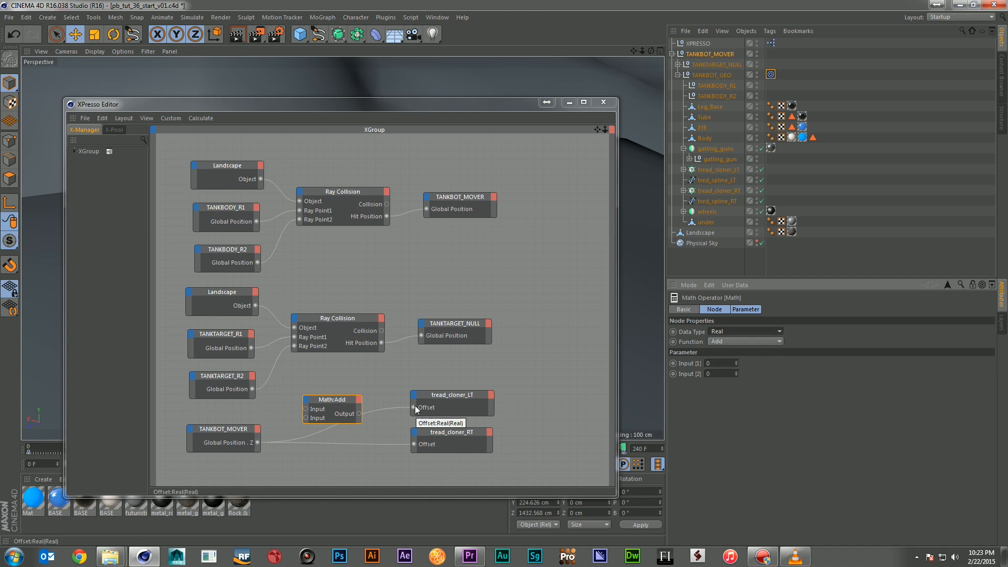
Feed the mover's Z position into the Math node, keep it Real and set it to Divide
click(775, 331)
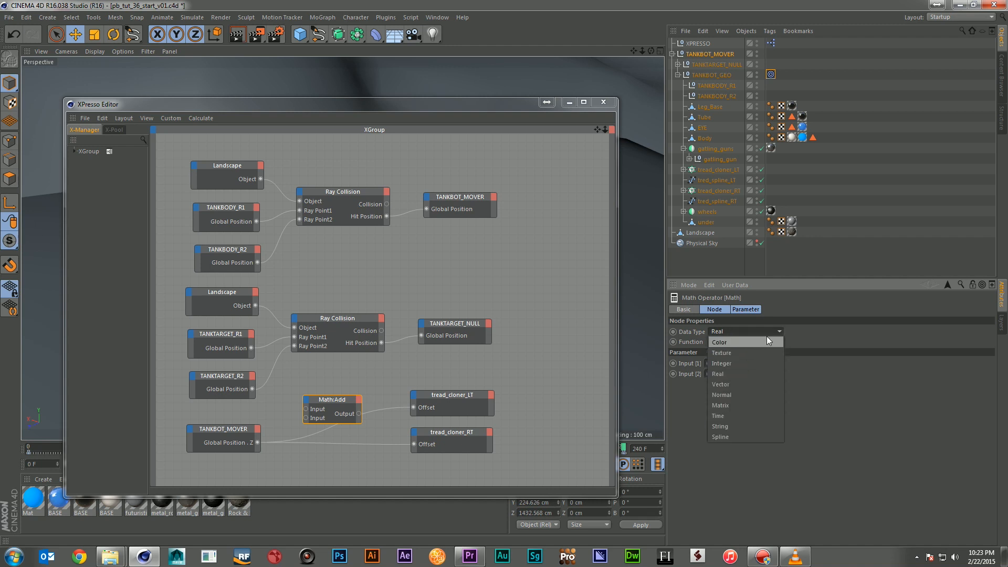
click(715, 342)
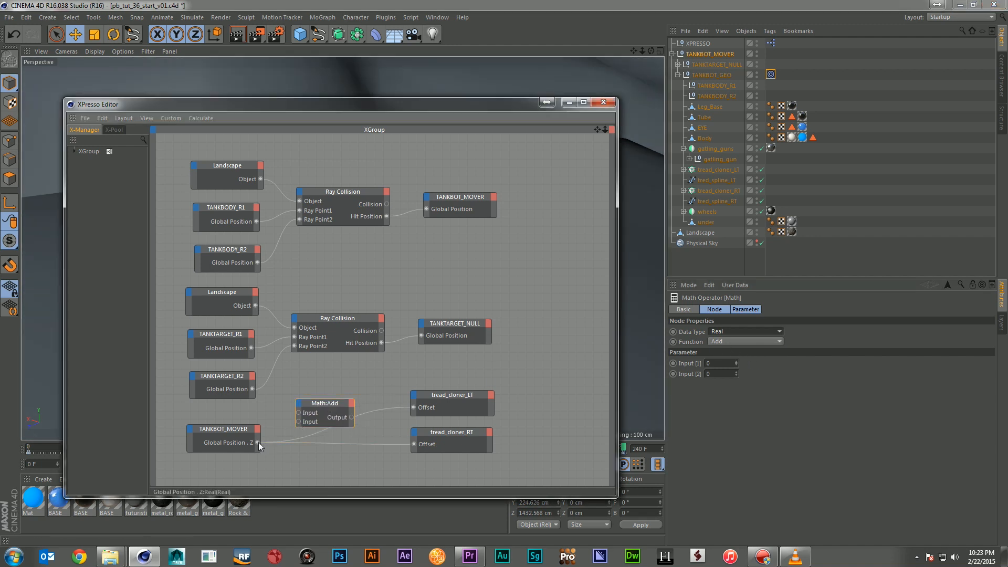
drag(257, 442, 300, 412)
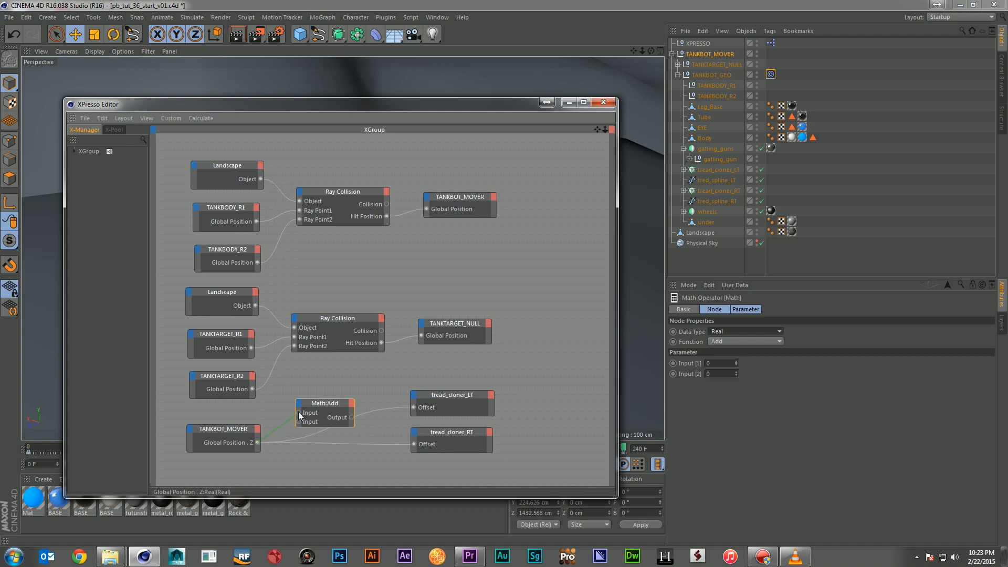
click(744, 341)
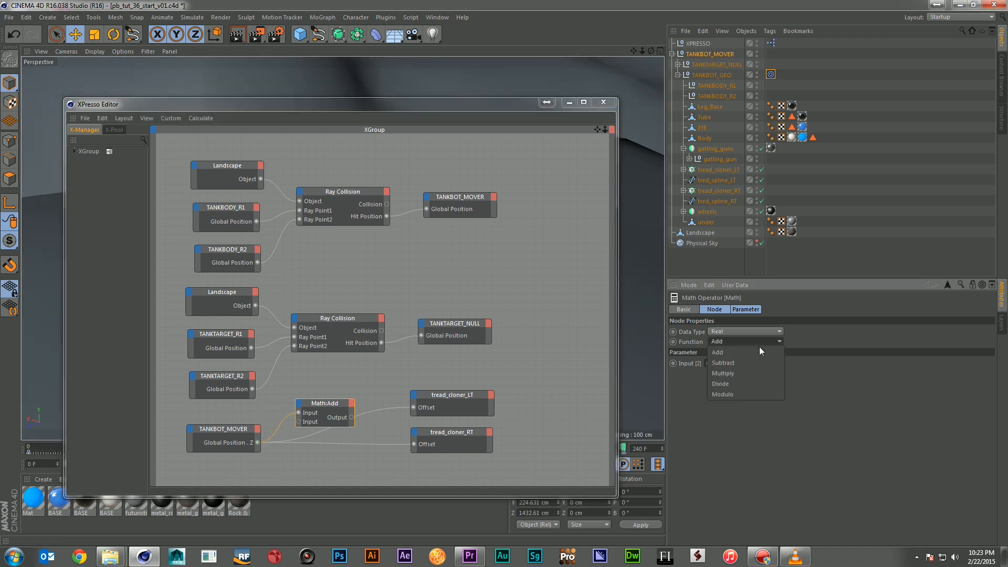
click(720, 384)
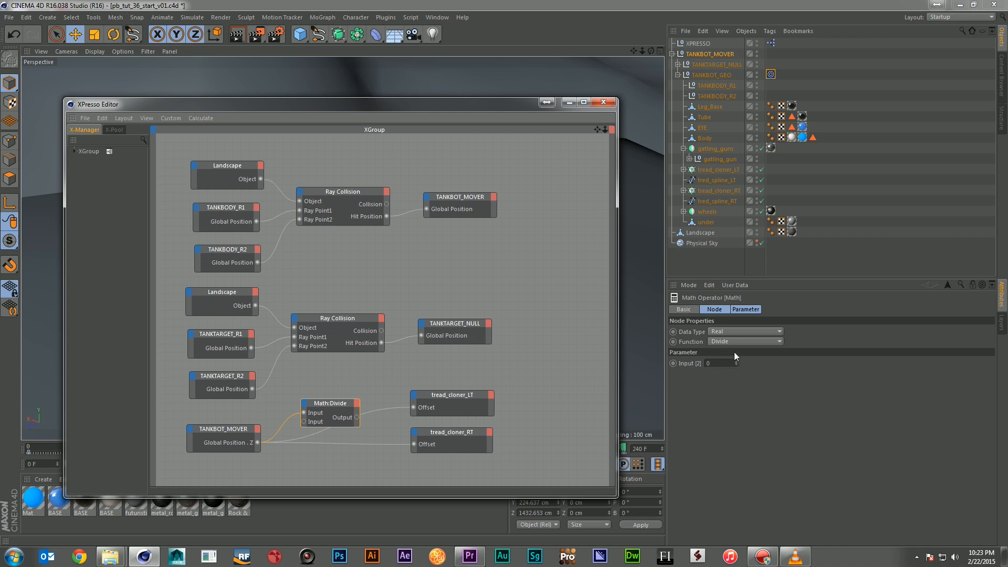
Add a Constant node with Value 100 as the Divide node's divisor
right_click(346, 385)
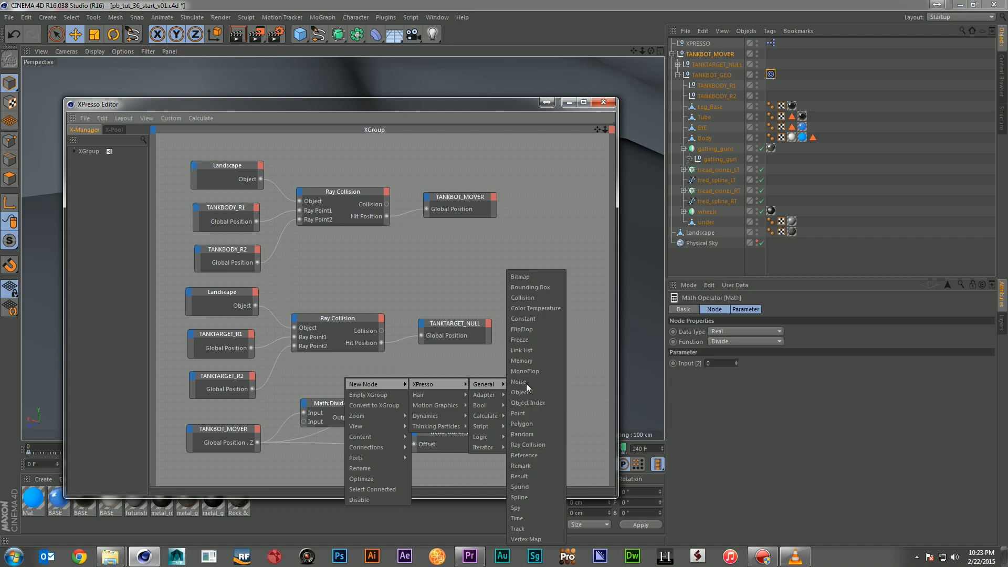
mouse_move(524, 328)
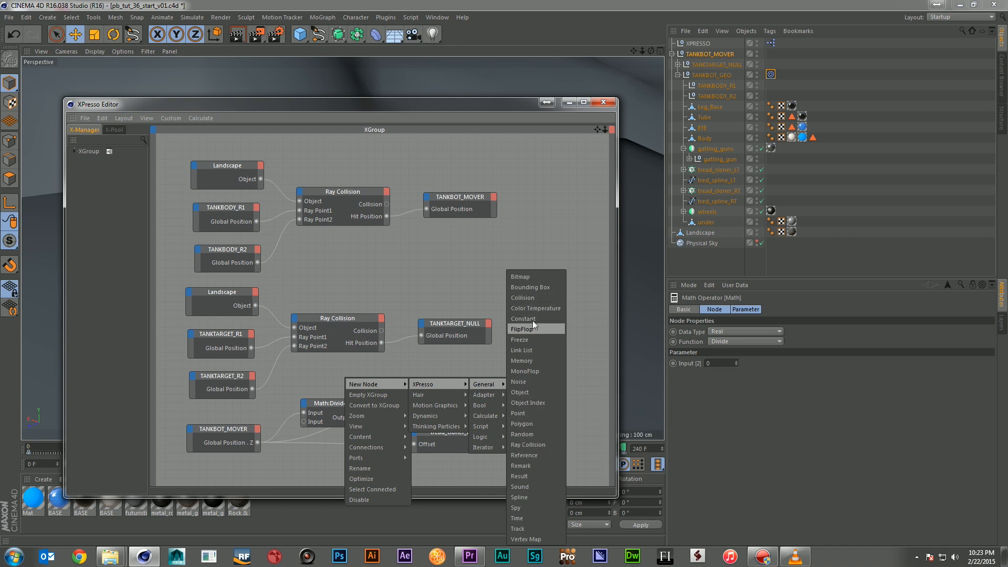
click(523, 319)
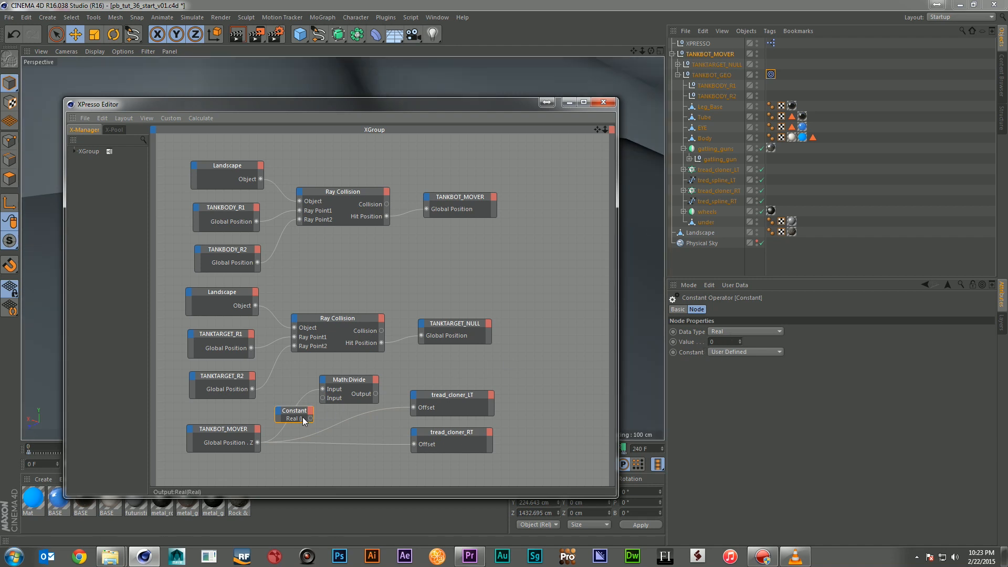
mouse_move(318, 397)
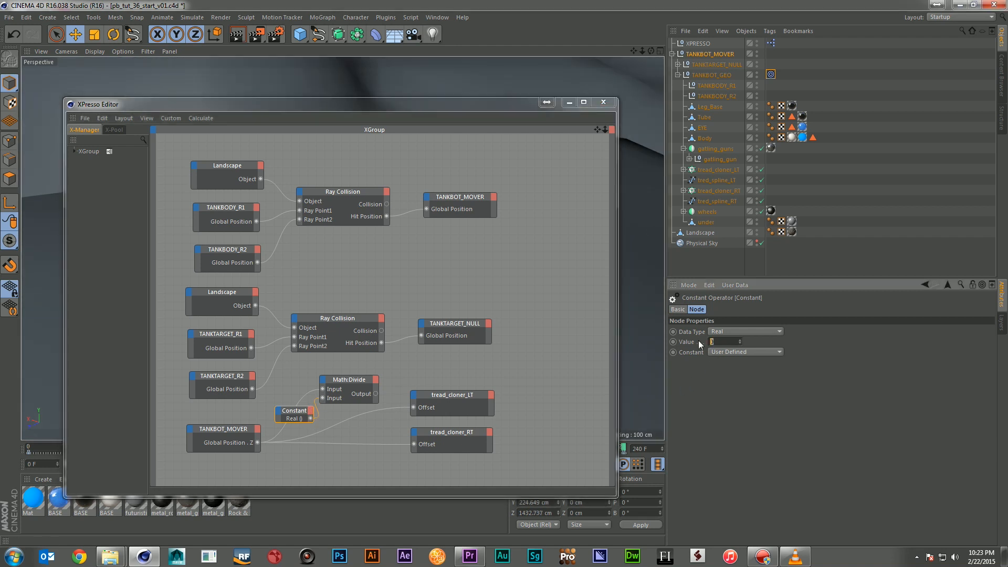
text(100)
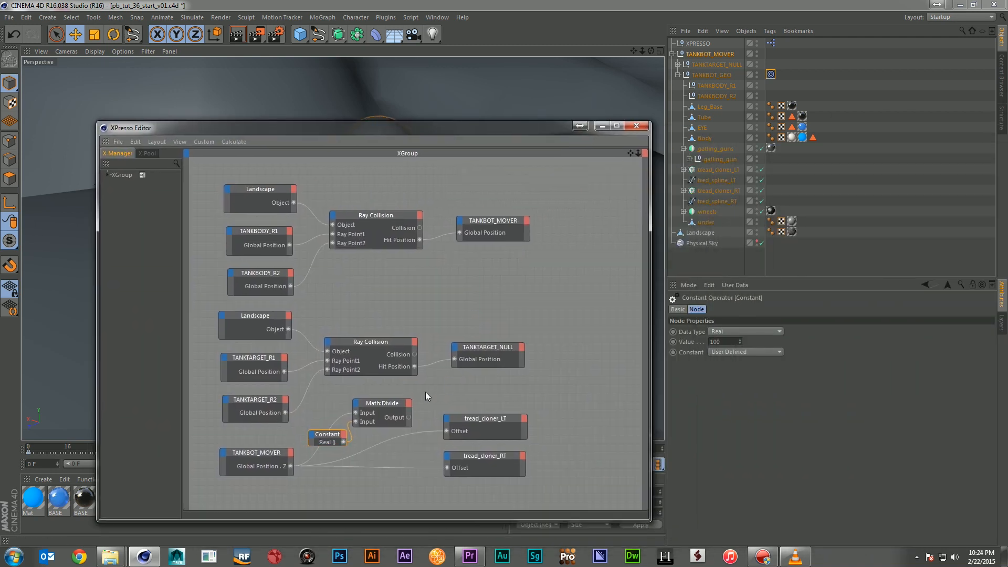
Add a Result node on the Divide output and scrub forward to watch it reach about 14.3
right_click(425, 396)
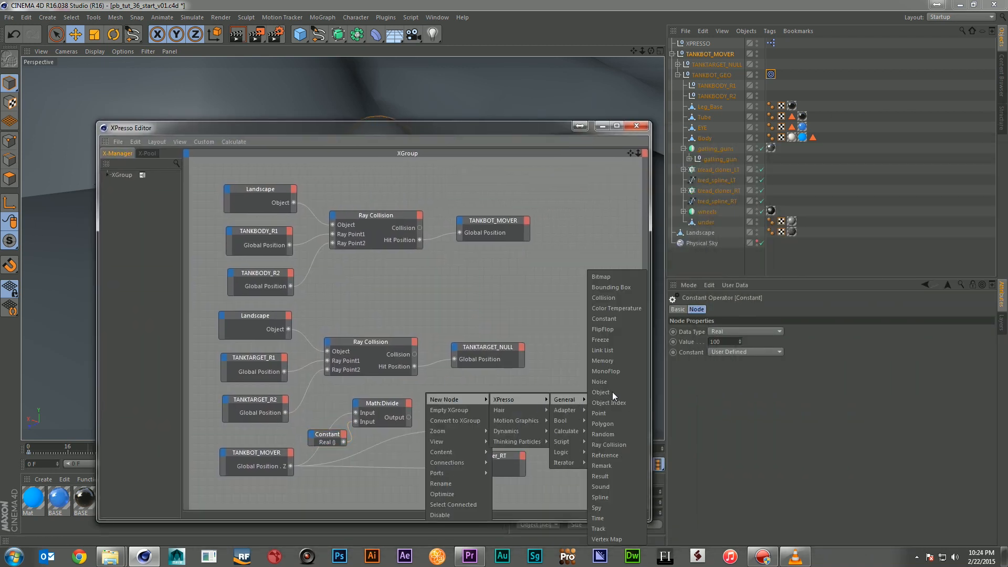
click(598, 476)
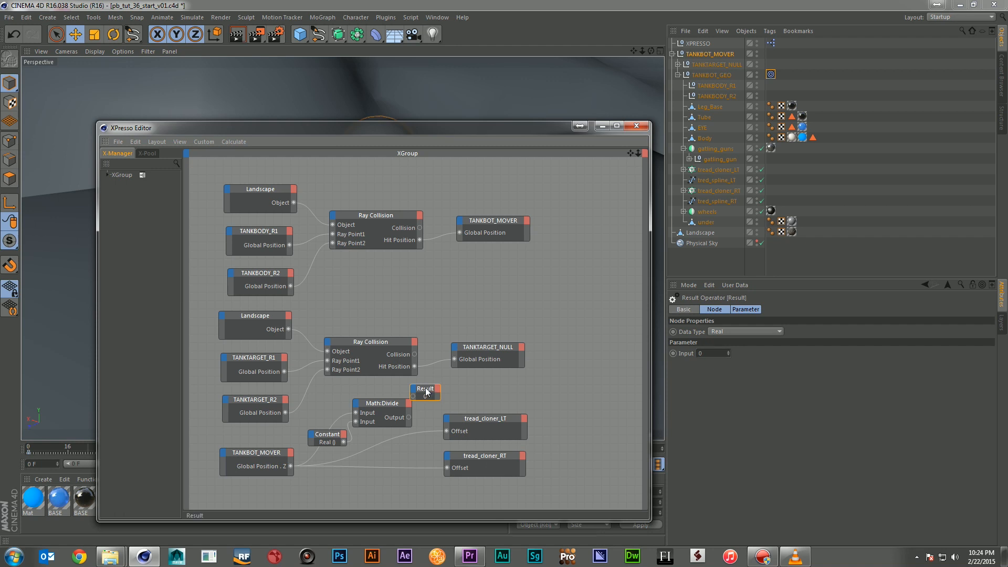
drag(424, 389, 454, 392)
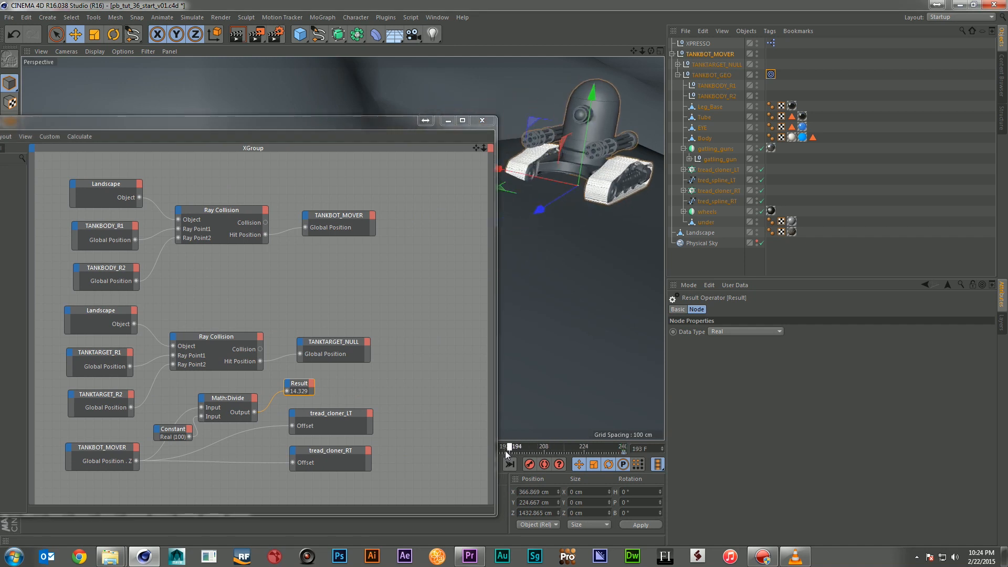
drag(511, 446, 526, 446)
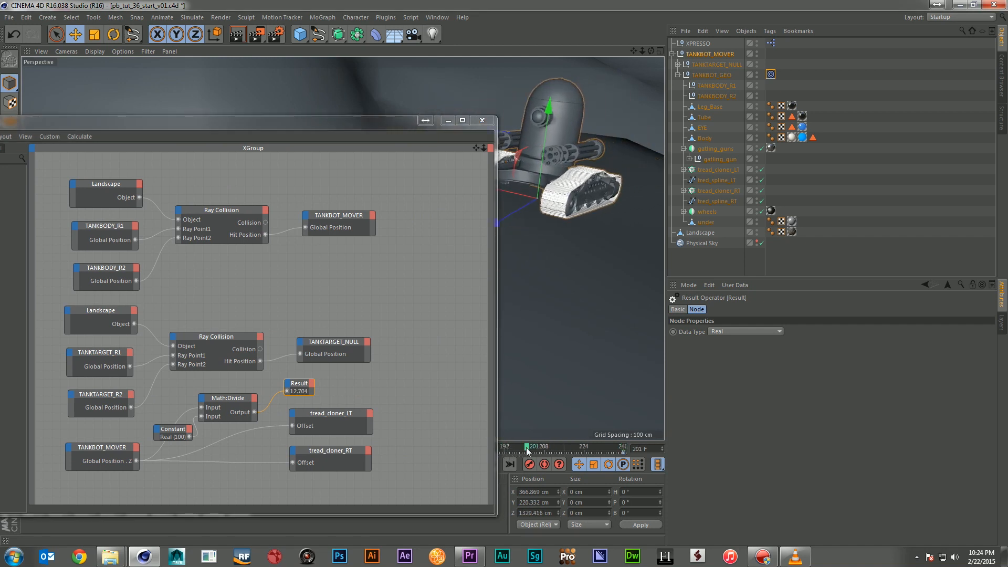
drag(526, 448, 596, 447)
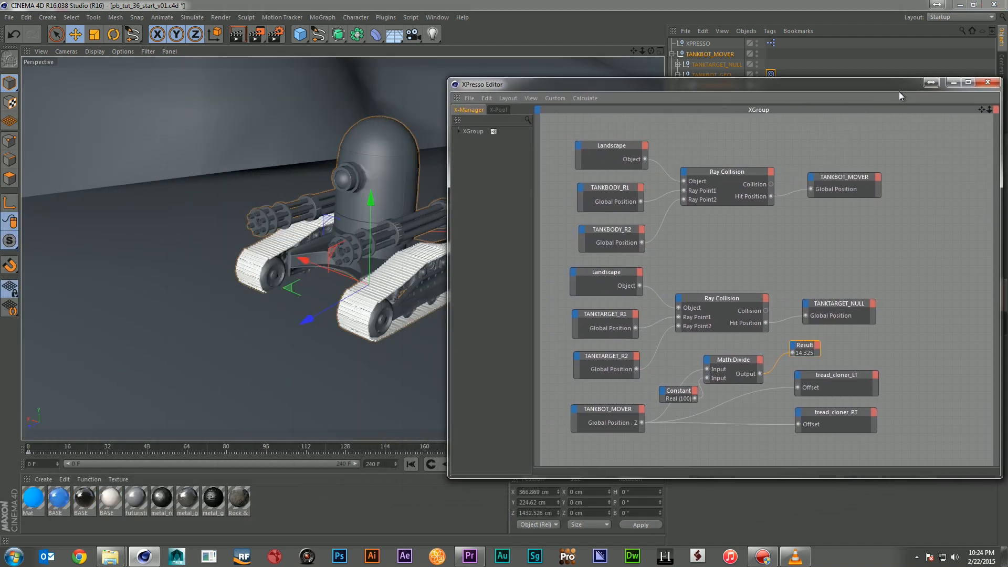
mouse_move(759, 373)
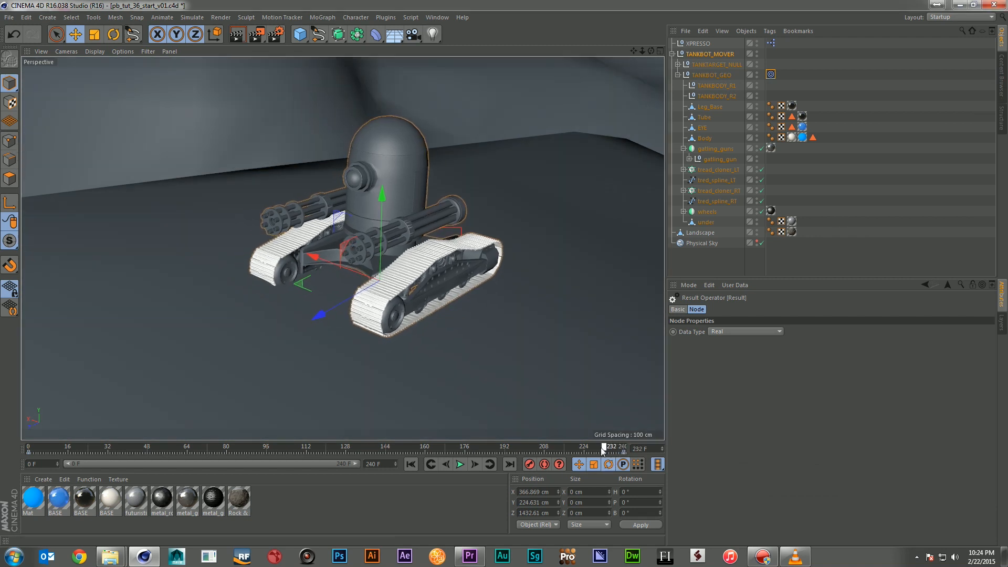
Raise the divisor Constant to 200 and replay the tread motion in the viewport
drag(603, 446, 559, 446)
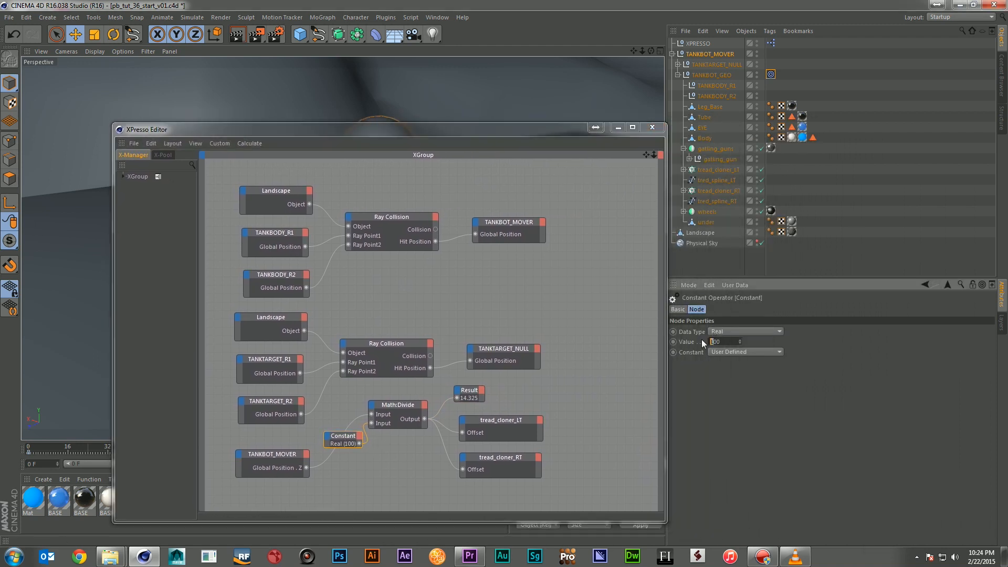
text(200)
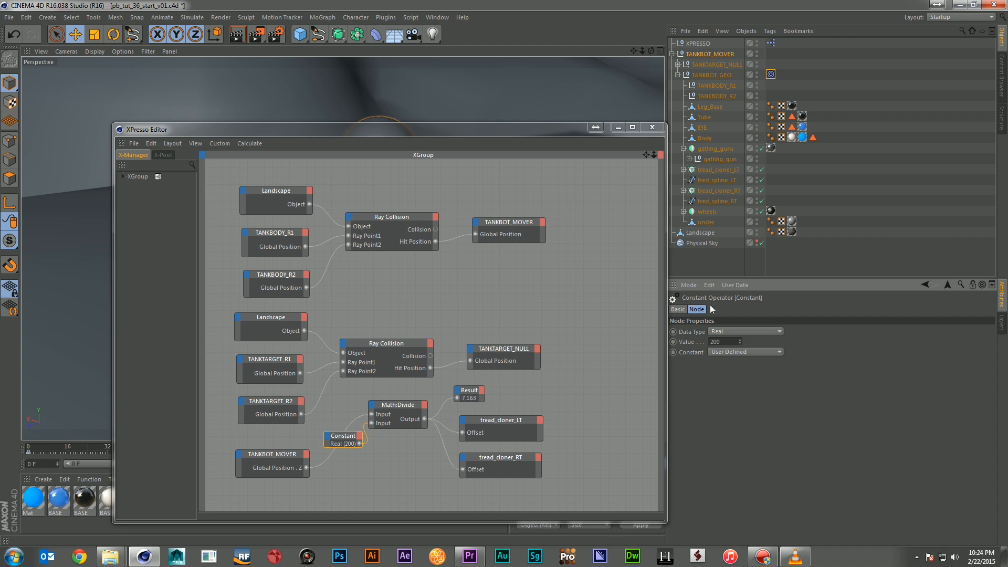
click(652, 127)
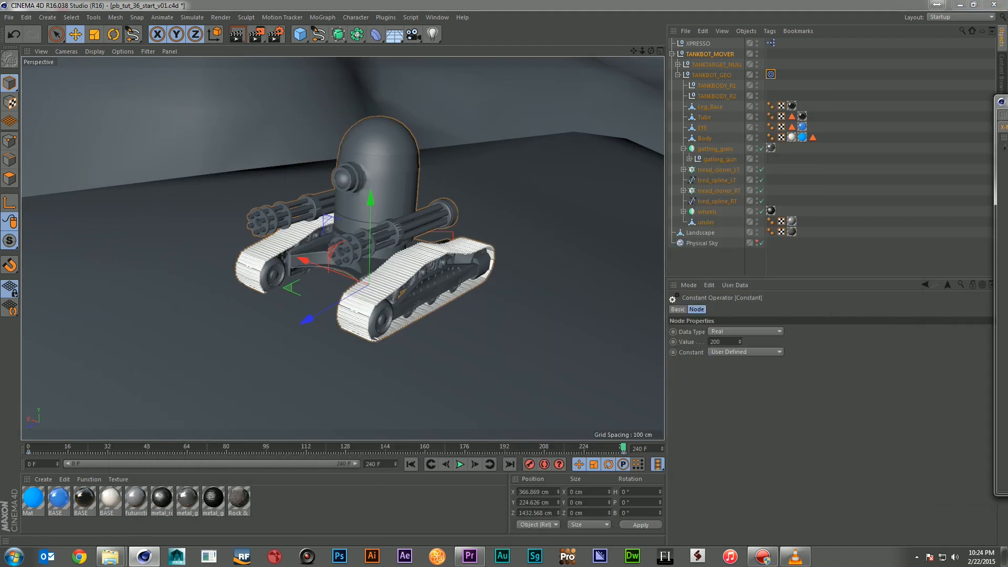
drag(620, 449, 605, 448)
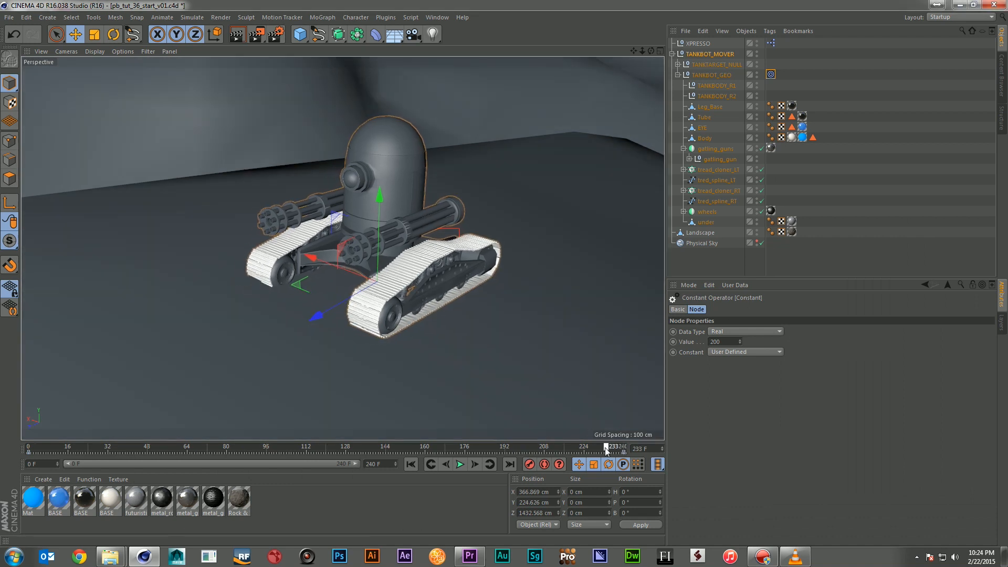
drag(605, 447, 497, 447)
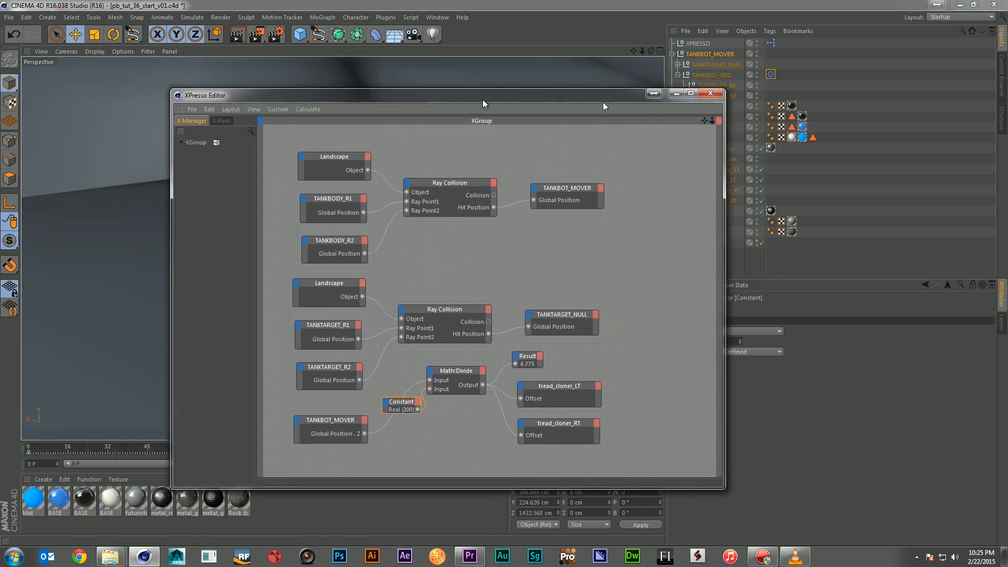
With the divisor now 300, close the editor and check the treads at several frames
click(711, 94)
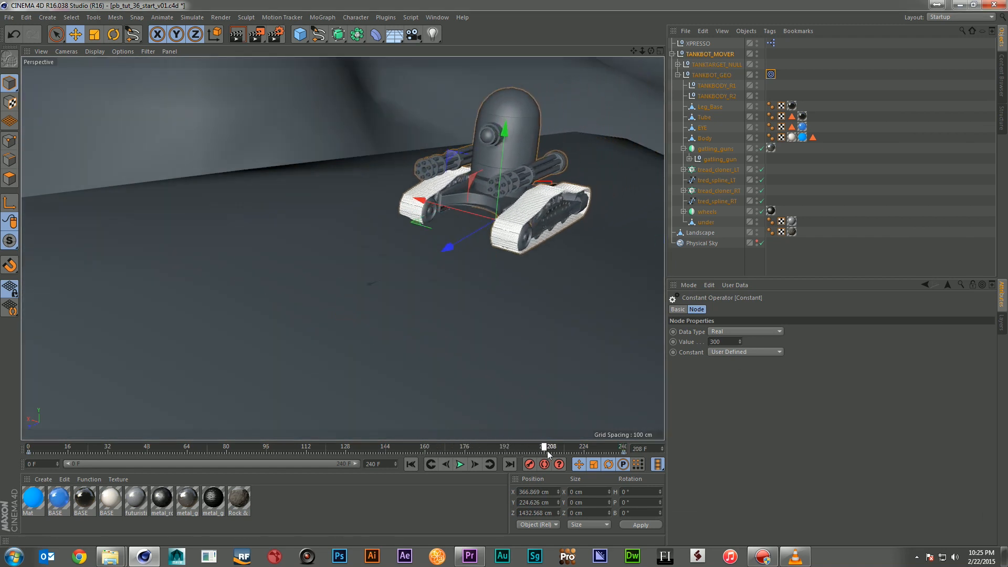
drag(546, 448, 574, 449)
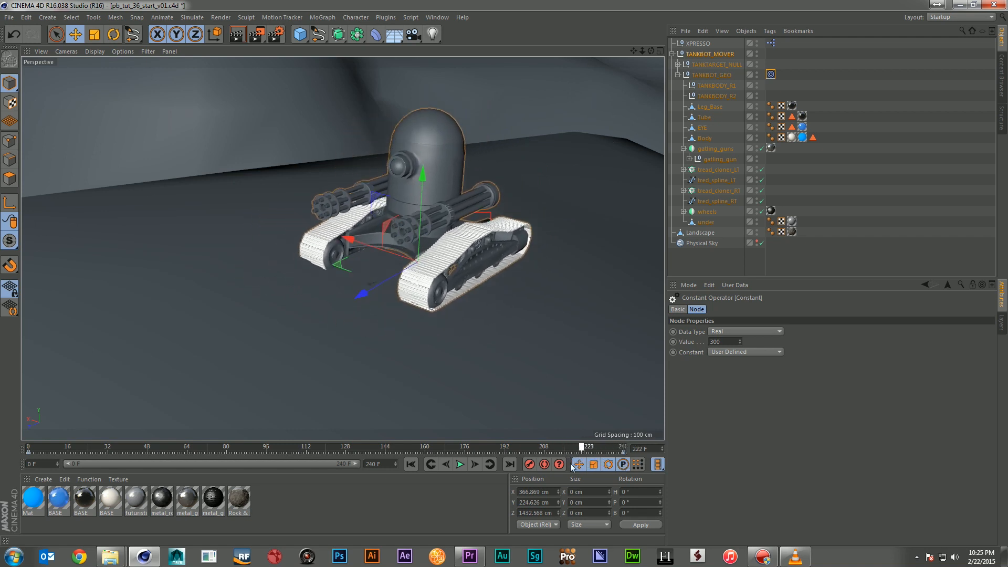
drag(588, 447, 615, 446)
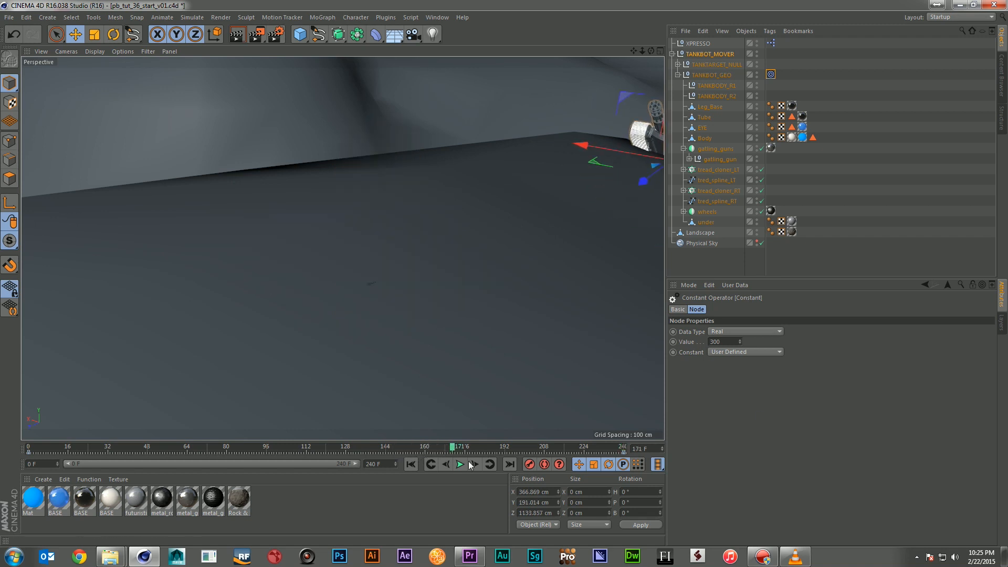
Render a software preview of the tank animation via Render > Make Preview
click(459, 463)
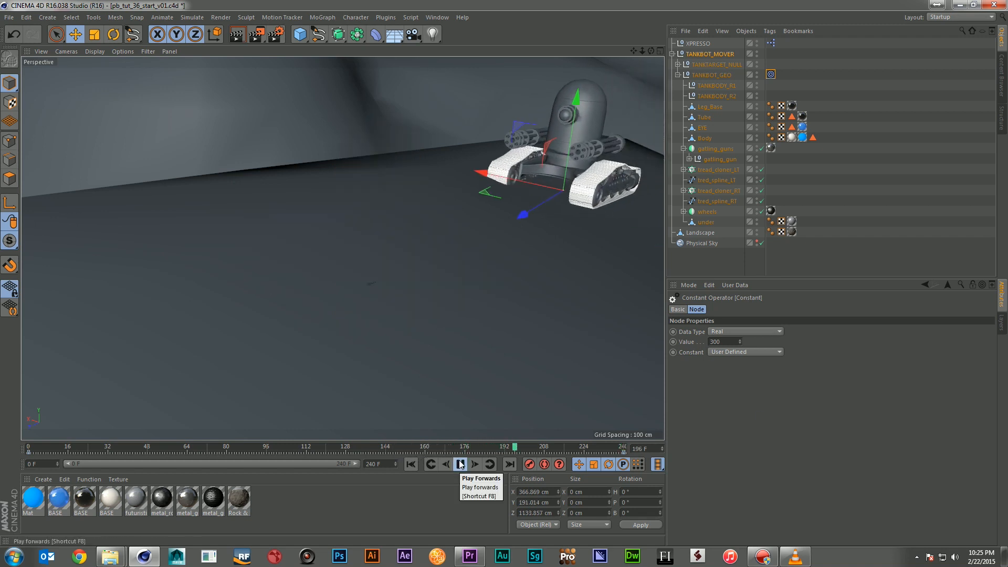
click(460, 465)
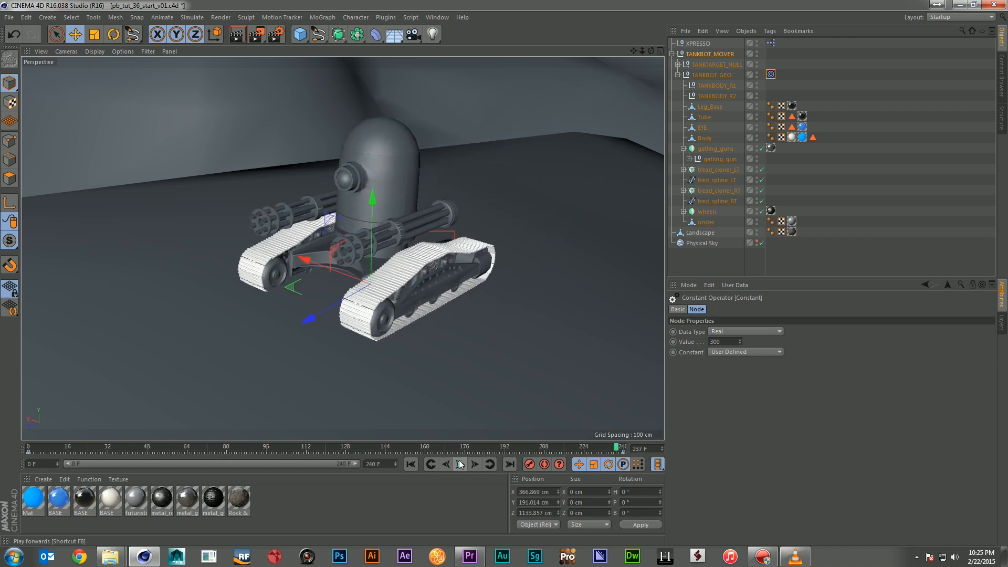
click(256, 33)
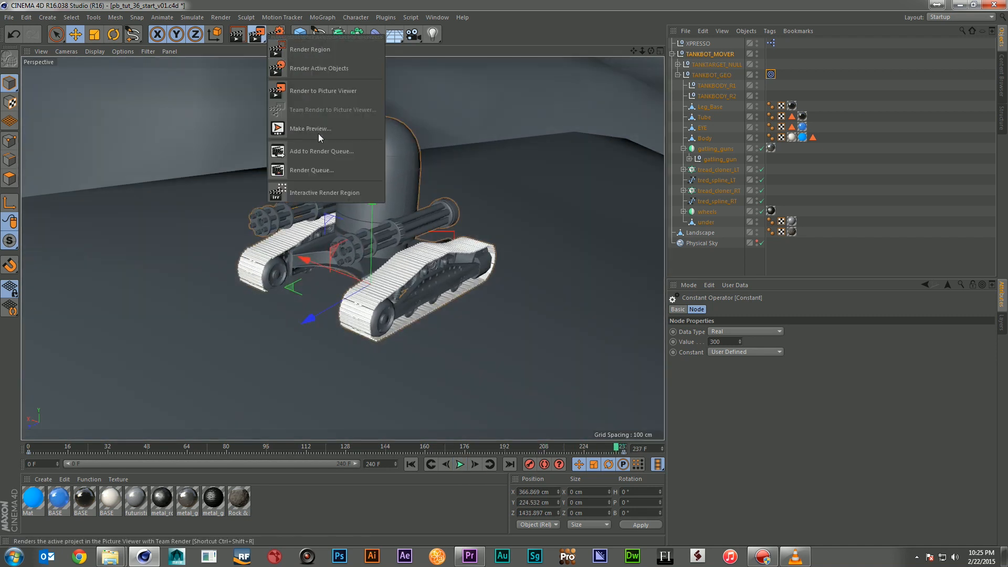
click(311, 128)
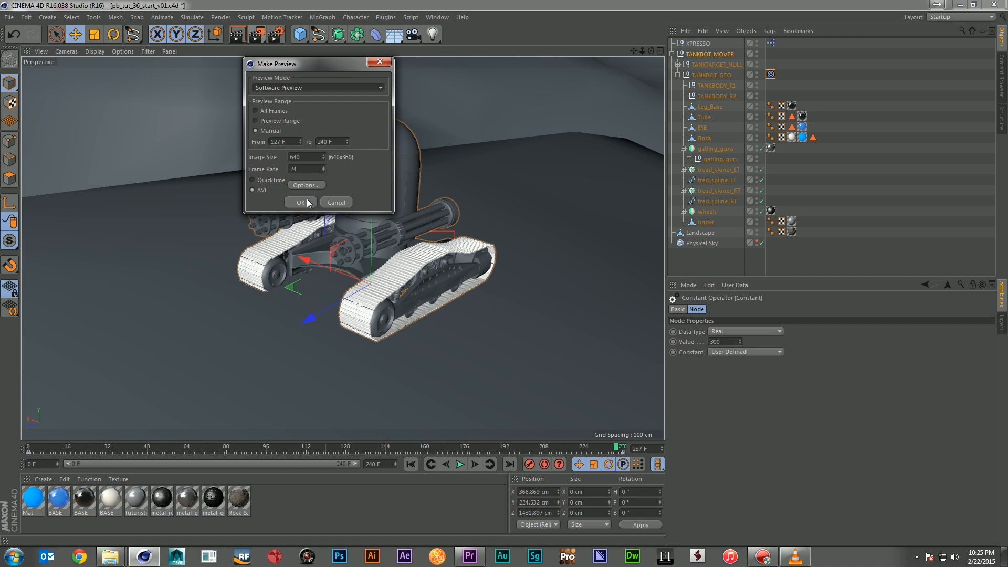
click(299, 201)
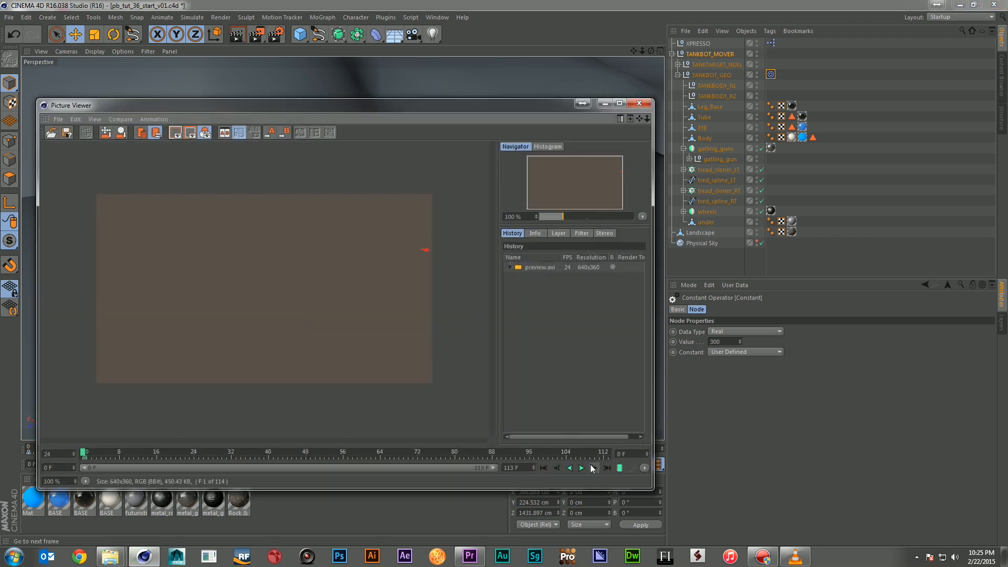
Play the rendered preview in the Picture Viewer, pause it and close the viewer
click(580, 467)
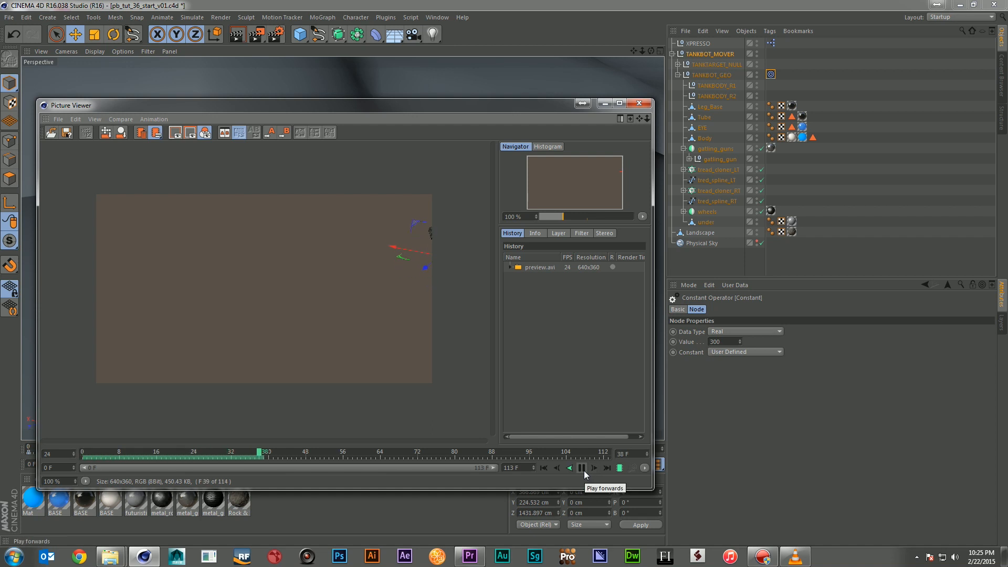
click(582, 468)
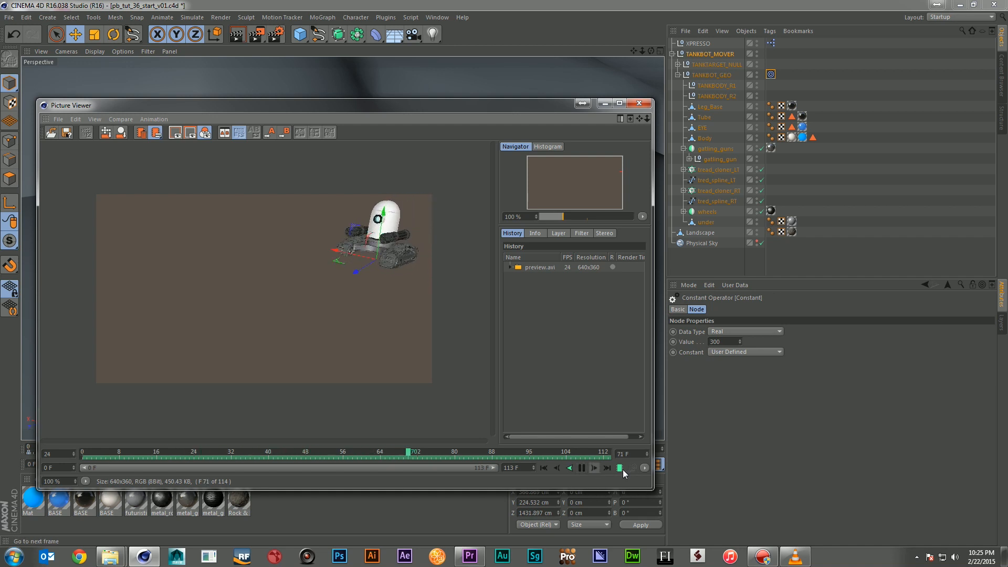
click(618, 468)
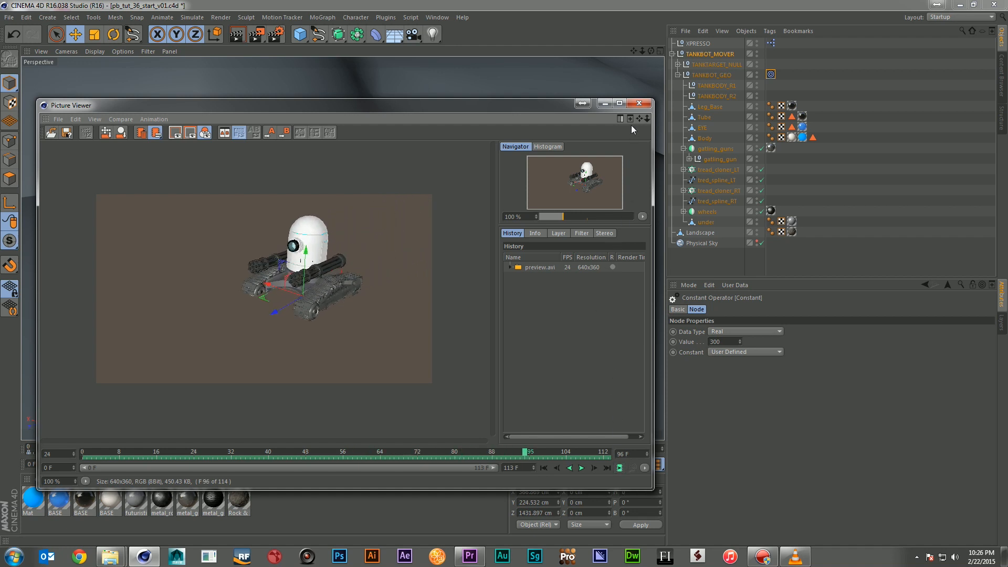
click(643, 104)
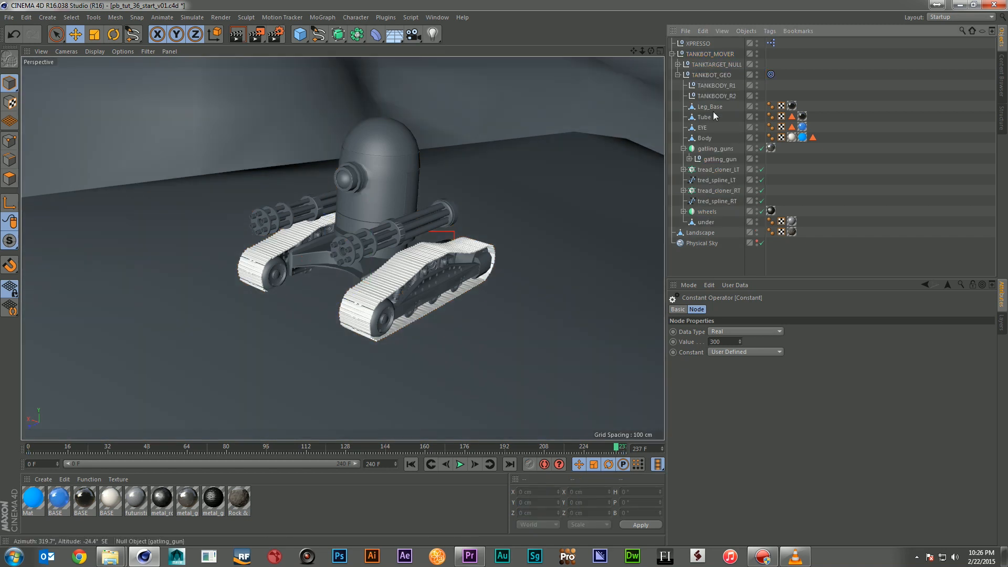
Collapse TANKBOT_GEO and rotate the tank mover's heading to test the treads
click(676, 75)
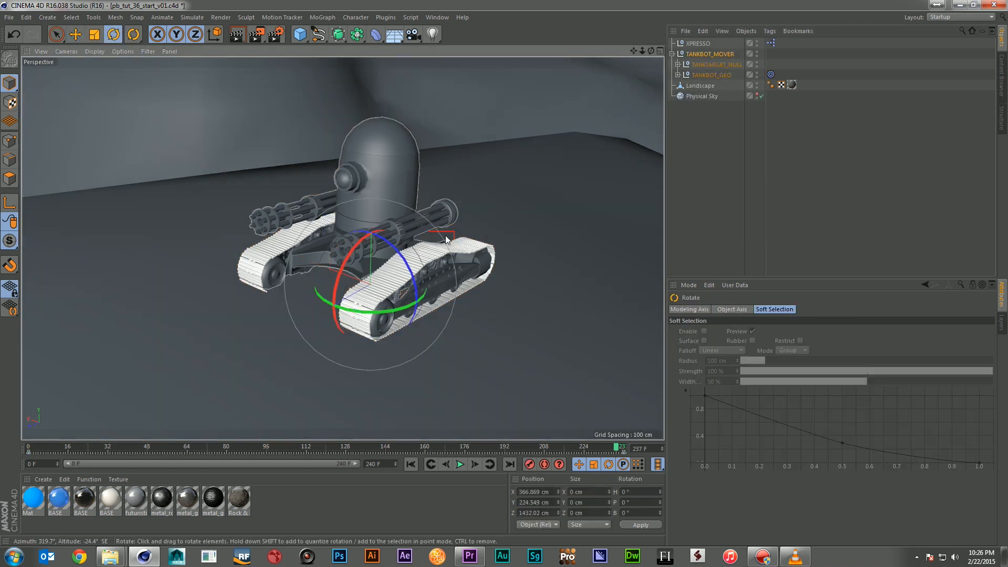
drag(443, 241, 379, 315)
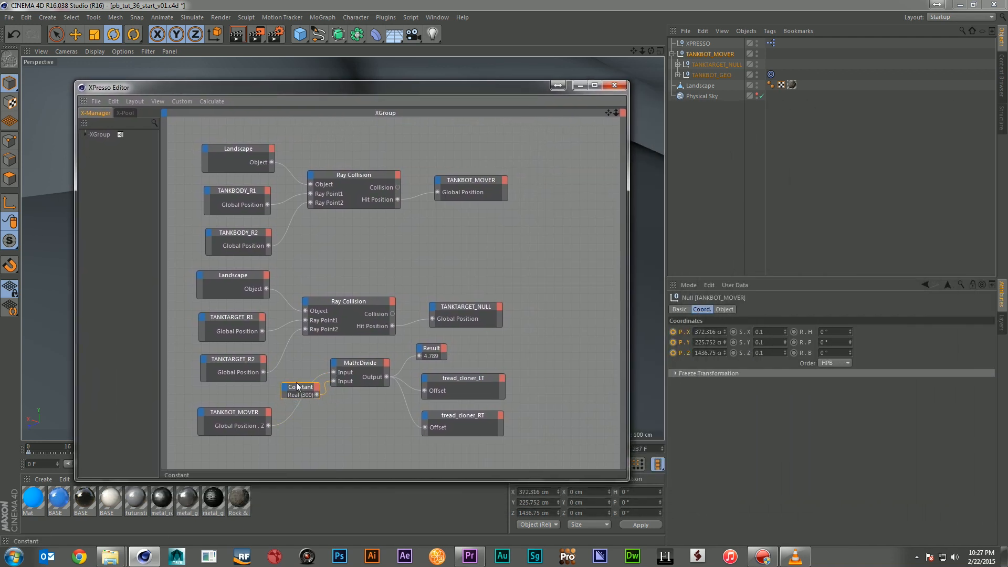
Add a Math Add node fed by TANKBOT_MOVER's global heading rotation output
drag(300, 391, 296, 379)
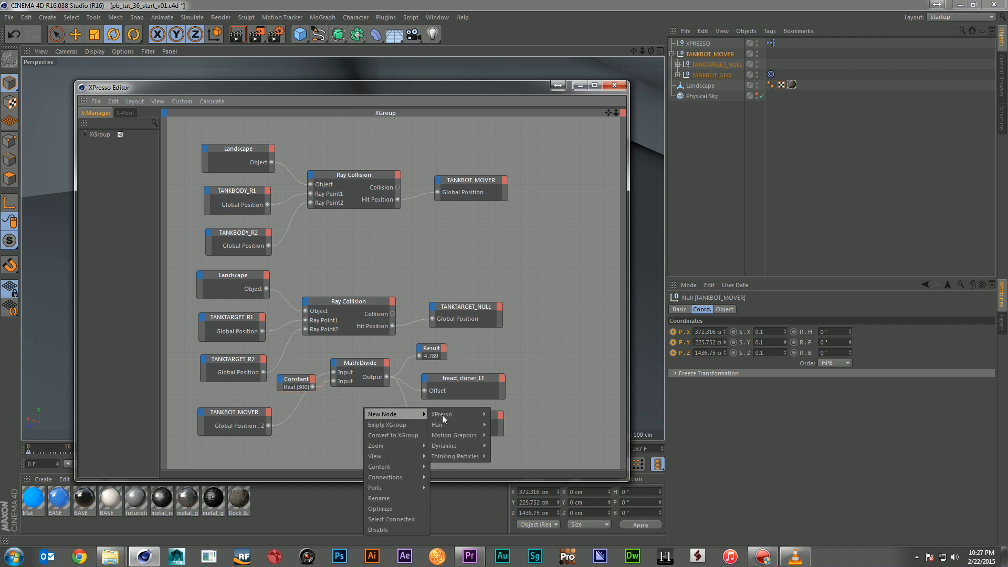
mouse_move(443, 413)
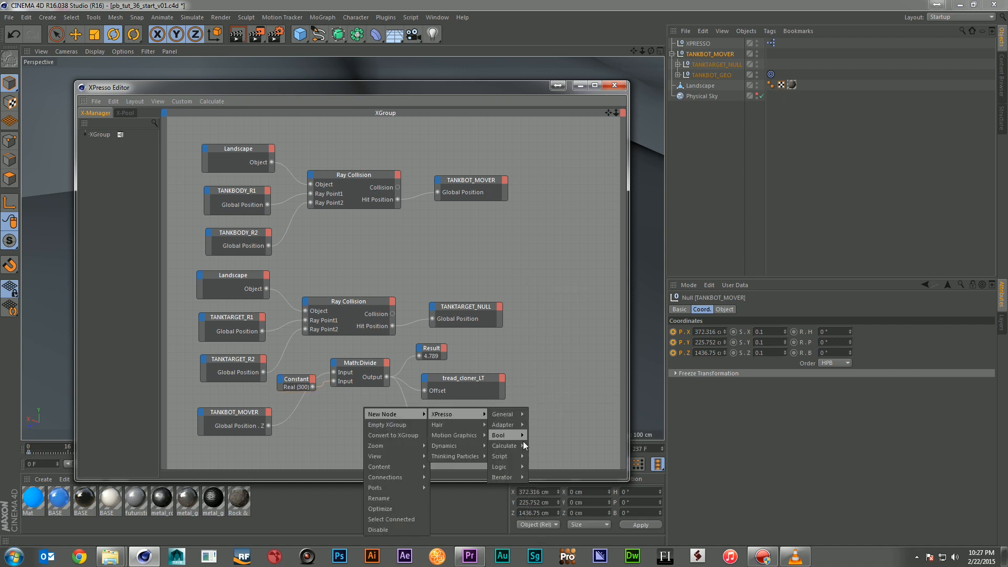
mouse_move(505, 446)
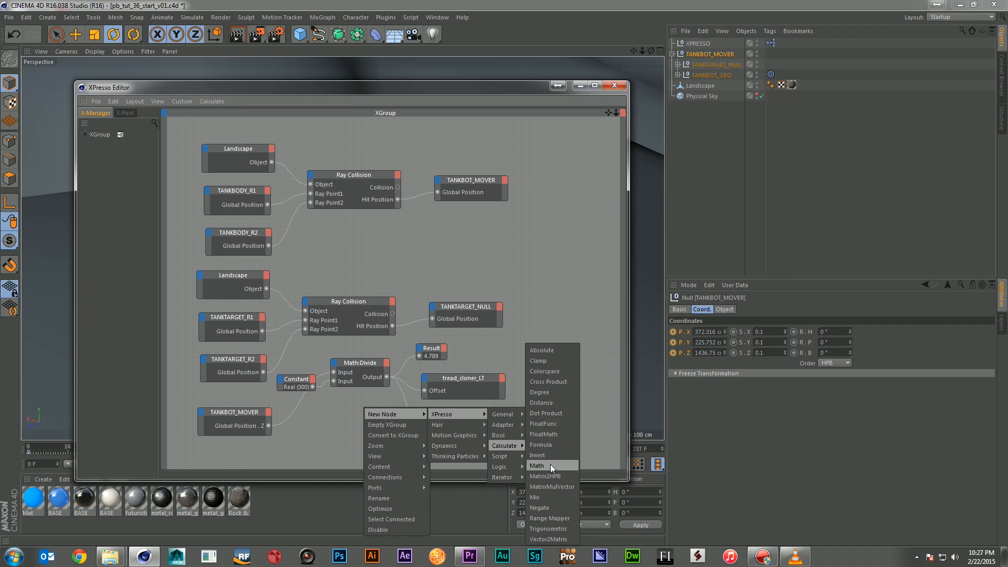
click(537, 465)
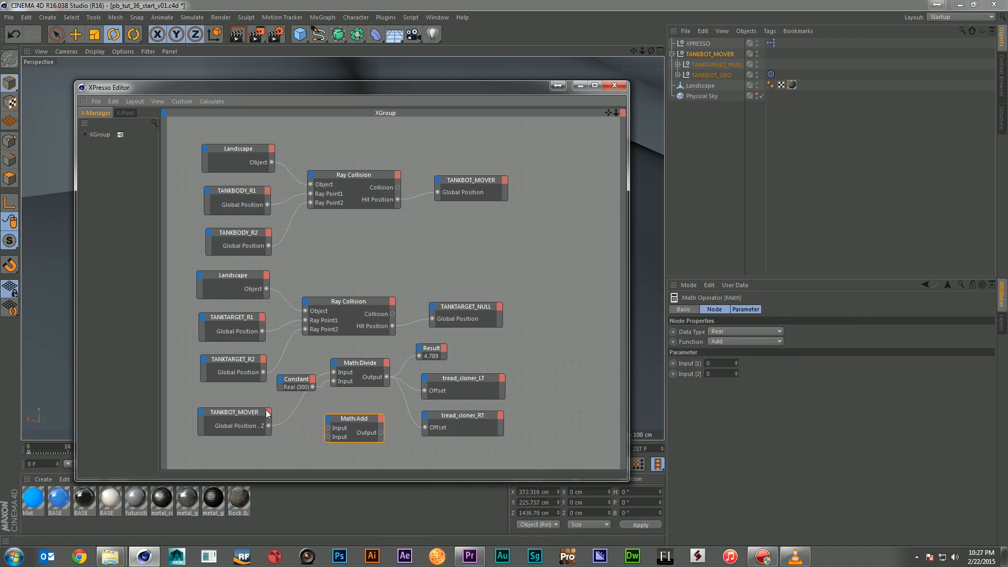
right_click(234, 421)
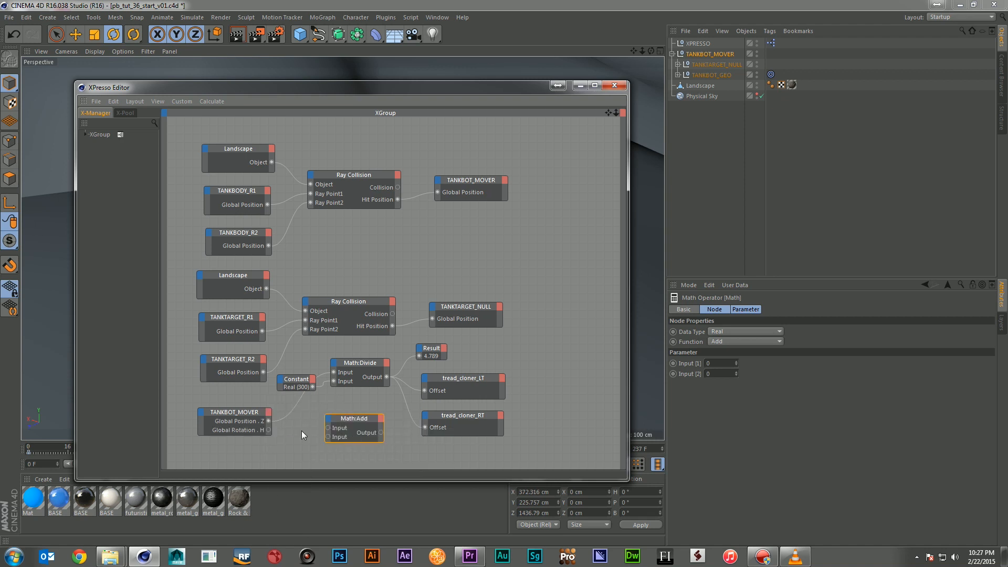
drag(267, 429, 330, 428)
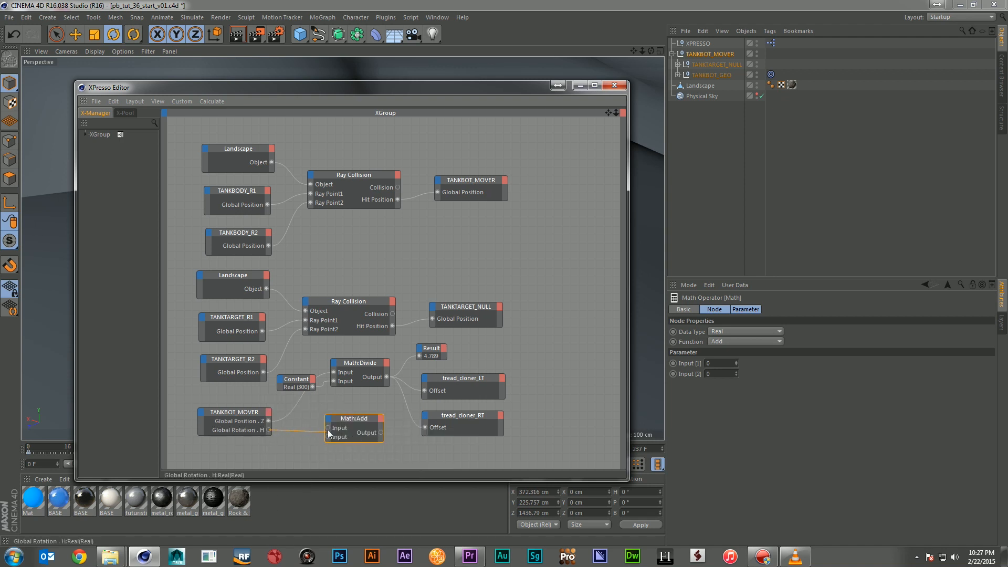
click(353, 419)
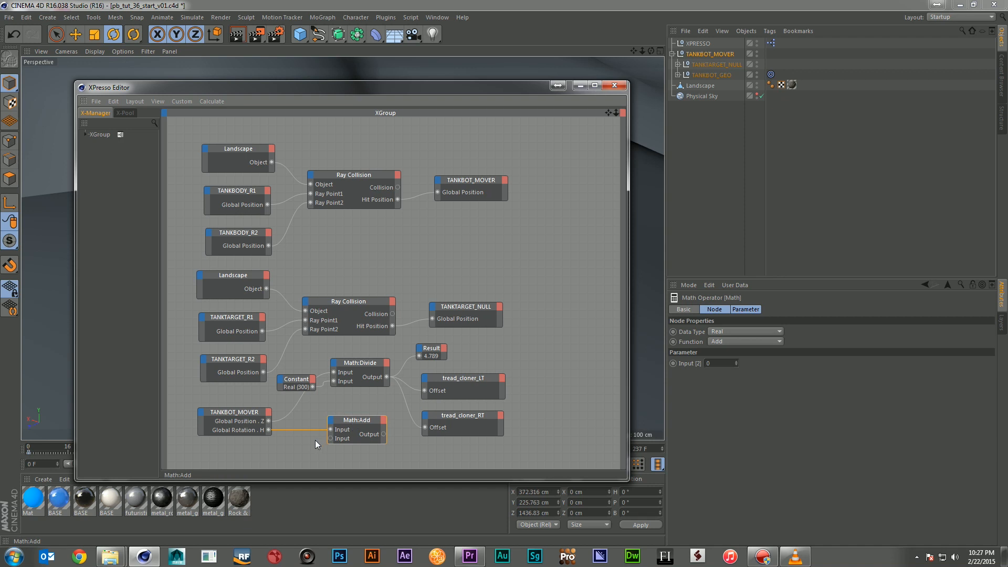
click(296, 379)
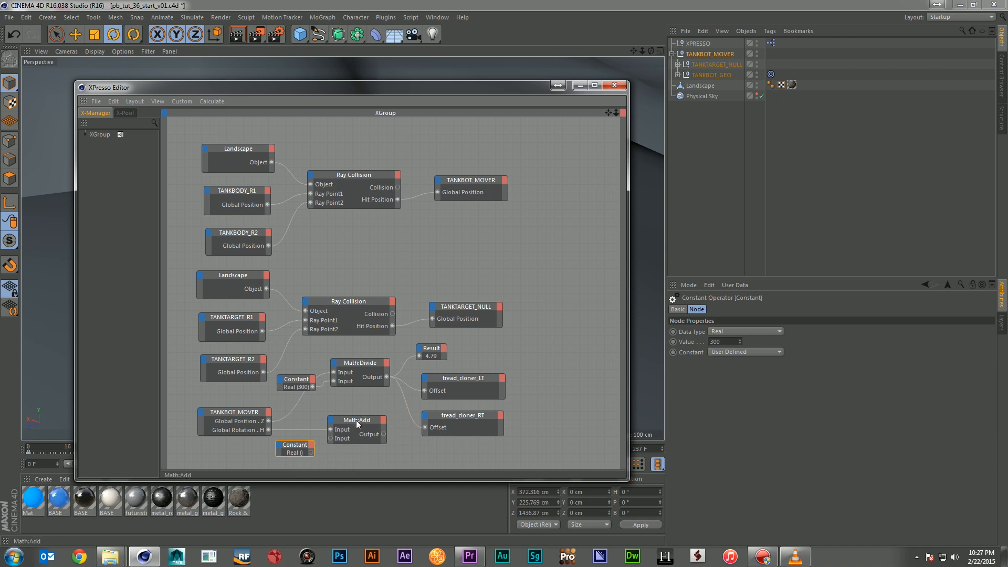
mouse_move(518, 373)
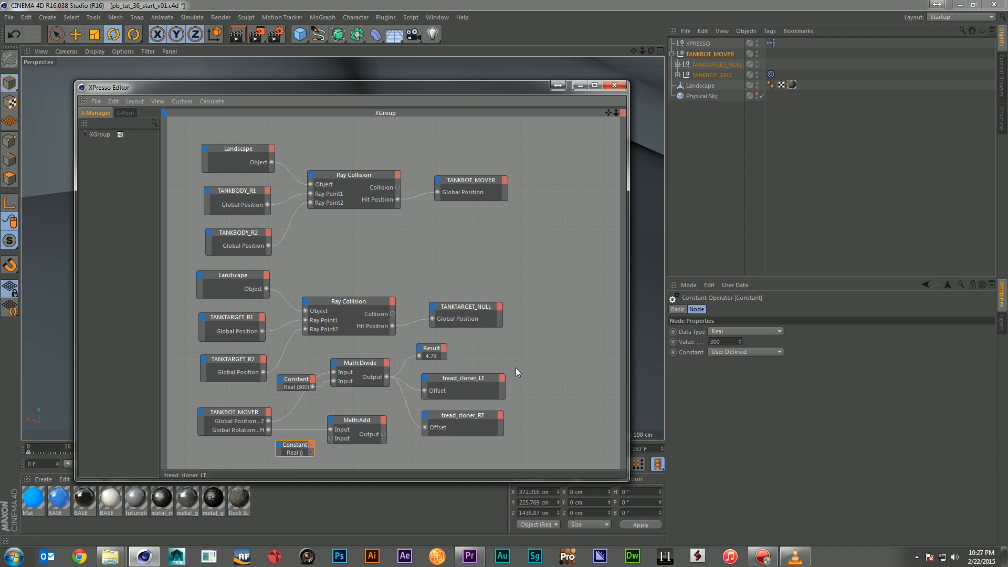
Move both tread cloner nodes to the right to make room in the graph
click(463, 378)
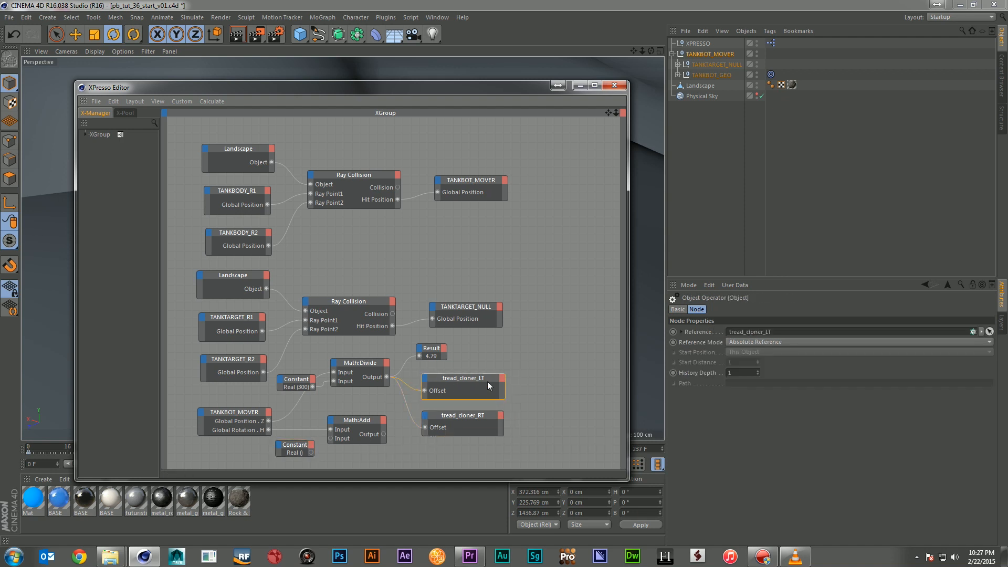
click(462, 416)
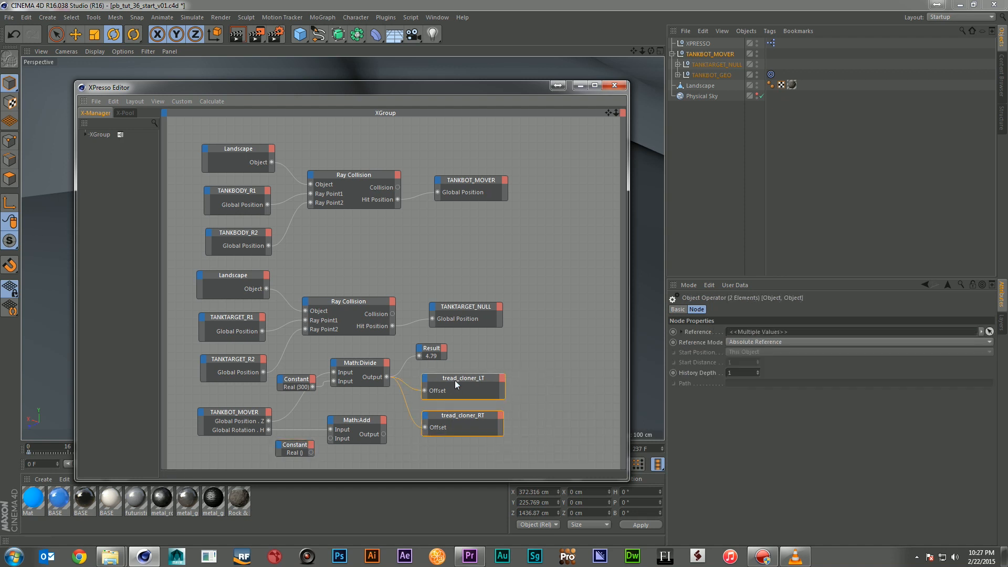
drag(462, 386, 561, 385)
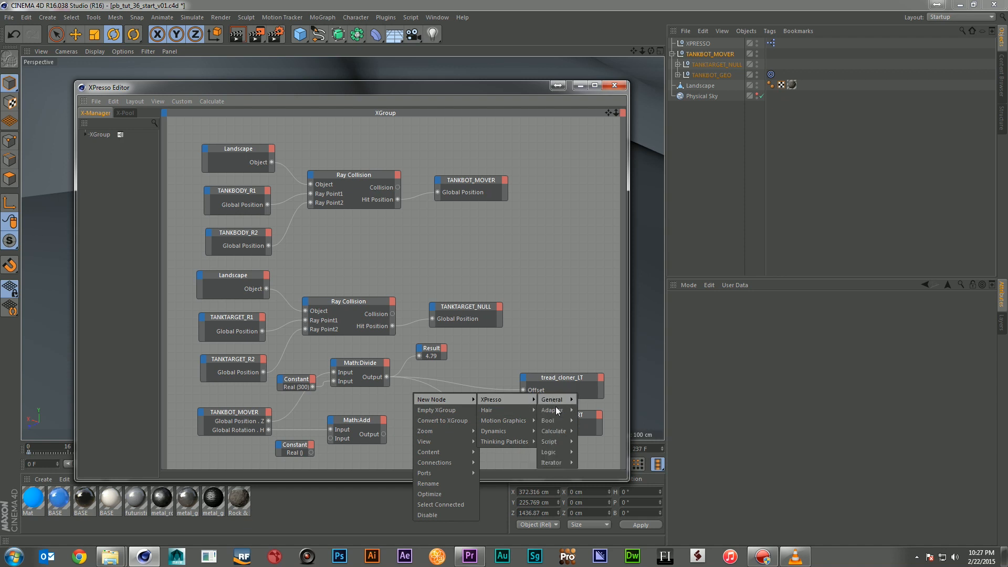
Insert a second Math:Add node combining the Divide result and heading branch for both Offsets
click(548, 411)
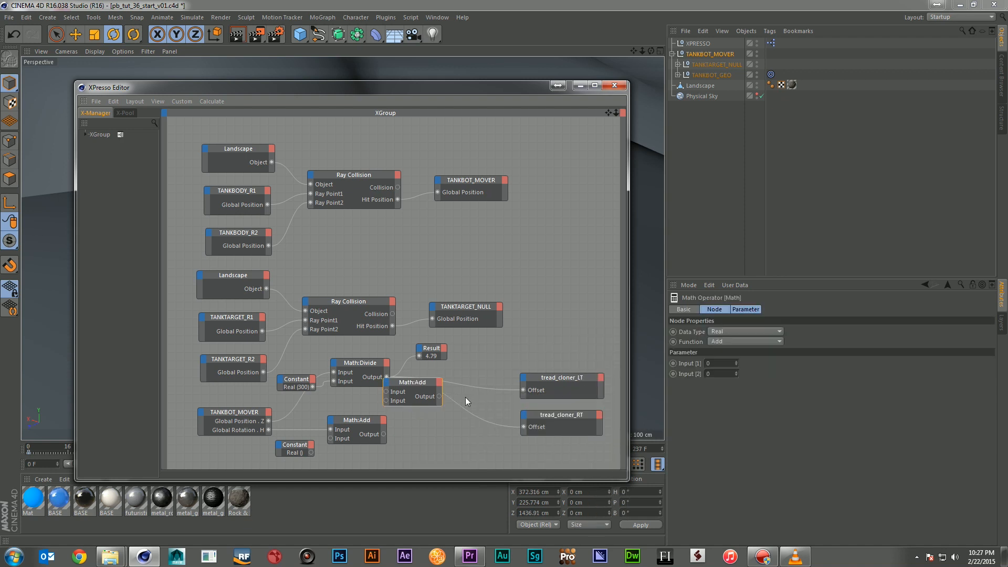
drag(412, 390, 443, 399)
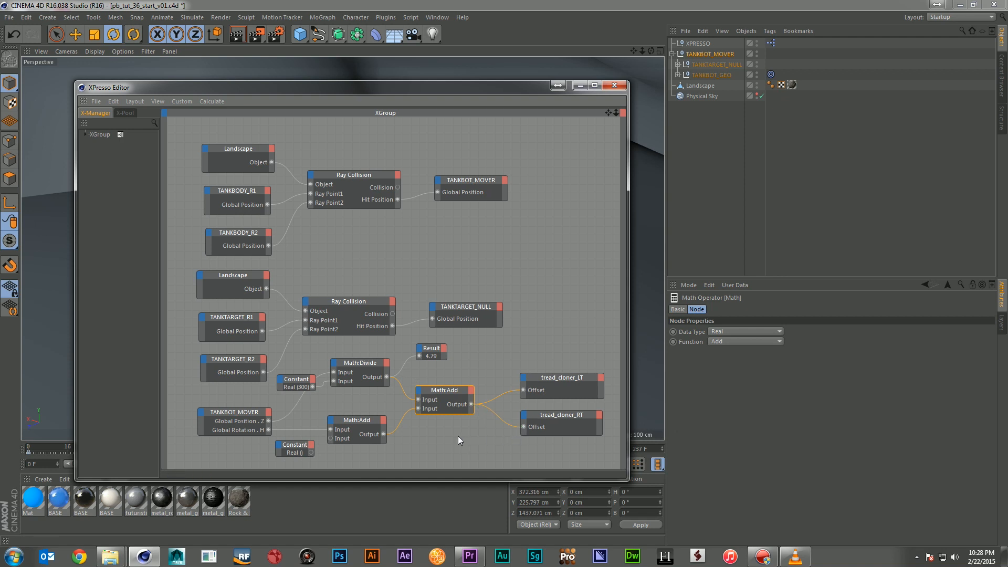
drag(443, 399, 452, 396)
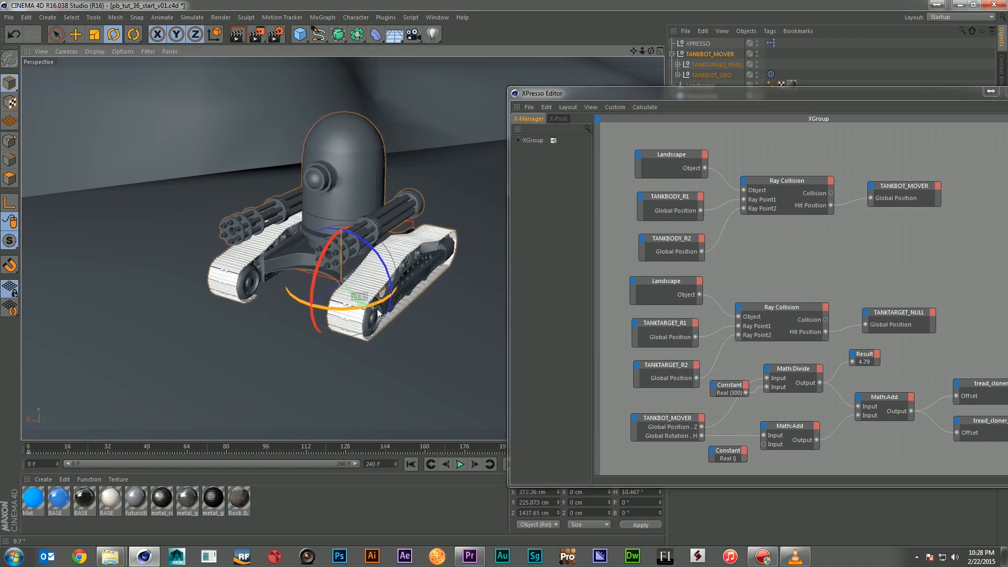
drag(379, 312, 440, 315)
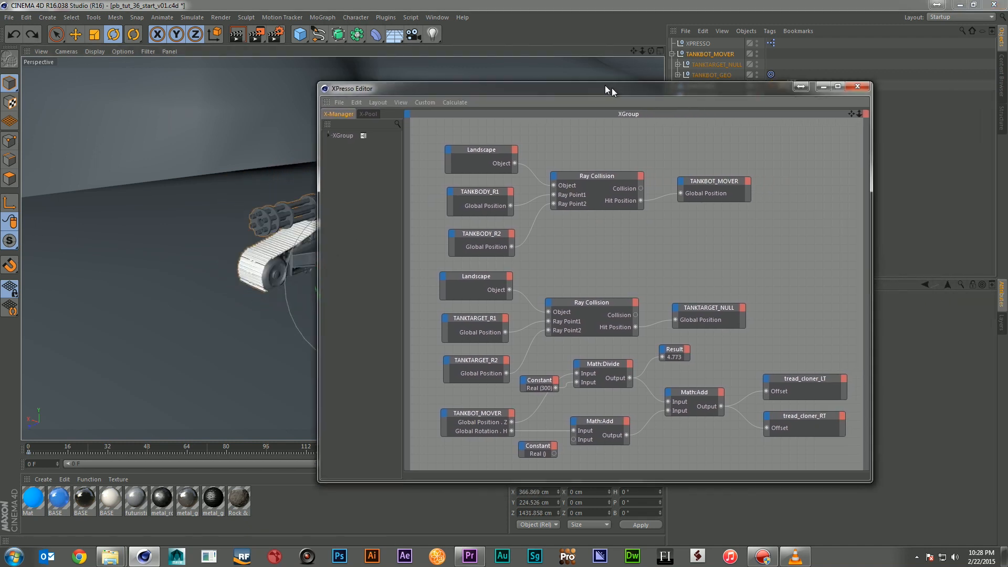
drag(608, 90, 652, 91)
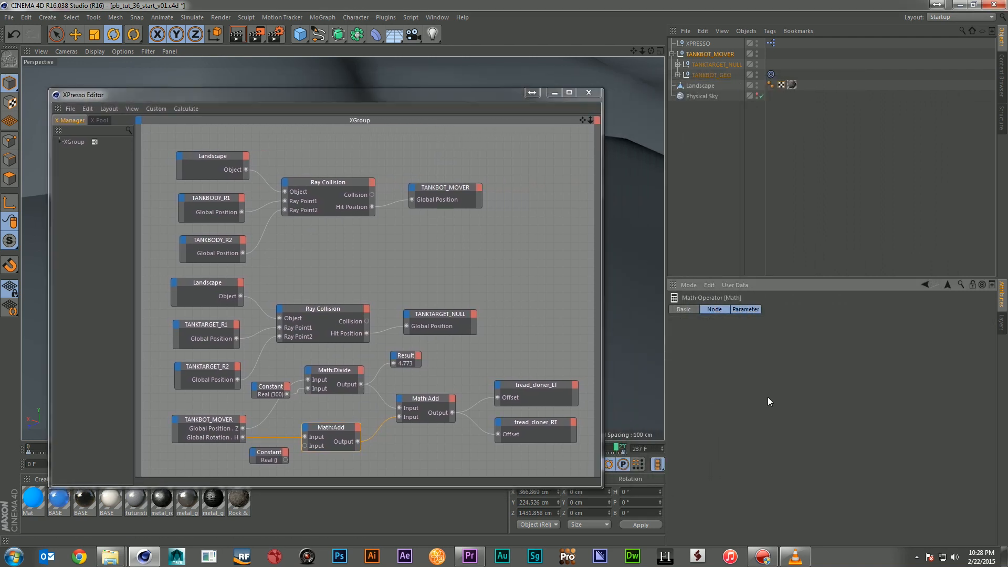
Switch the heading Math node to Divide by its 300 Constant and close the XPresso editor
click(329, 427)
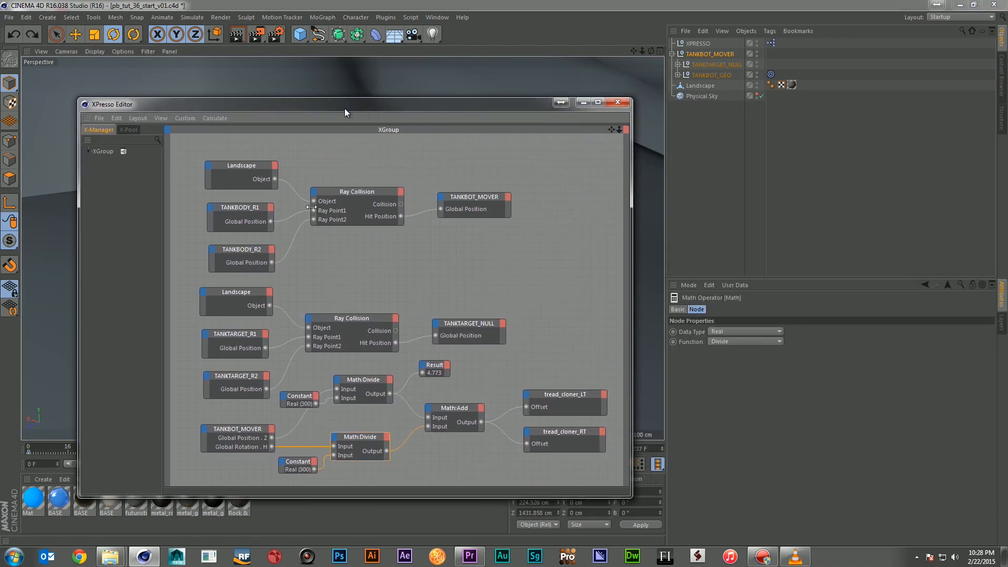
click(297, 466)
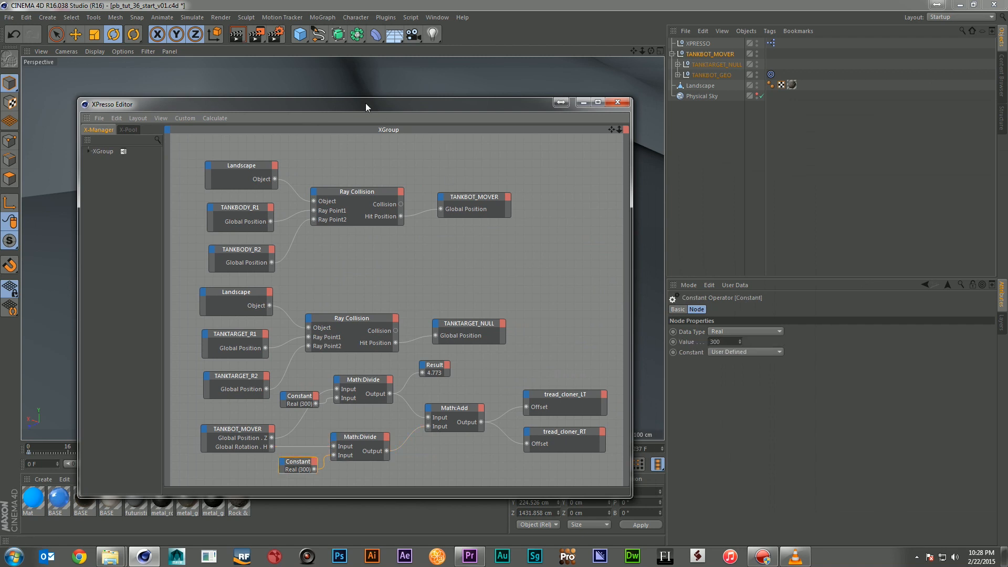
click(618, 103)
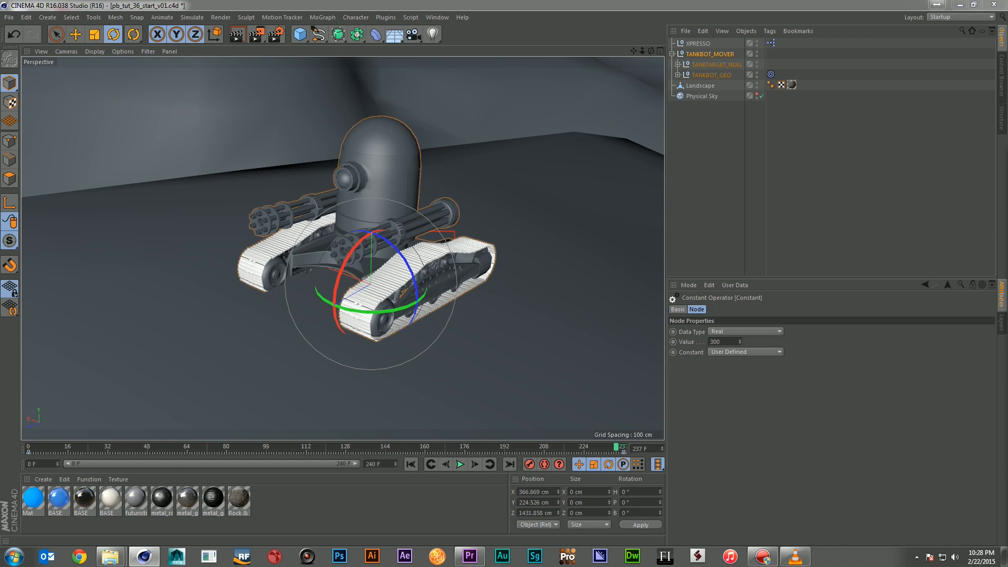
Try divisor values in the Constant, then rotate TANKBOT_MOVER's heading both ways to test the treads
text(50)
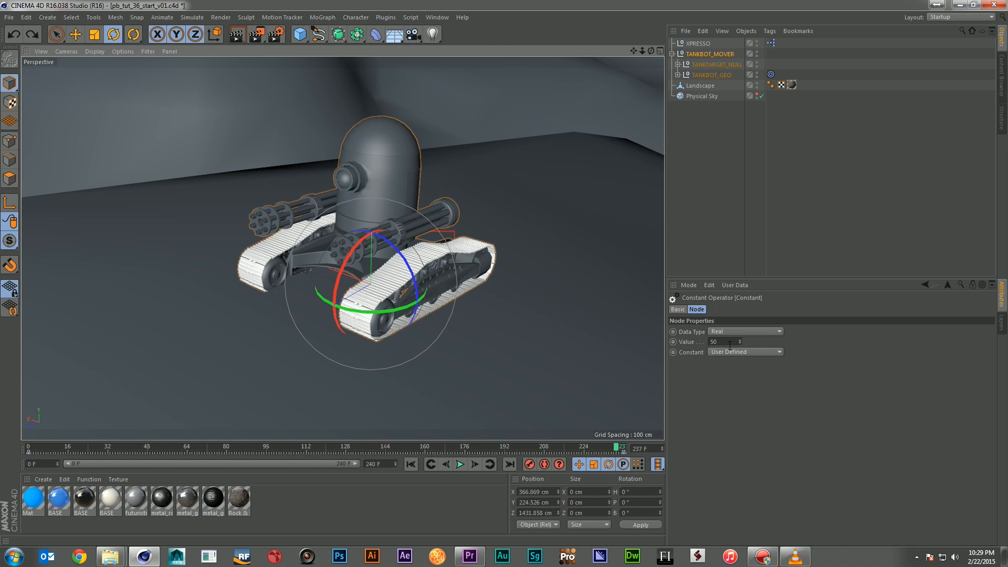
text(1)
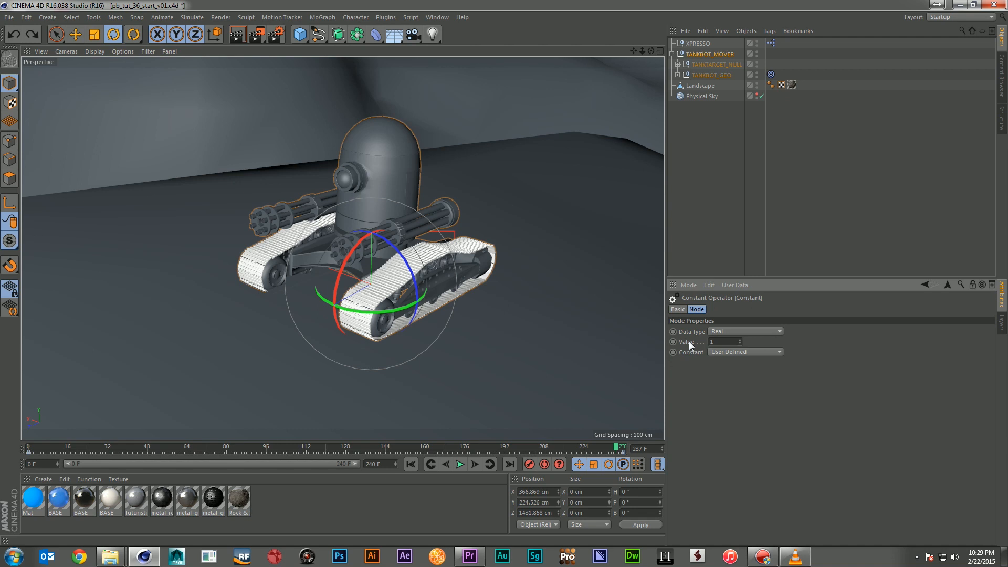
text(10)
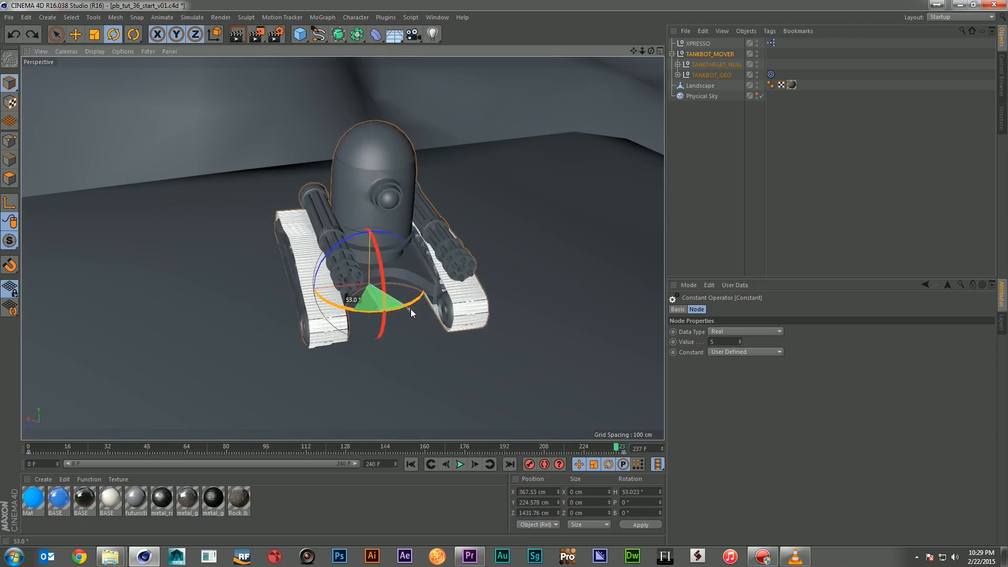
drag(399, 321, 328, 302)
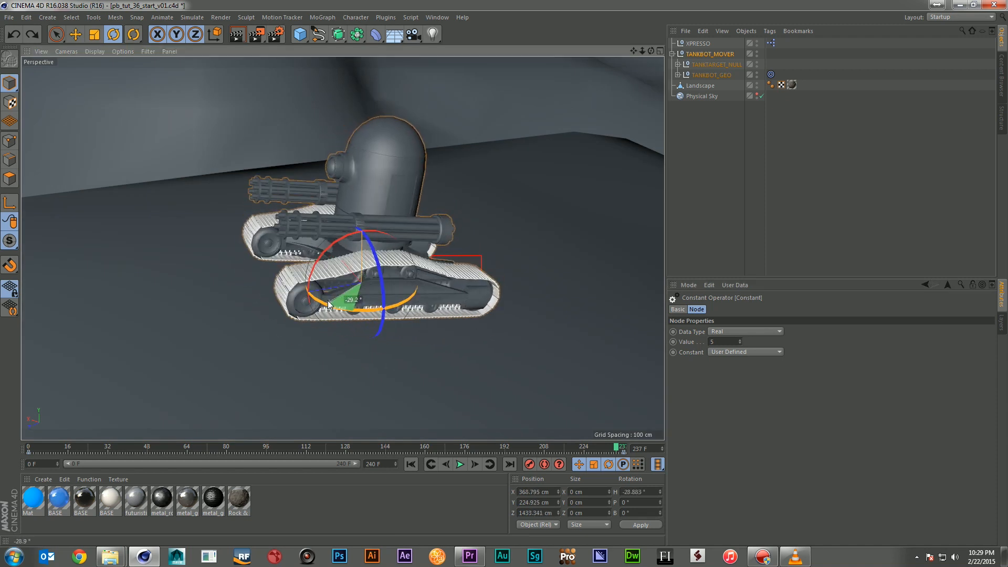
drag(347, 305, 428, 297)
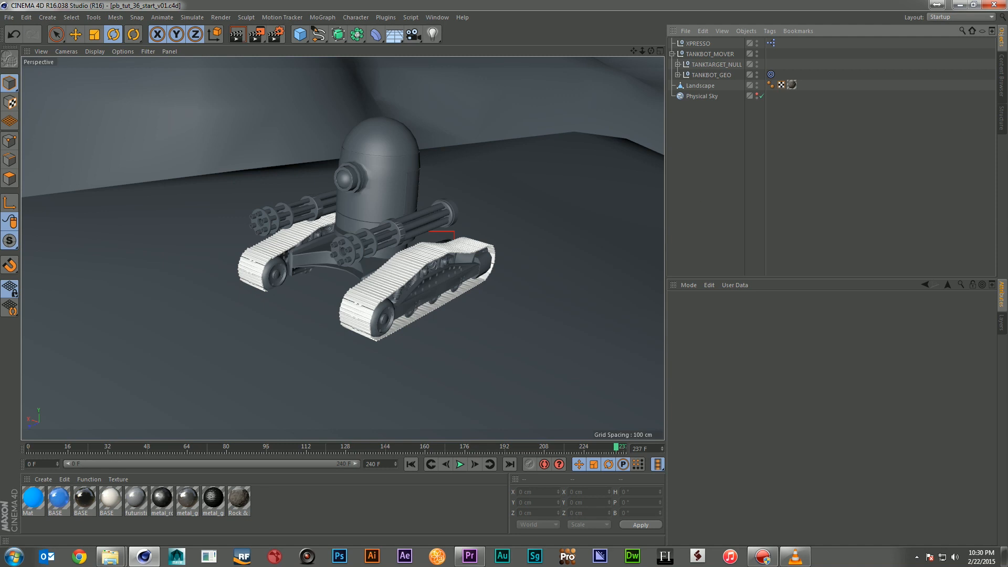
mouse_move(623, 177)
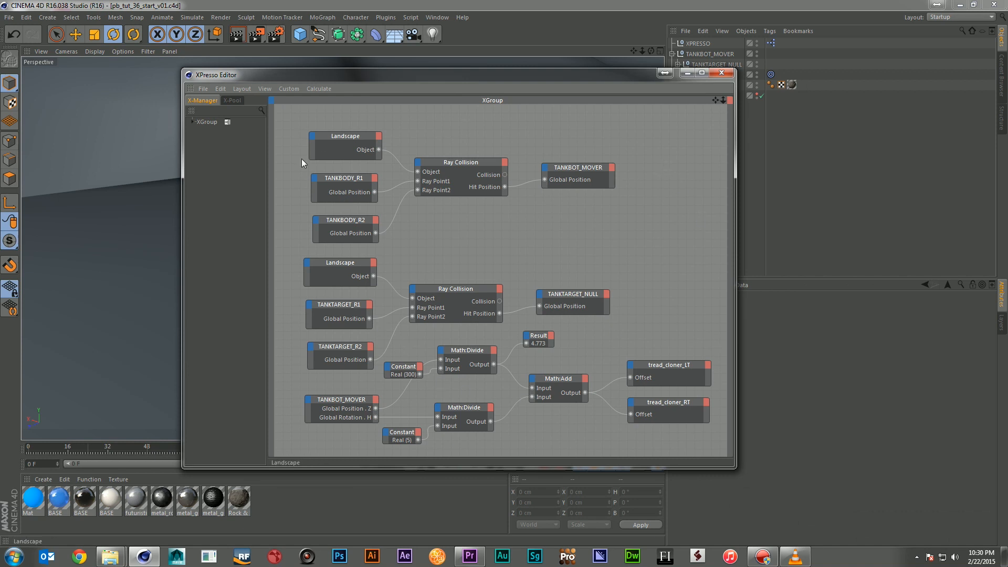
mouse_move(351, 421)
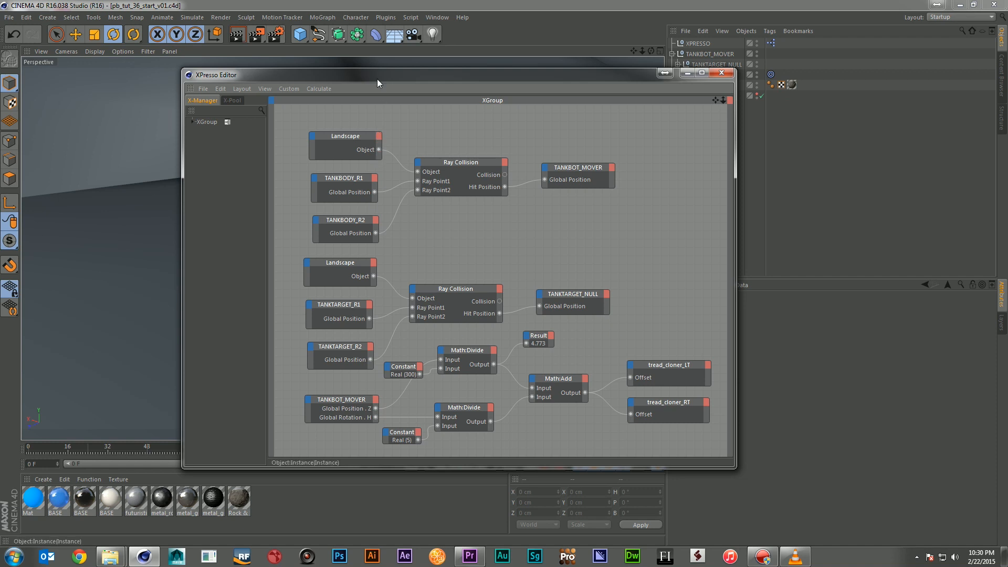
click(726, 72)
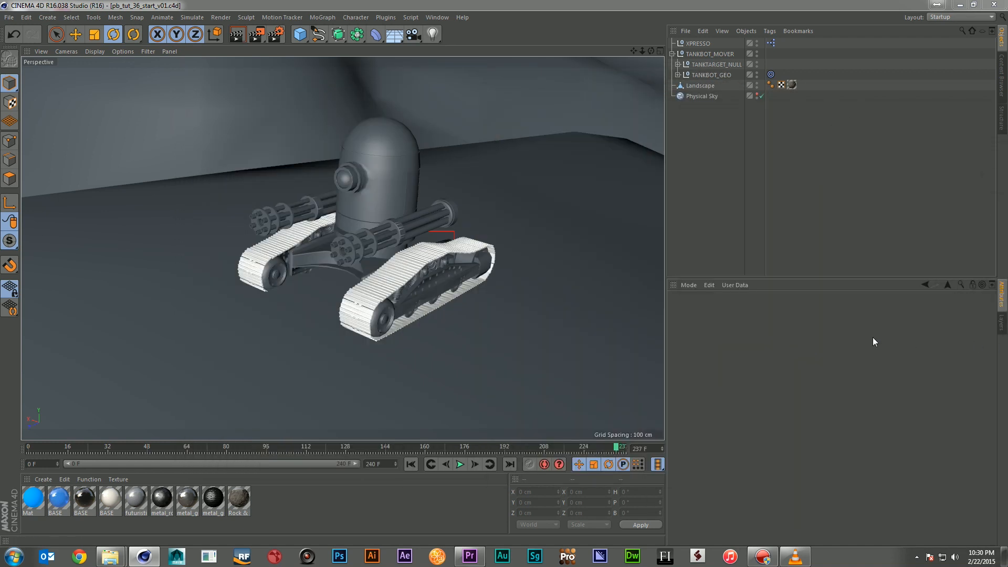
mouse_move(590, 451)
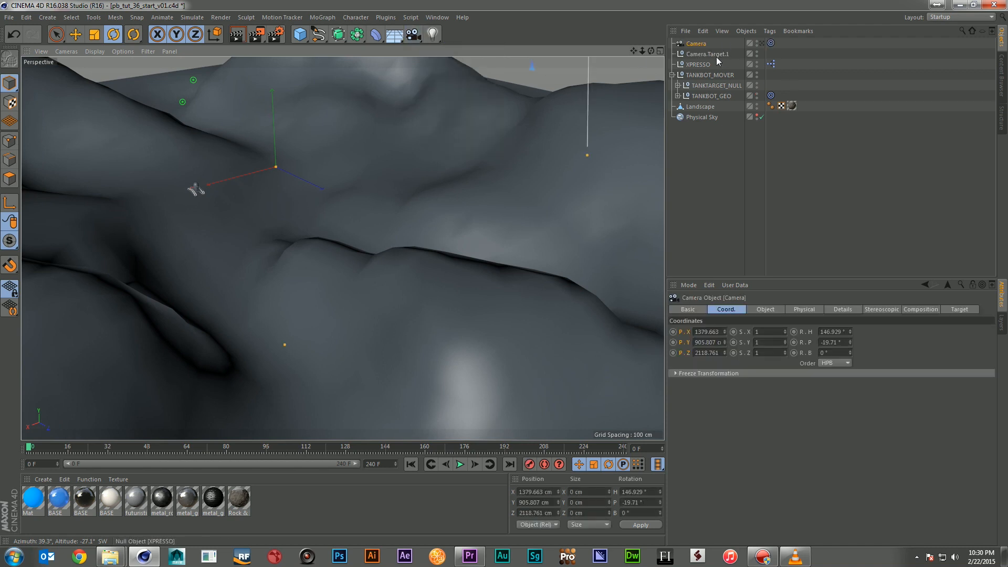
Nest Camera.Target.1 under TANKBOT_MOVER and give the camera an 18 mm focal length
click(706, 54)
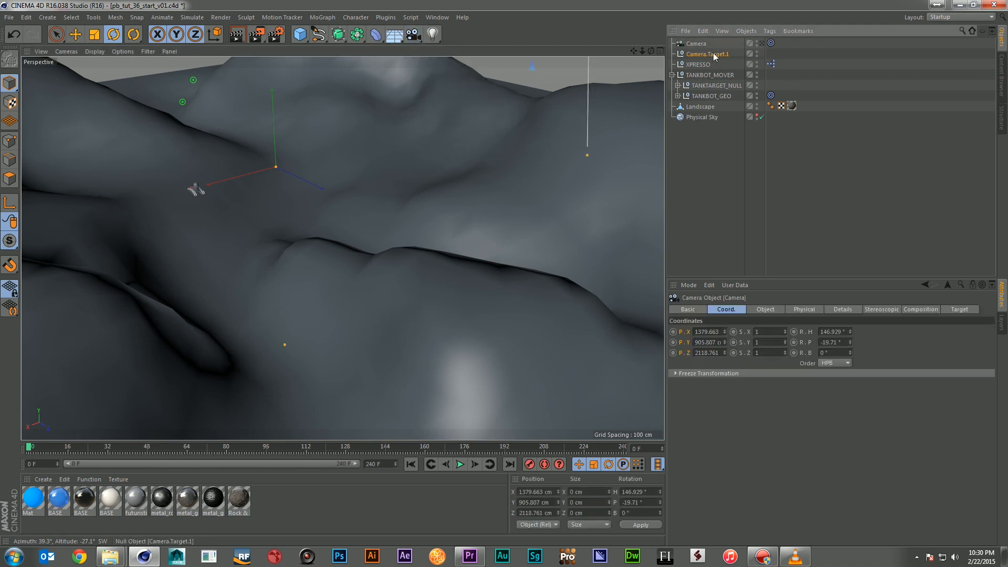
click(711, 74)
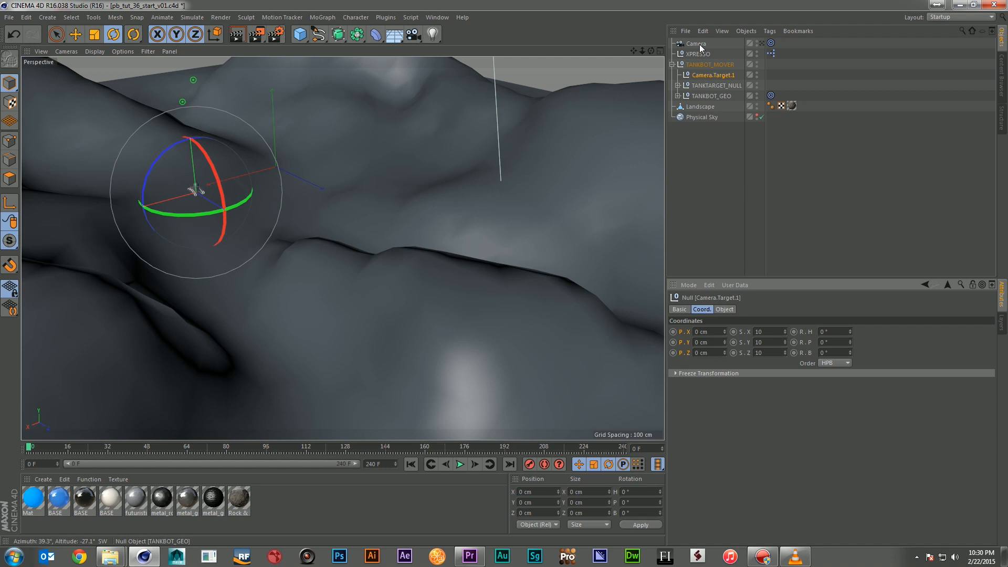
mouse_move(698, 43)
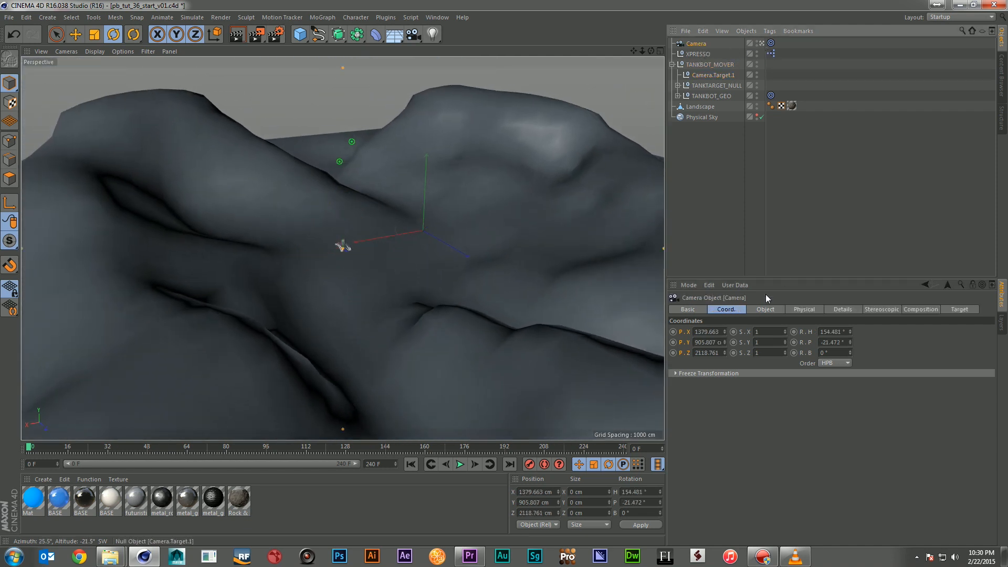
click(765, 308)
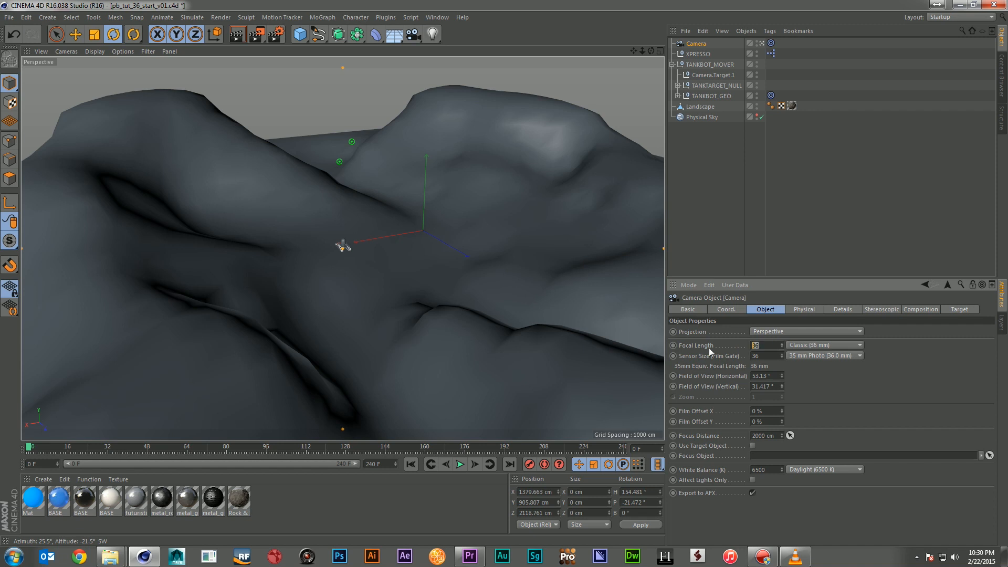
text(18)
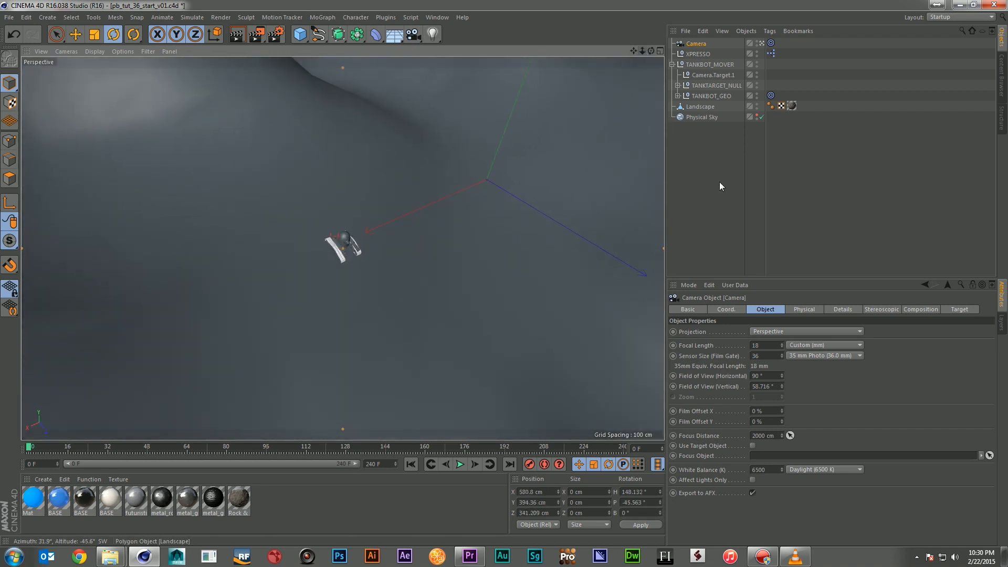
Select the Camera to frame the tank from its wide downward view
click(726, 309)
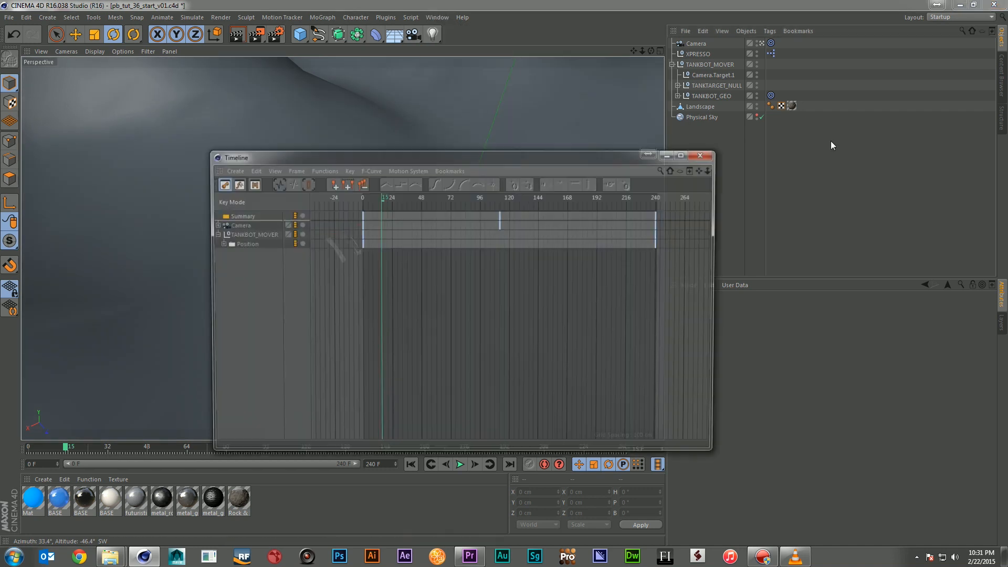
Select all Camera and TANKBOT_MOVER keys across frames 0-240, then close the Timeline
drag(235, 158, 185, 136)
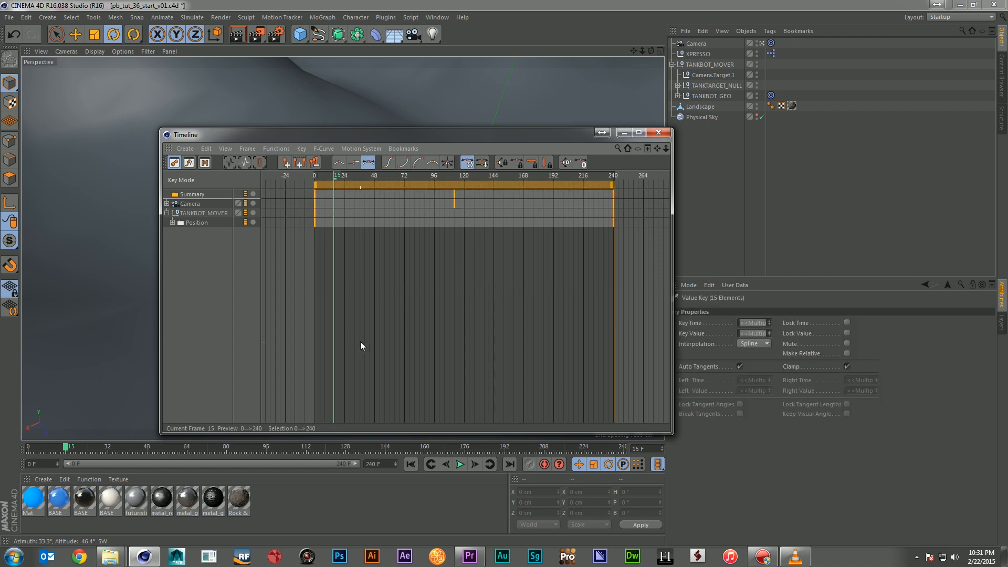
mouse_move(437, 203)
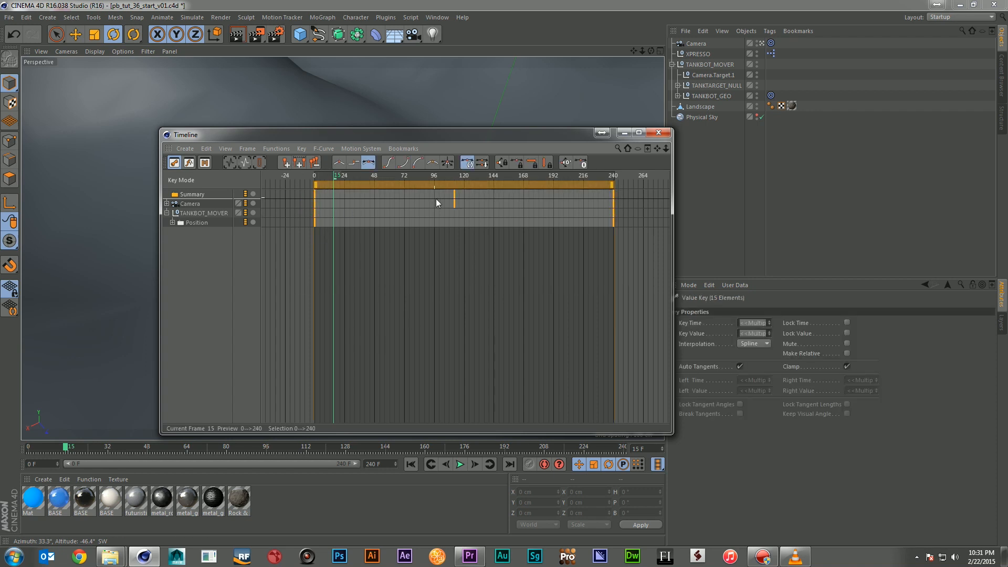
mouse_move(659, 134)
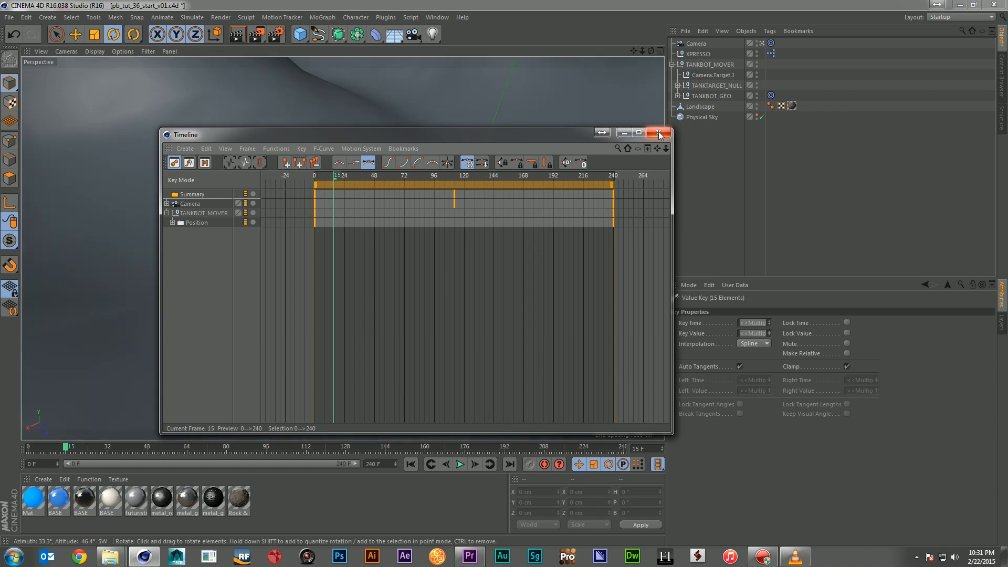
click(658, 134)
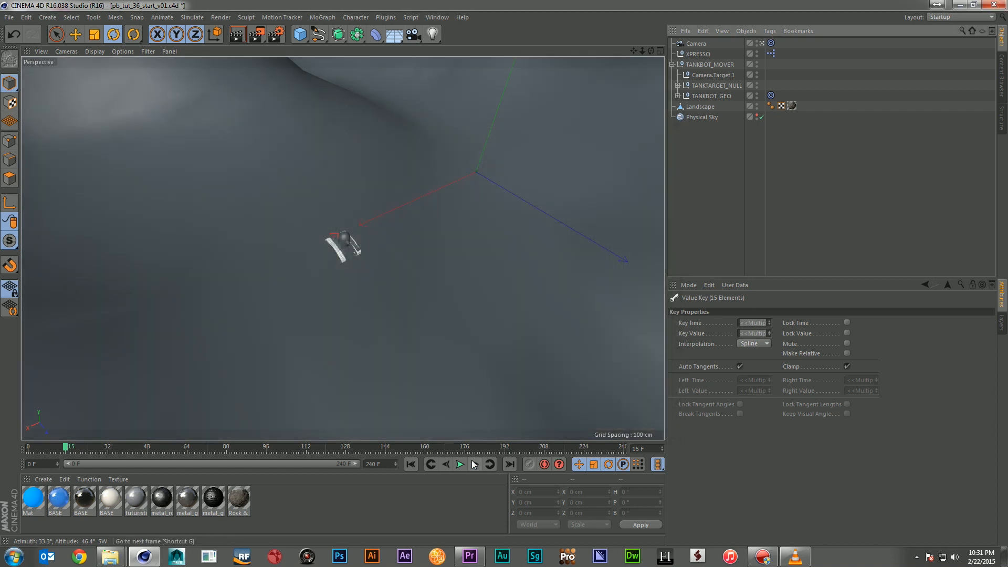